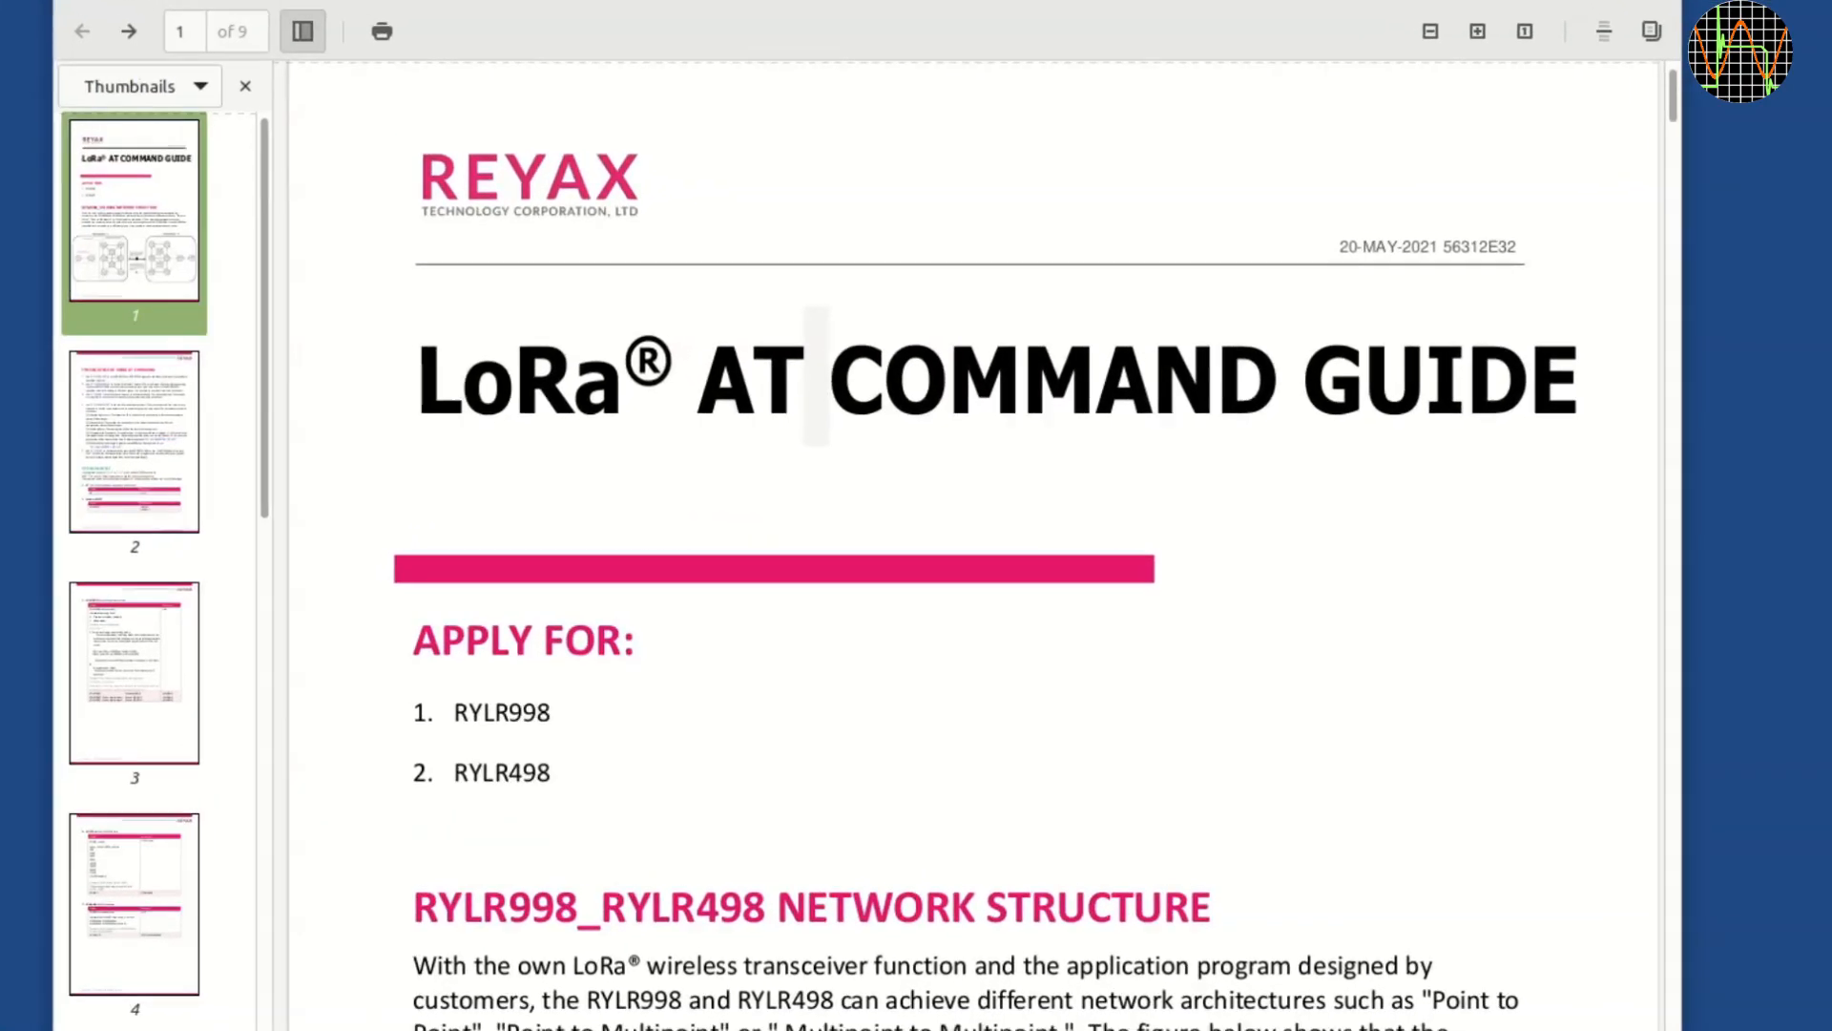
Scroll through the REYAX AT command guide from the cover page down to the AT+ADDRESS section.
{"action": "scroll", "scroll_direction": "down", "scroll_amount": 3}
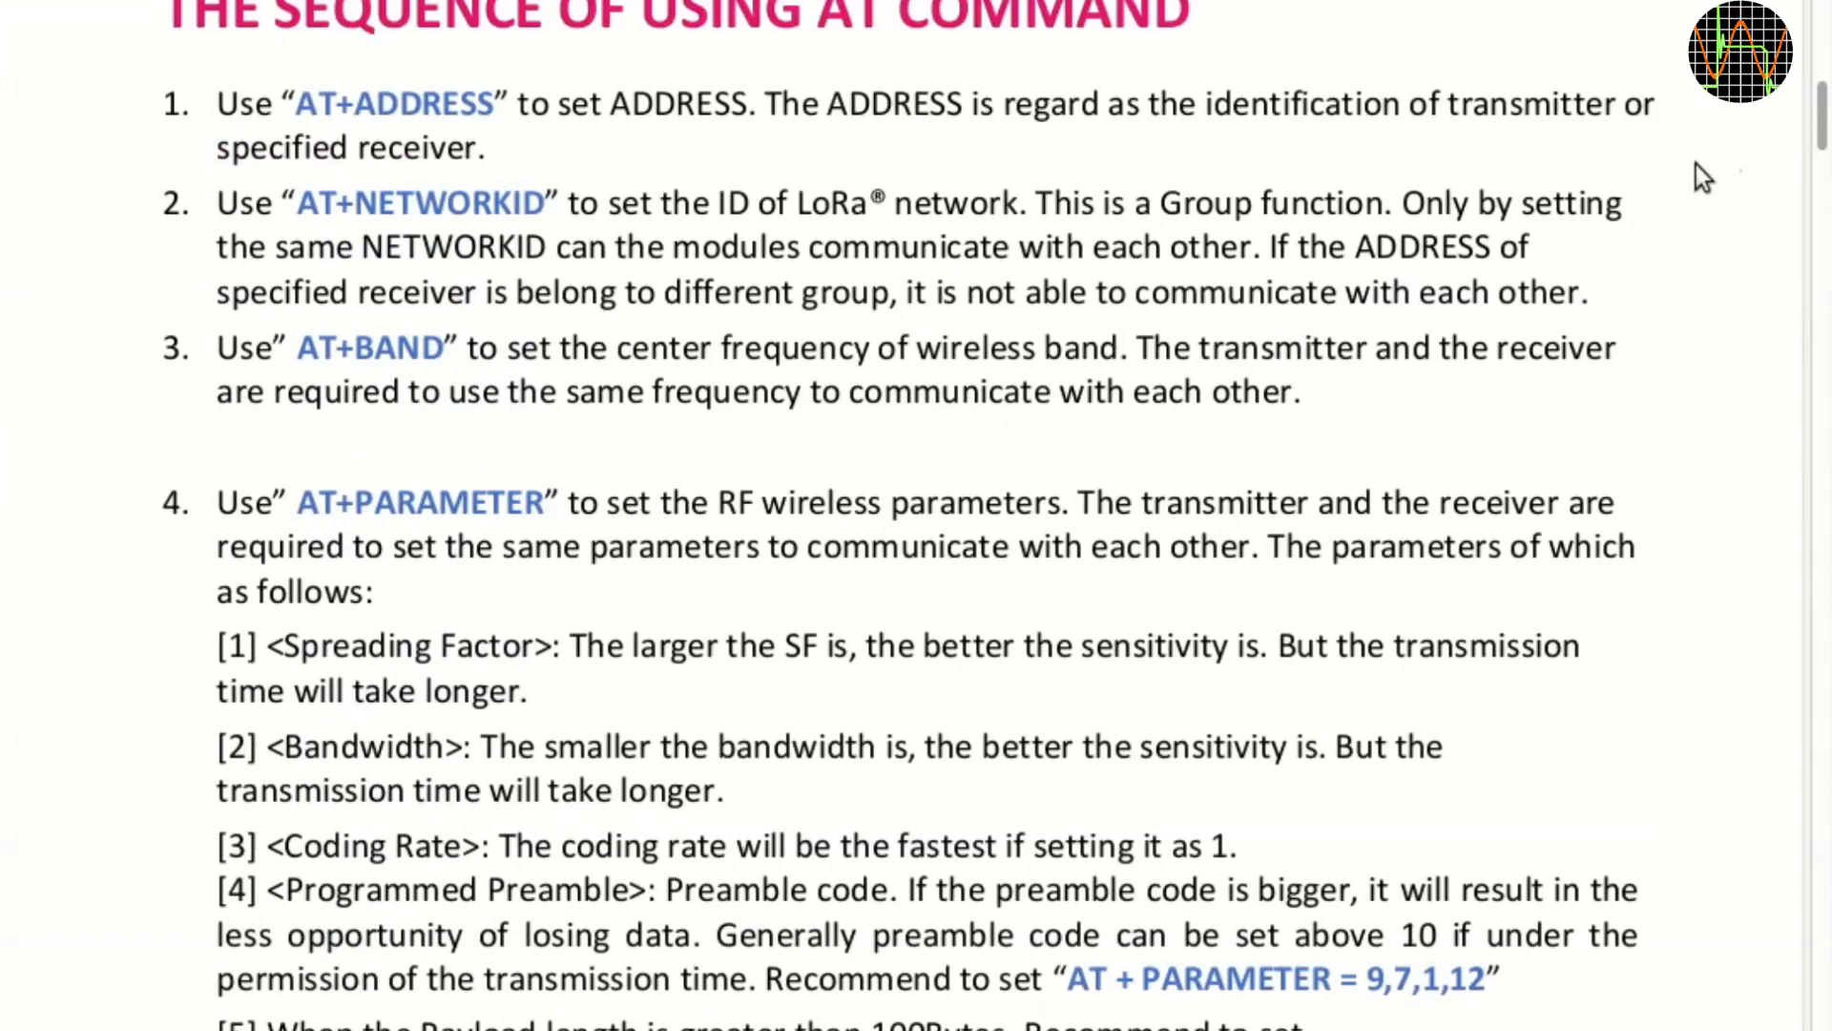
{"action": "scroll", "scroll_direction": "down", "scroll_amount": 3}
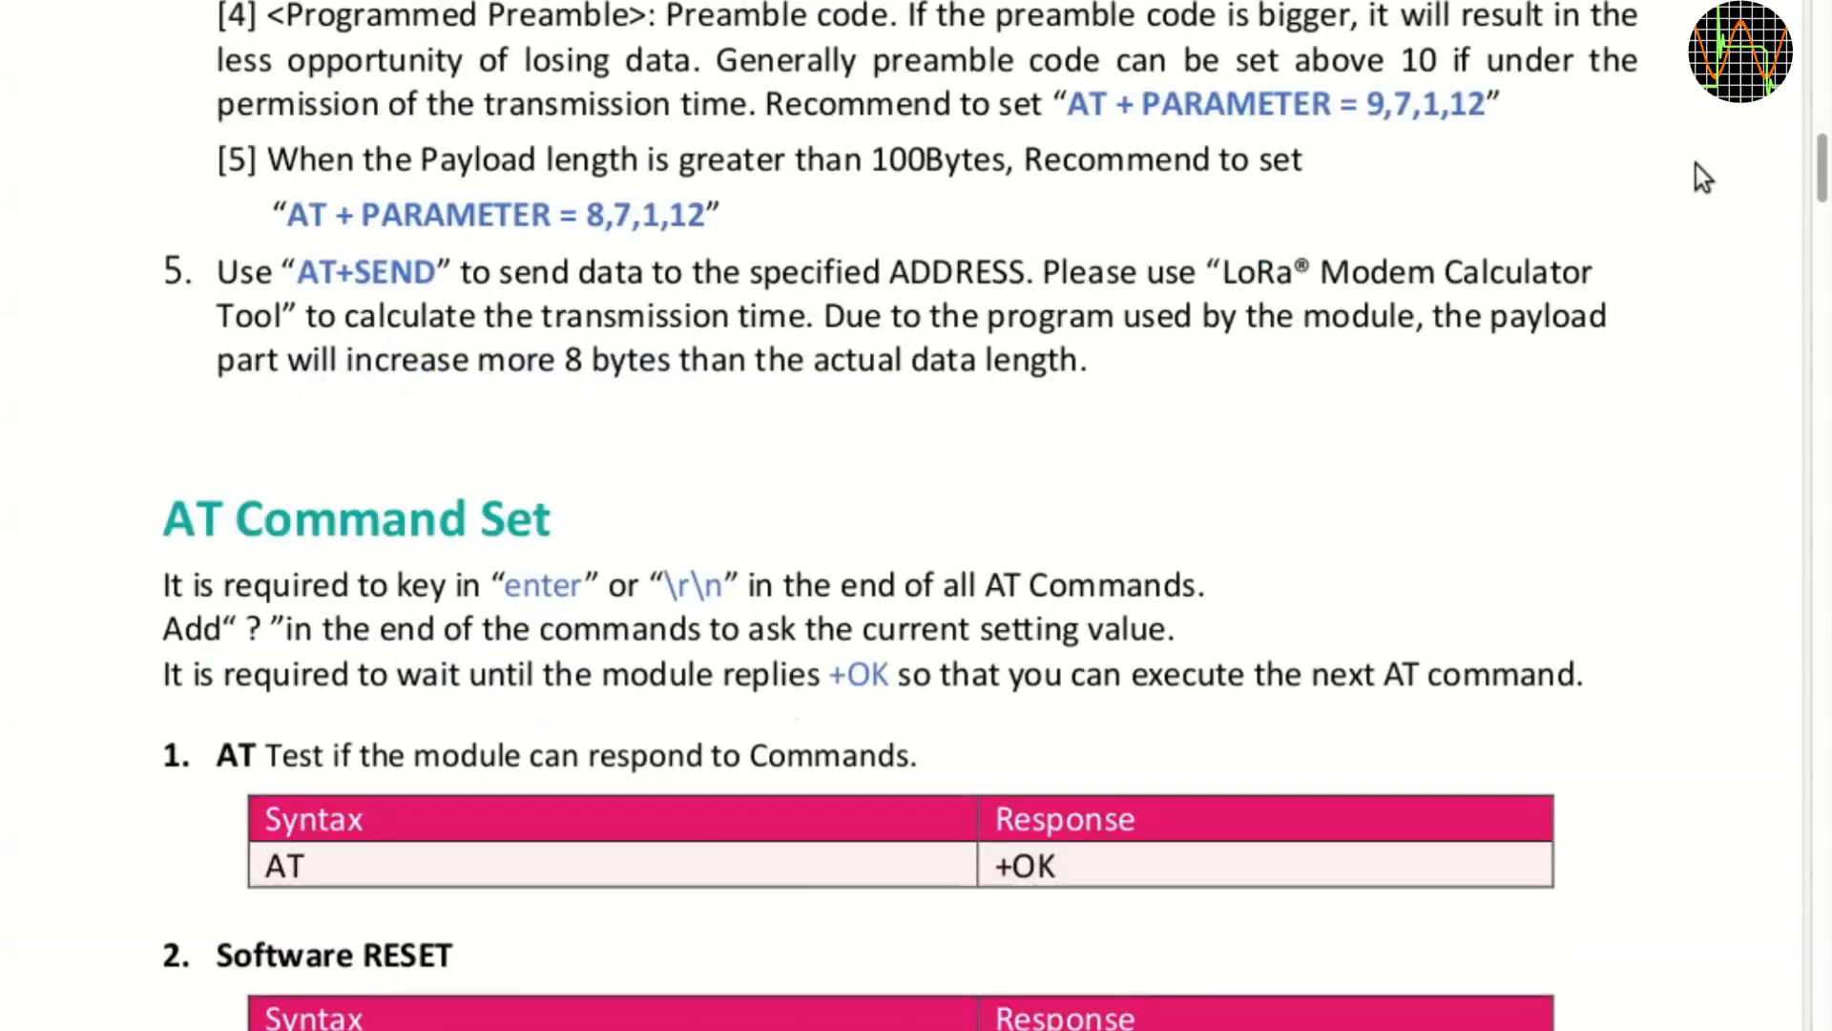
{"action": "scroll", "scroll_direction": "down", "scroll_amount": 3}
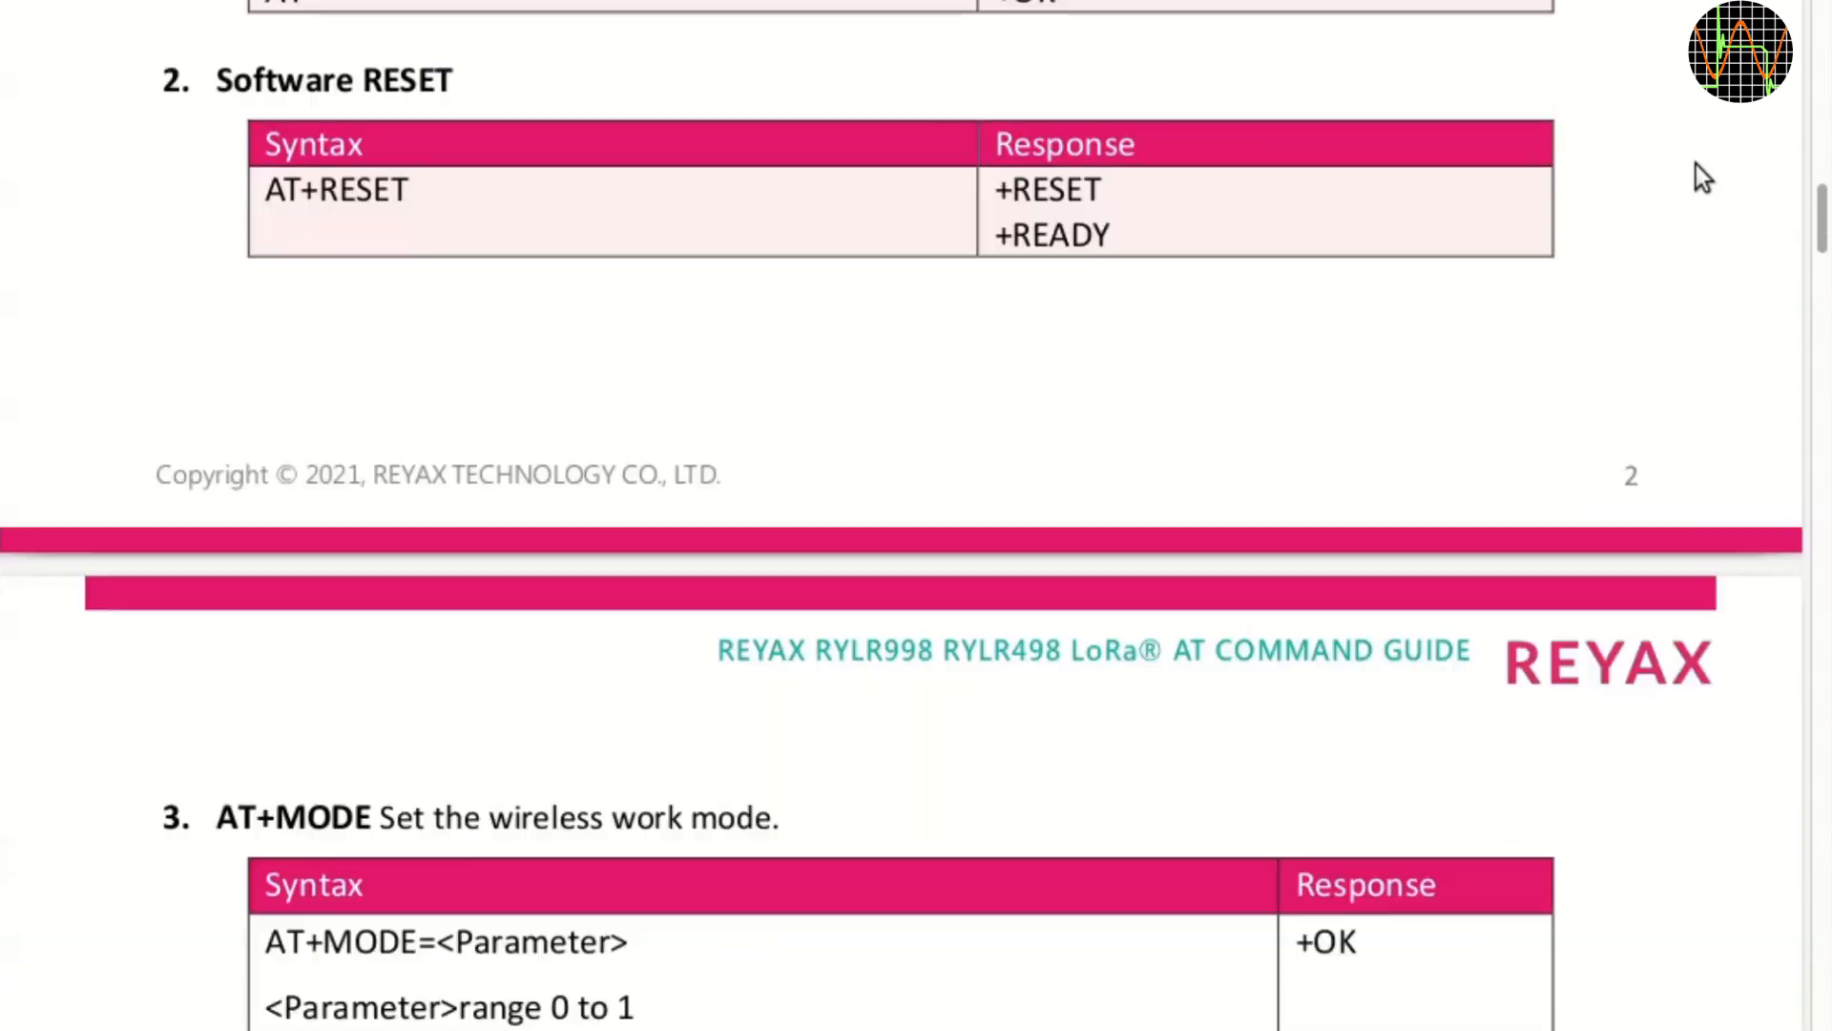
{"action": "scroll", "scroll_direction": "down", "scroll_amount": 3}
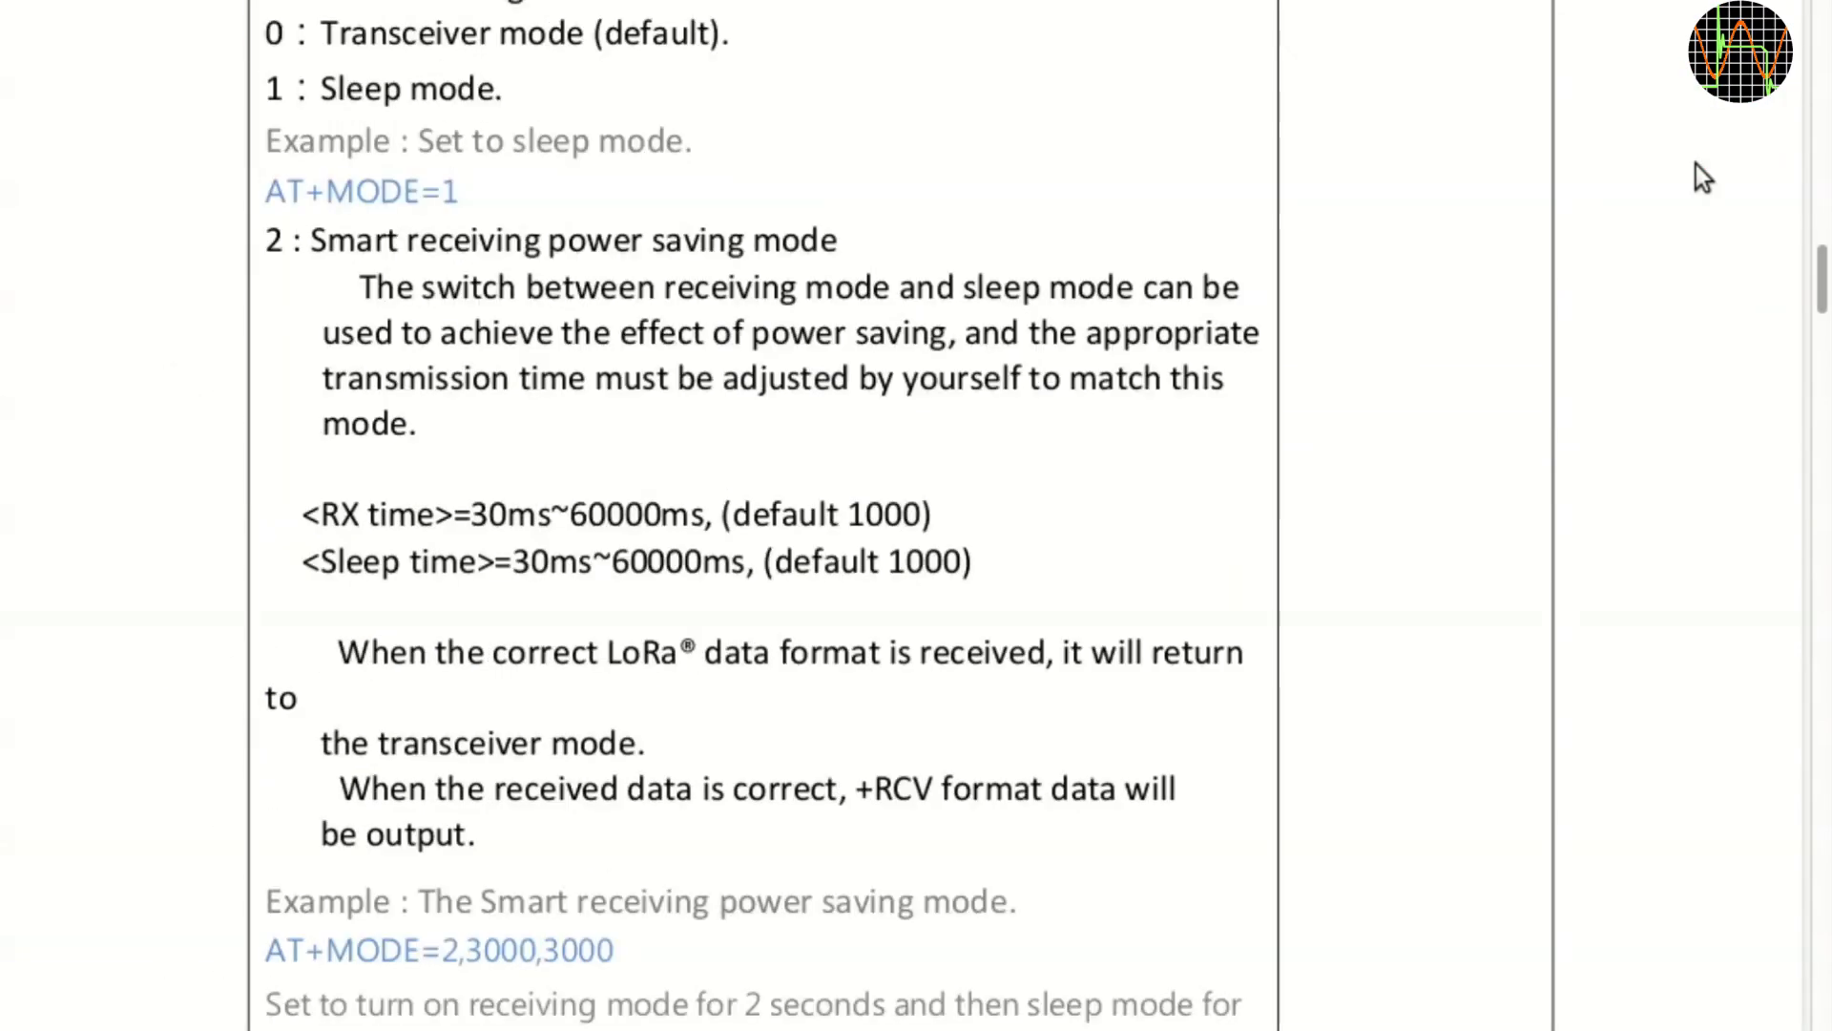
{"action": "scroll", "scroll_direction": "down", "scroll_amount": 3}
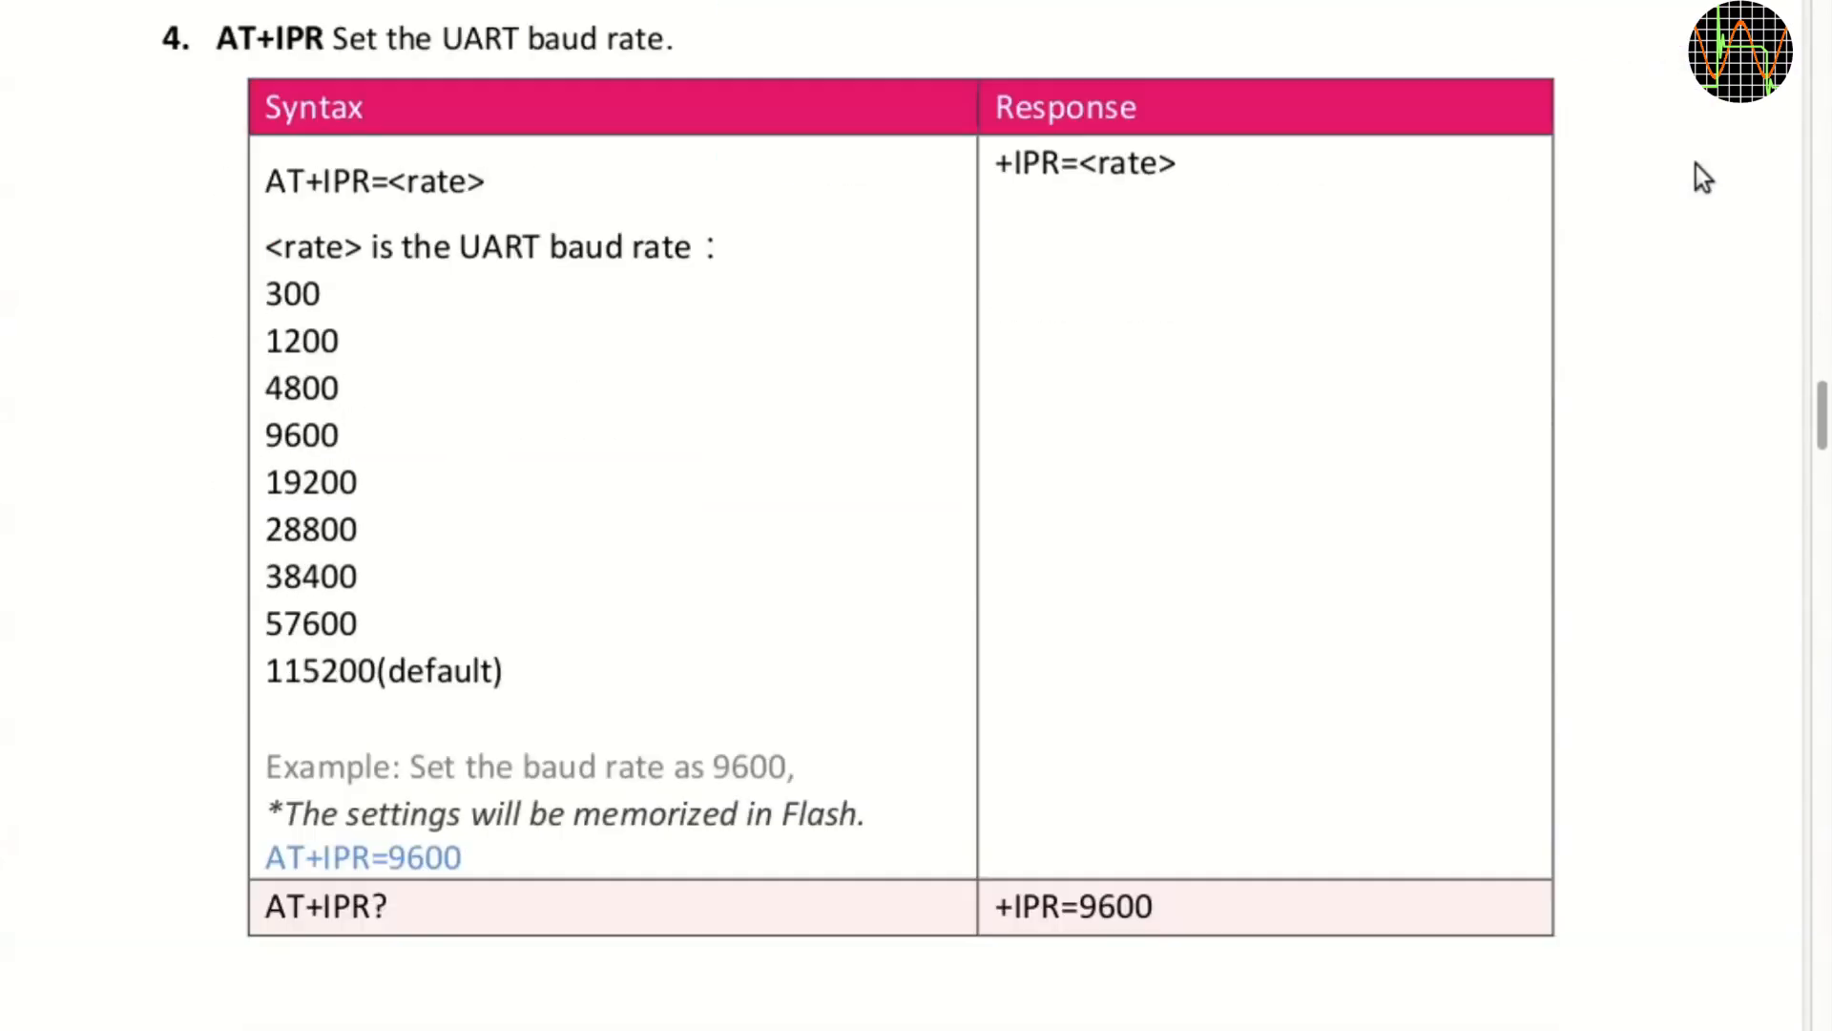
{"action": "scroll", "scroll_direction": "down", "scroll_amount": 3}
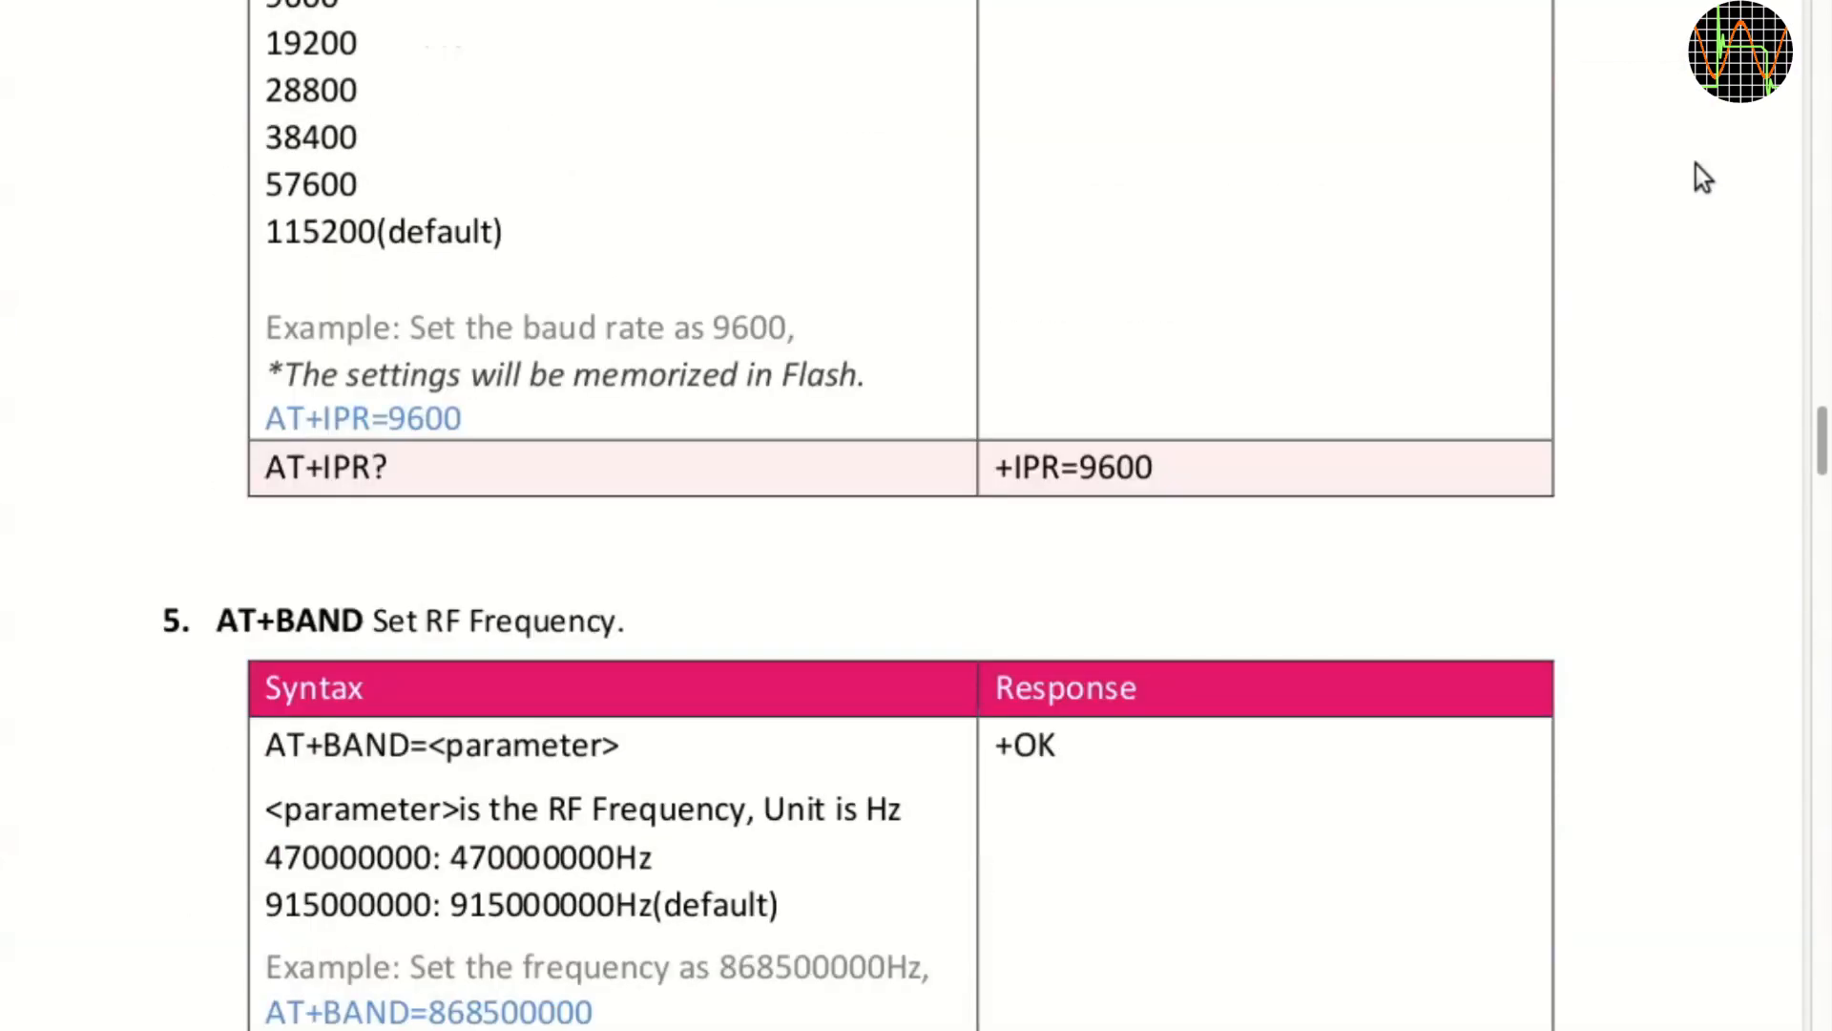
{"action": "scroll", "scroll_direction": "down", "scroll_amount": 3}
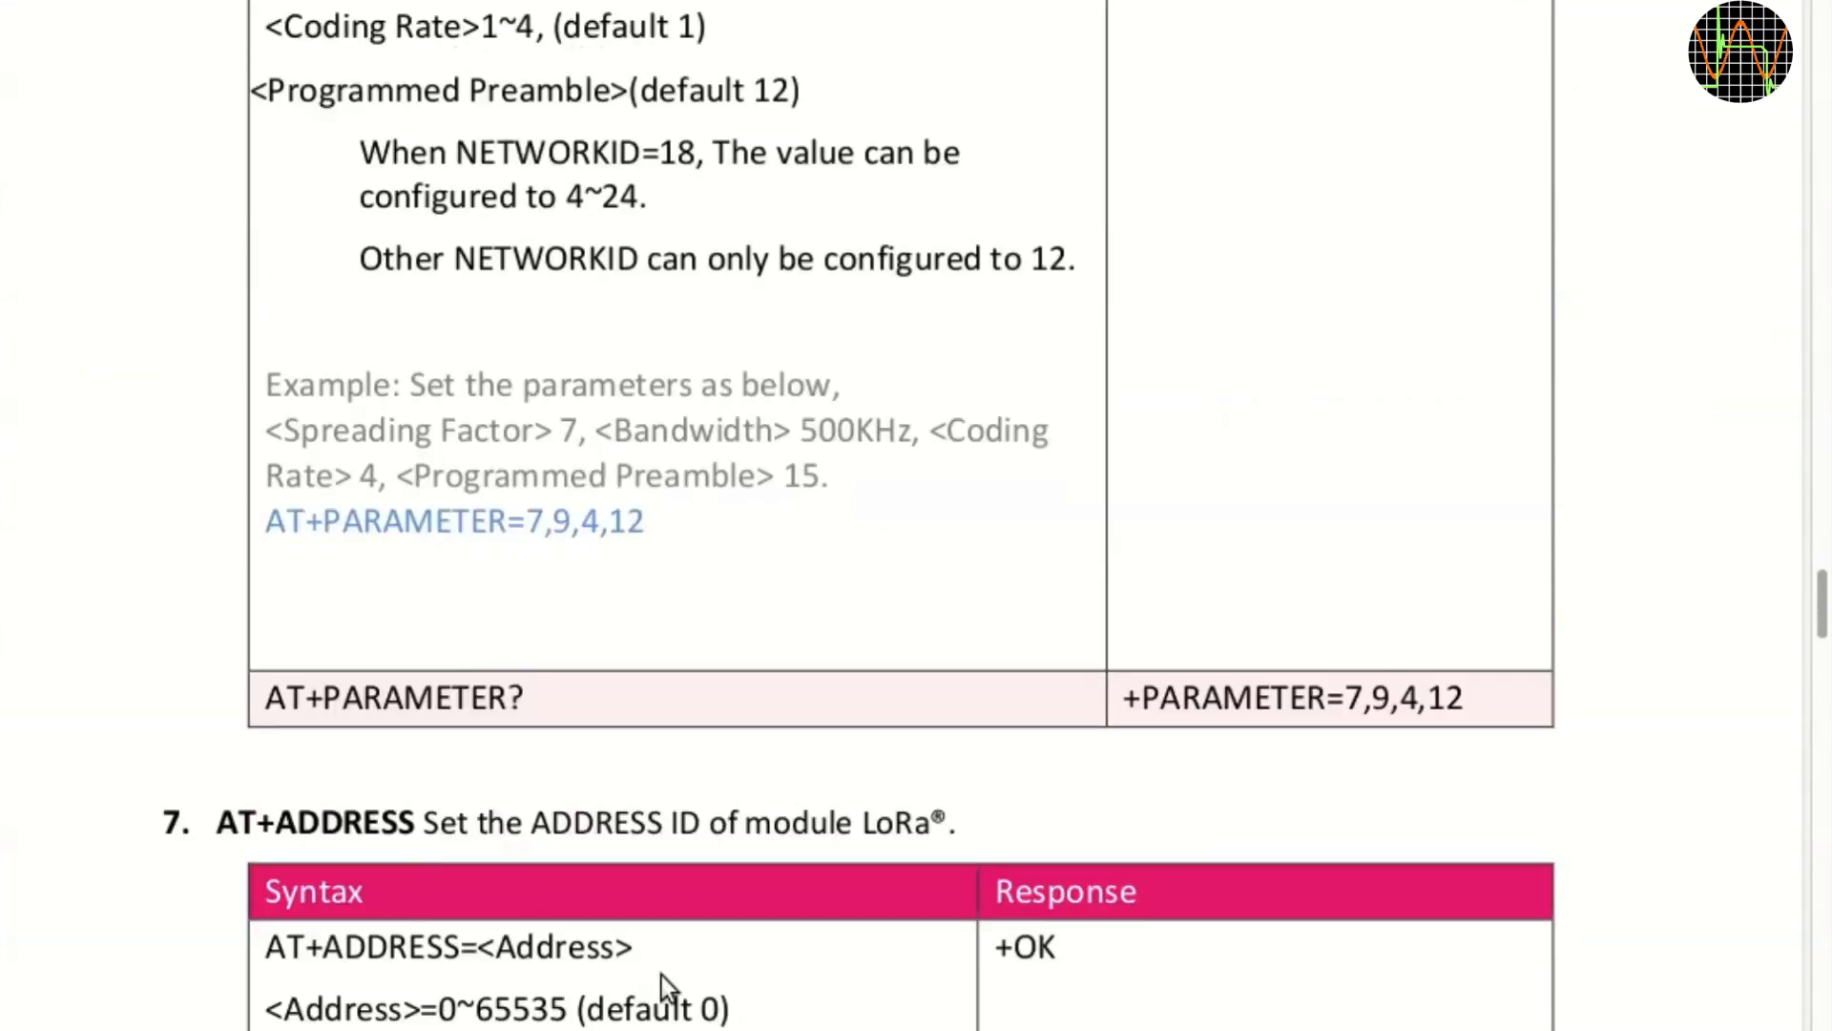
{"action": "scroll", "scroll_direction": "down", "scroll_amount": 3}
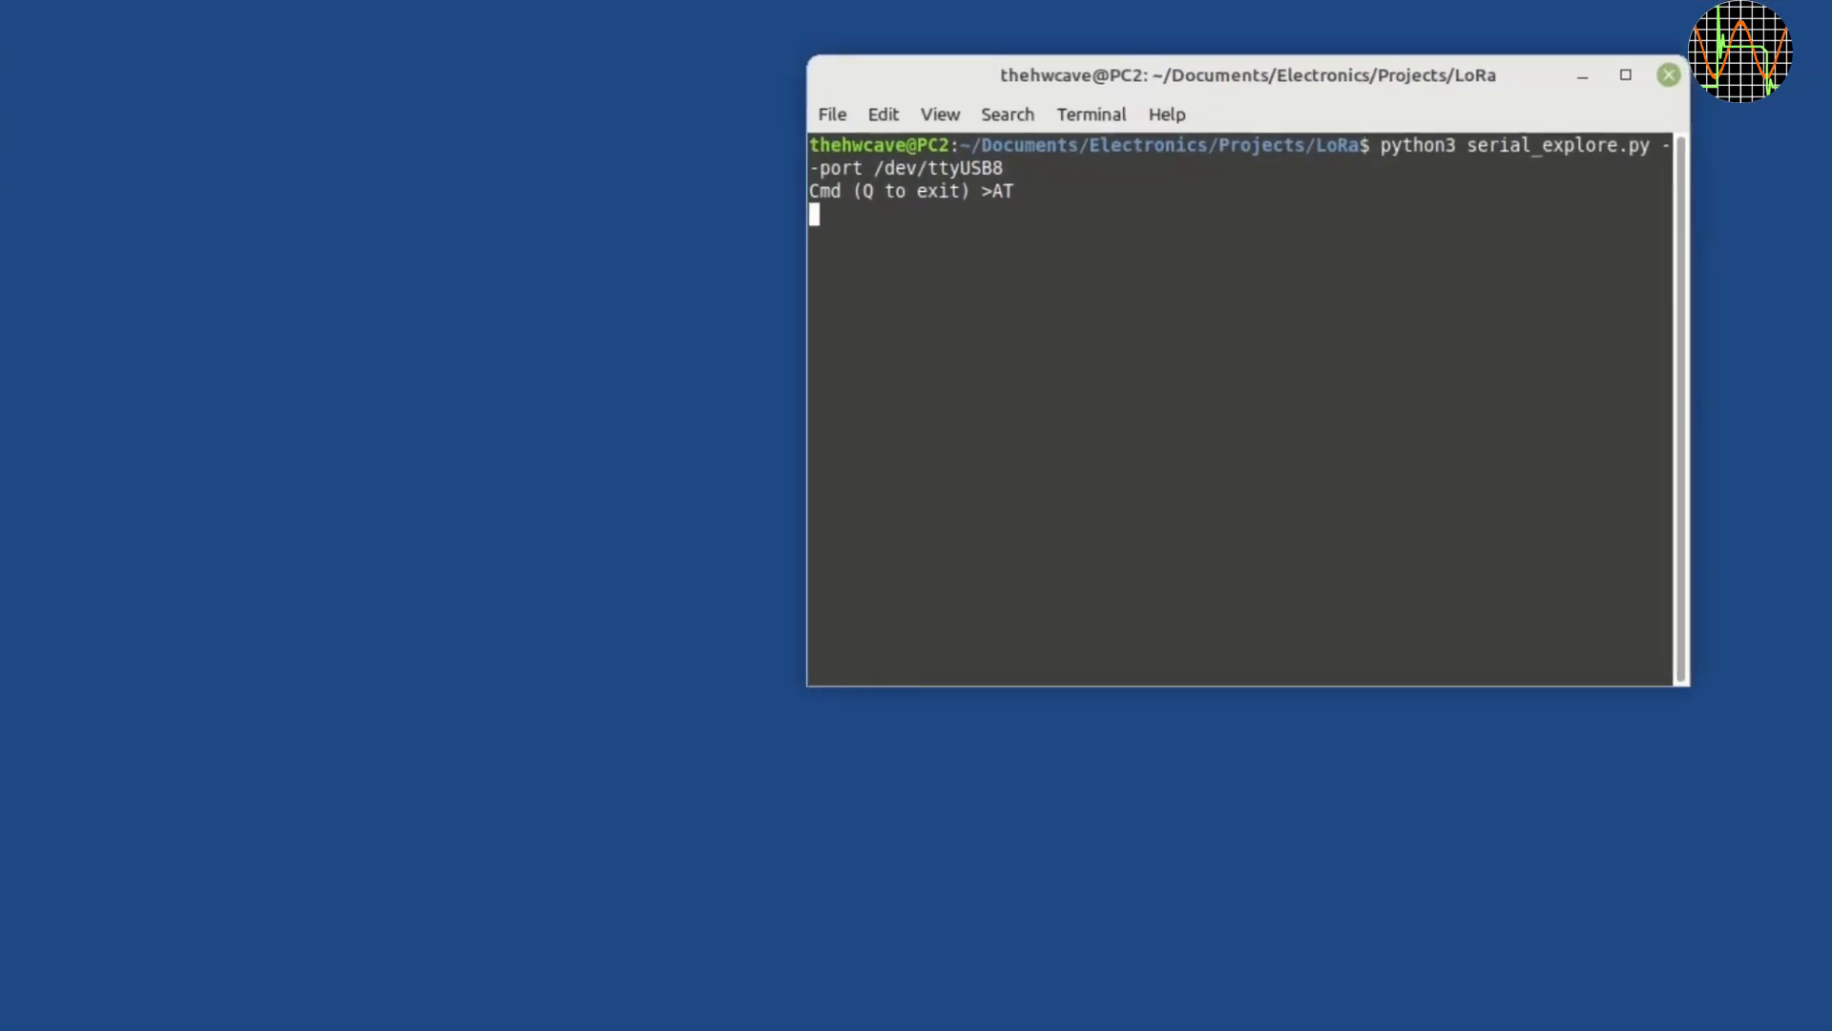
Query the module with AT, AT+ADDRESS?, AT+NETWORKID?, AT+CPIN?, AT+CRFOP? and AT+PARAMETER?
{"action": "key", "text": "Return"}
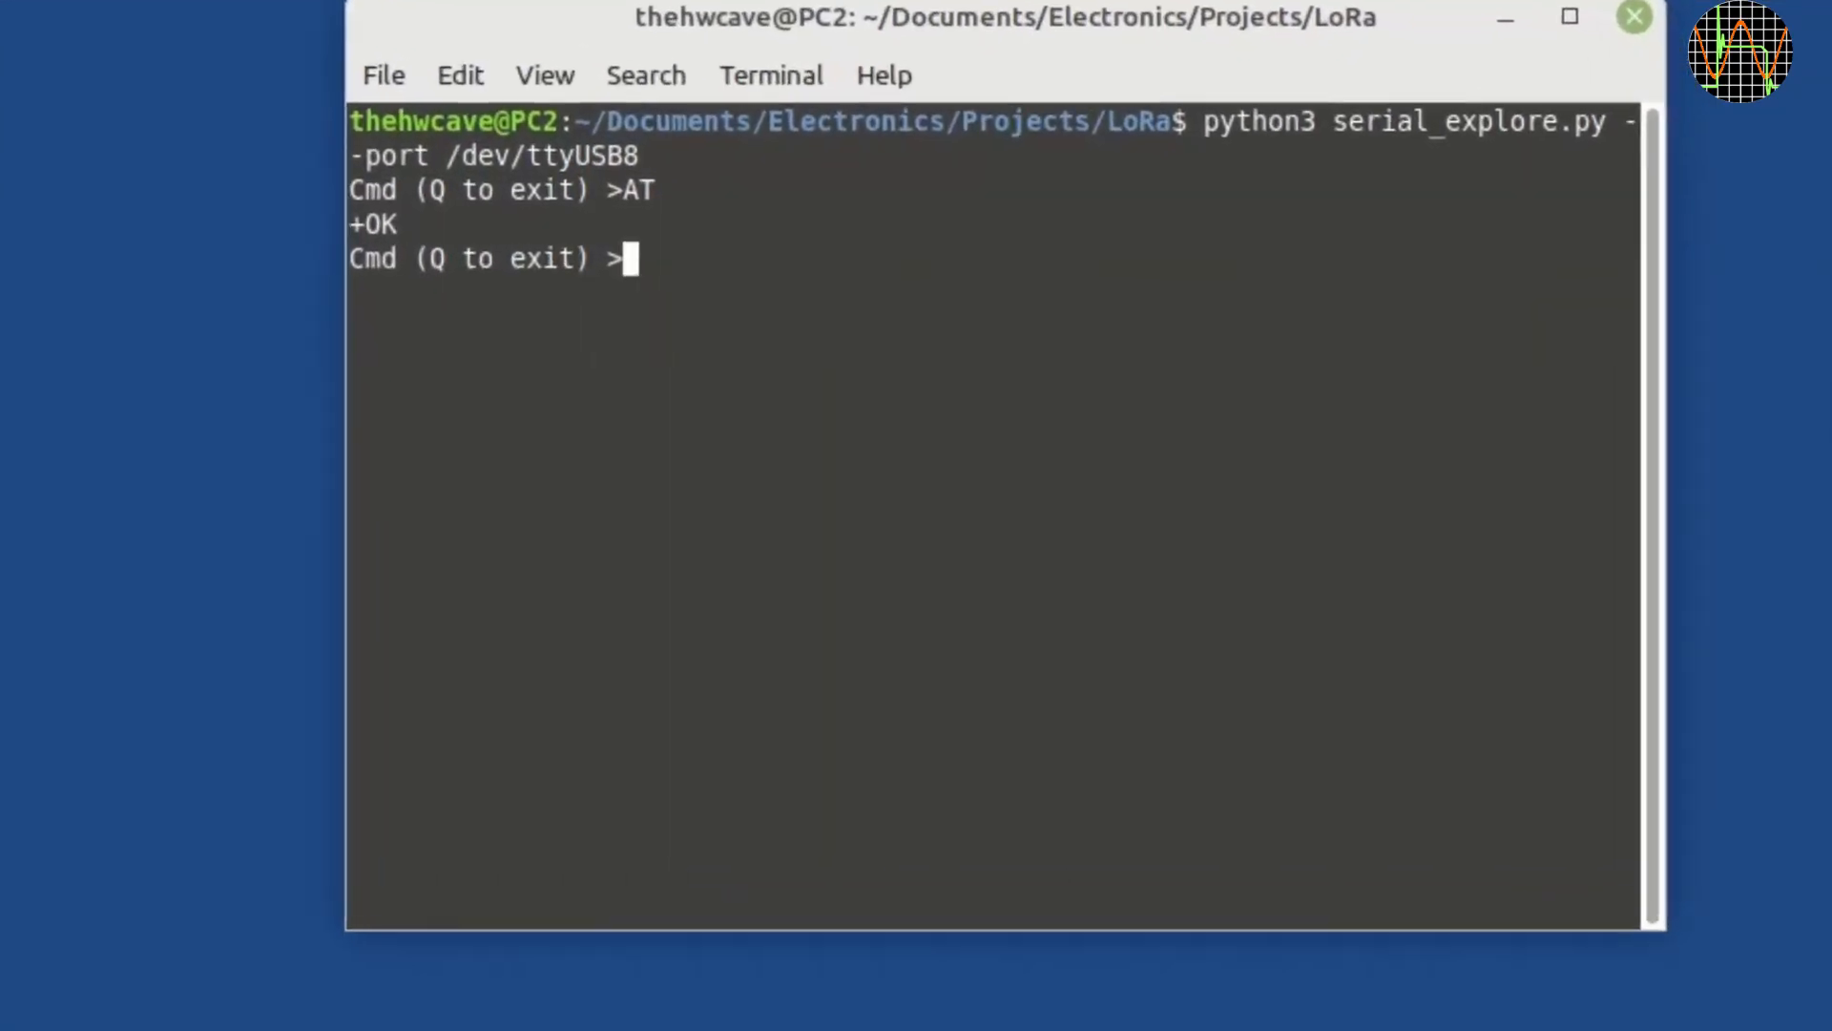
{"action": "type", "text": "AT+ADDRESS?"}
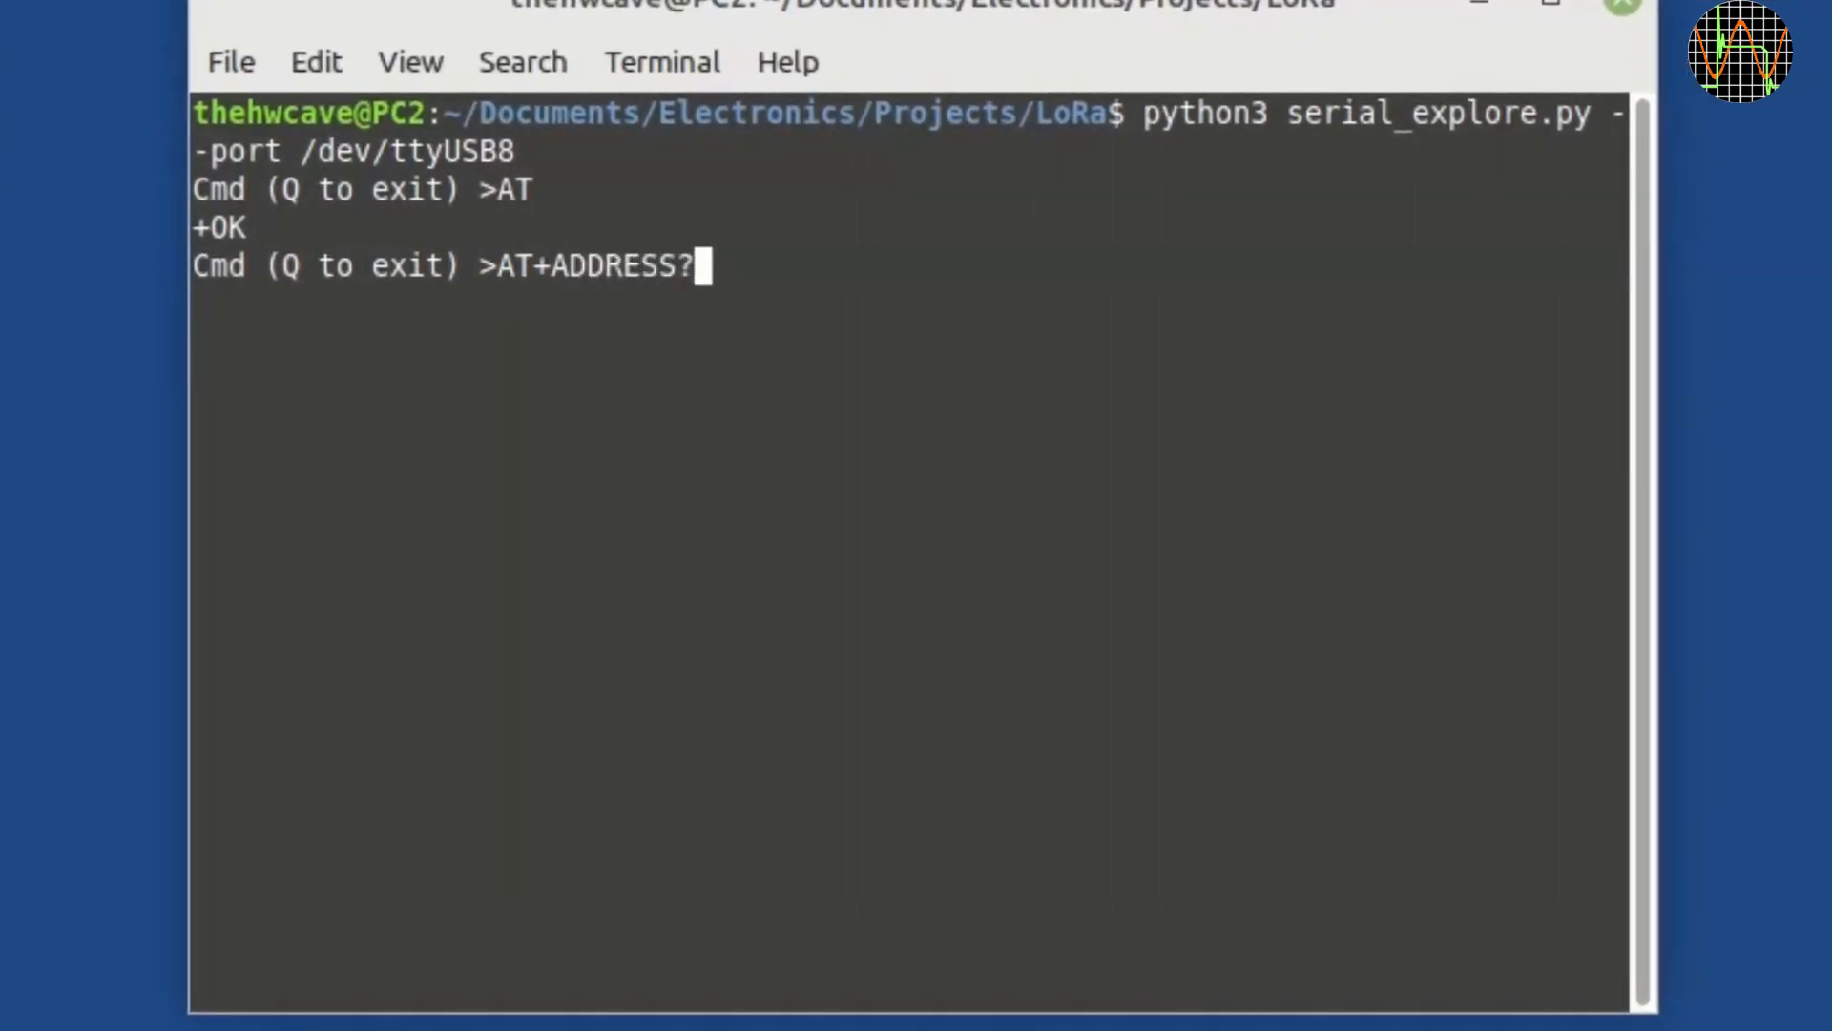
{"action": "type", "text": "AT+NETWO"}
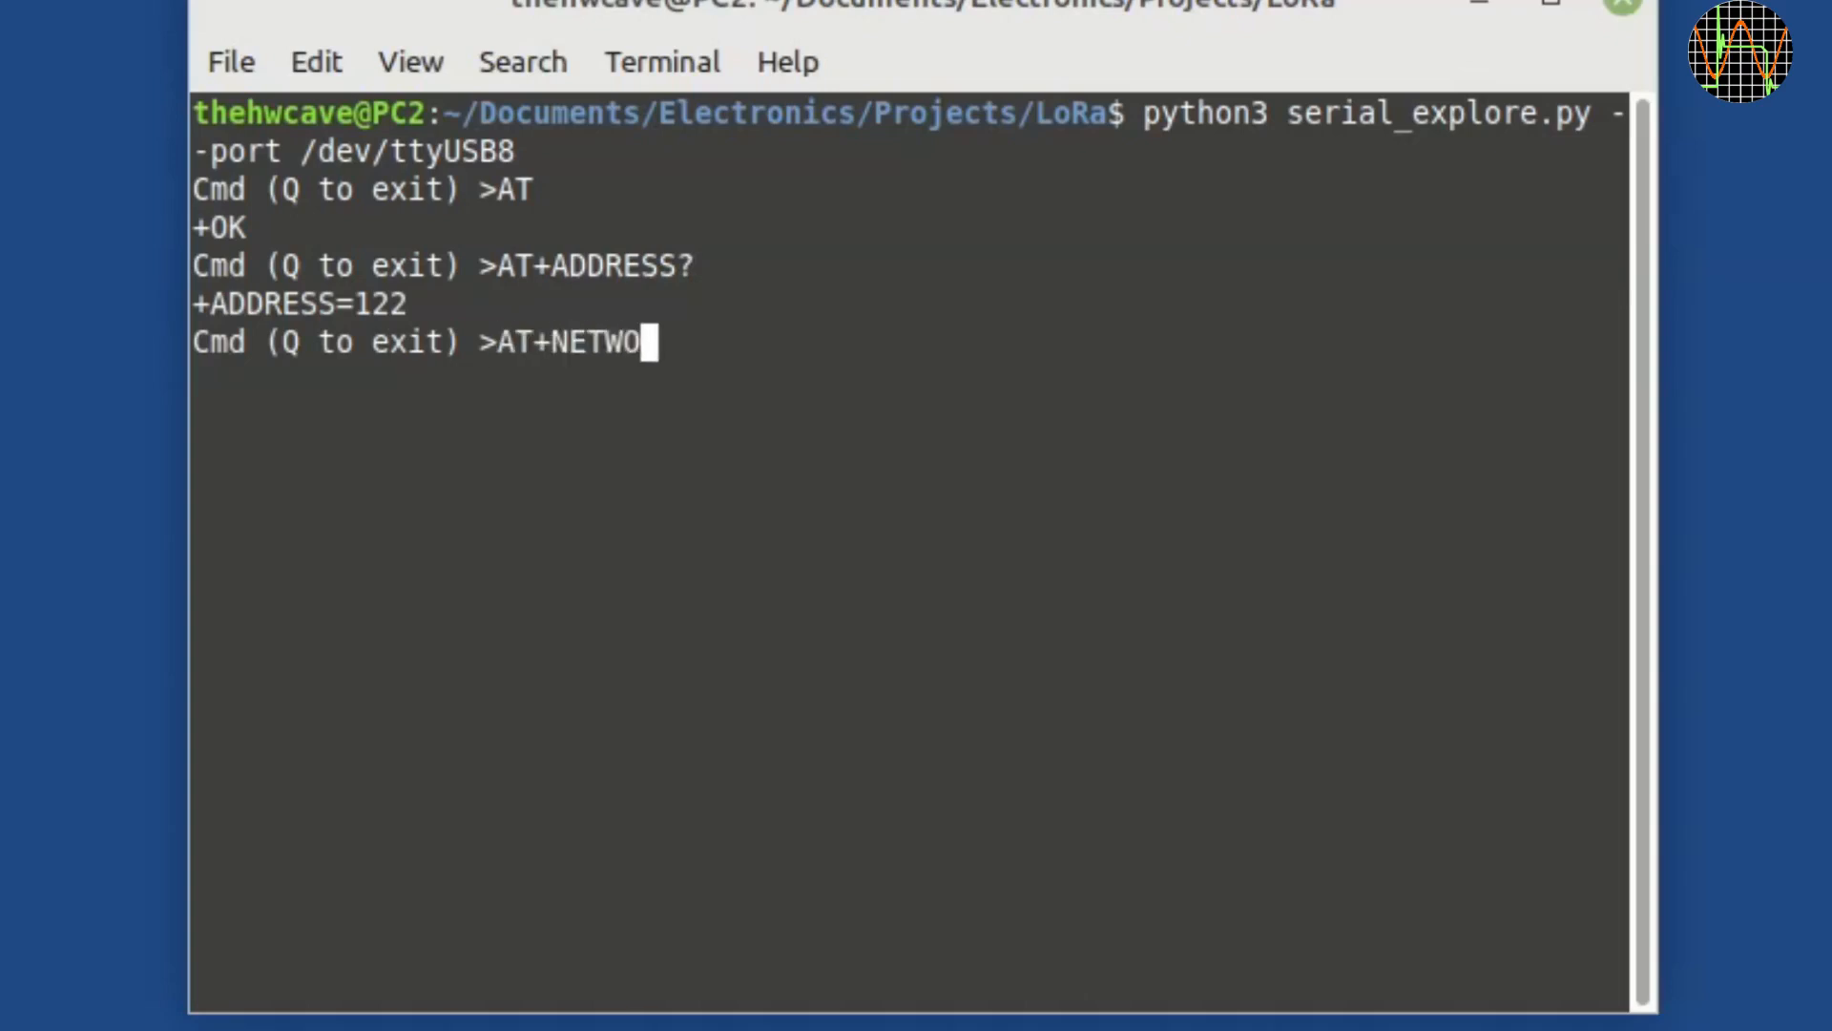
{"action": "key", "text": "Return"}
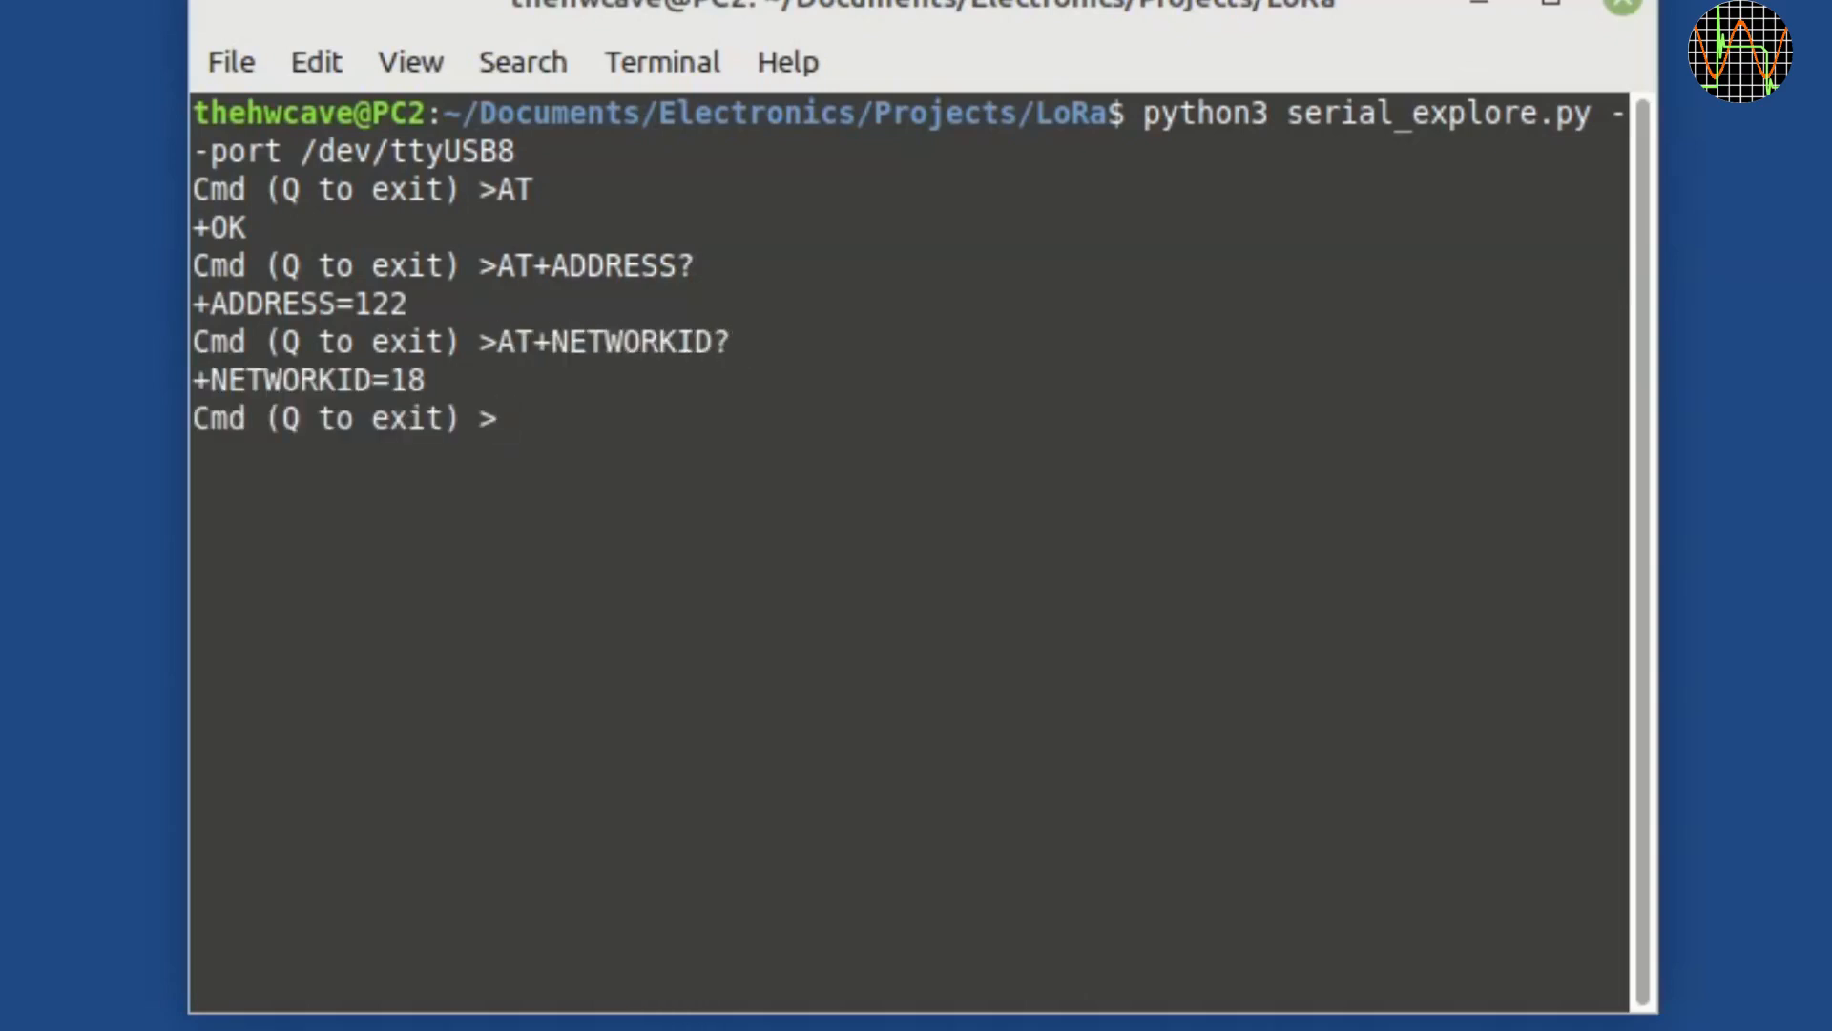
{"action": "type", "text": "AT+CPIN?"}
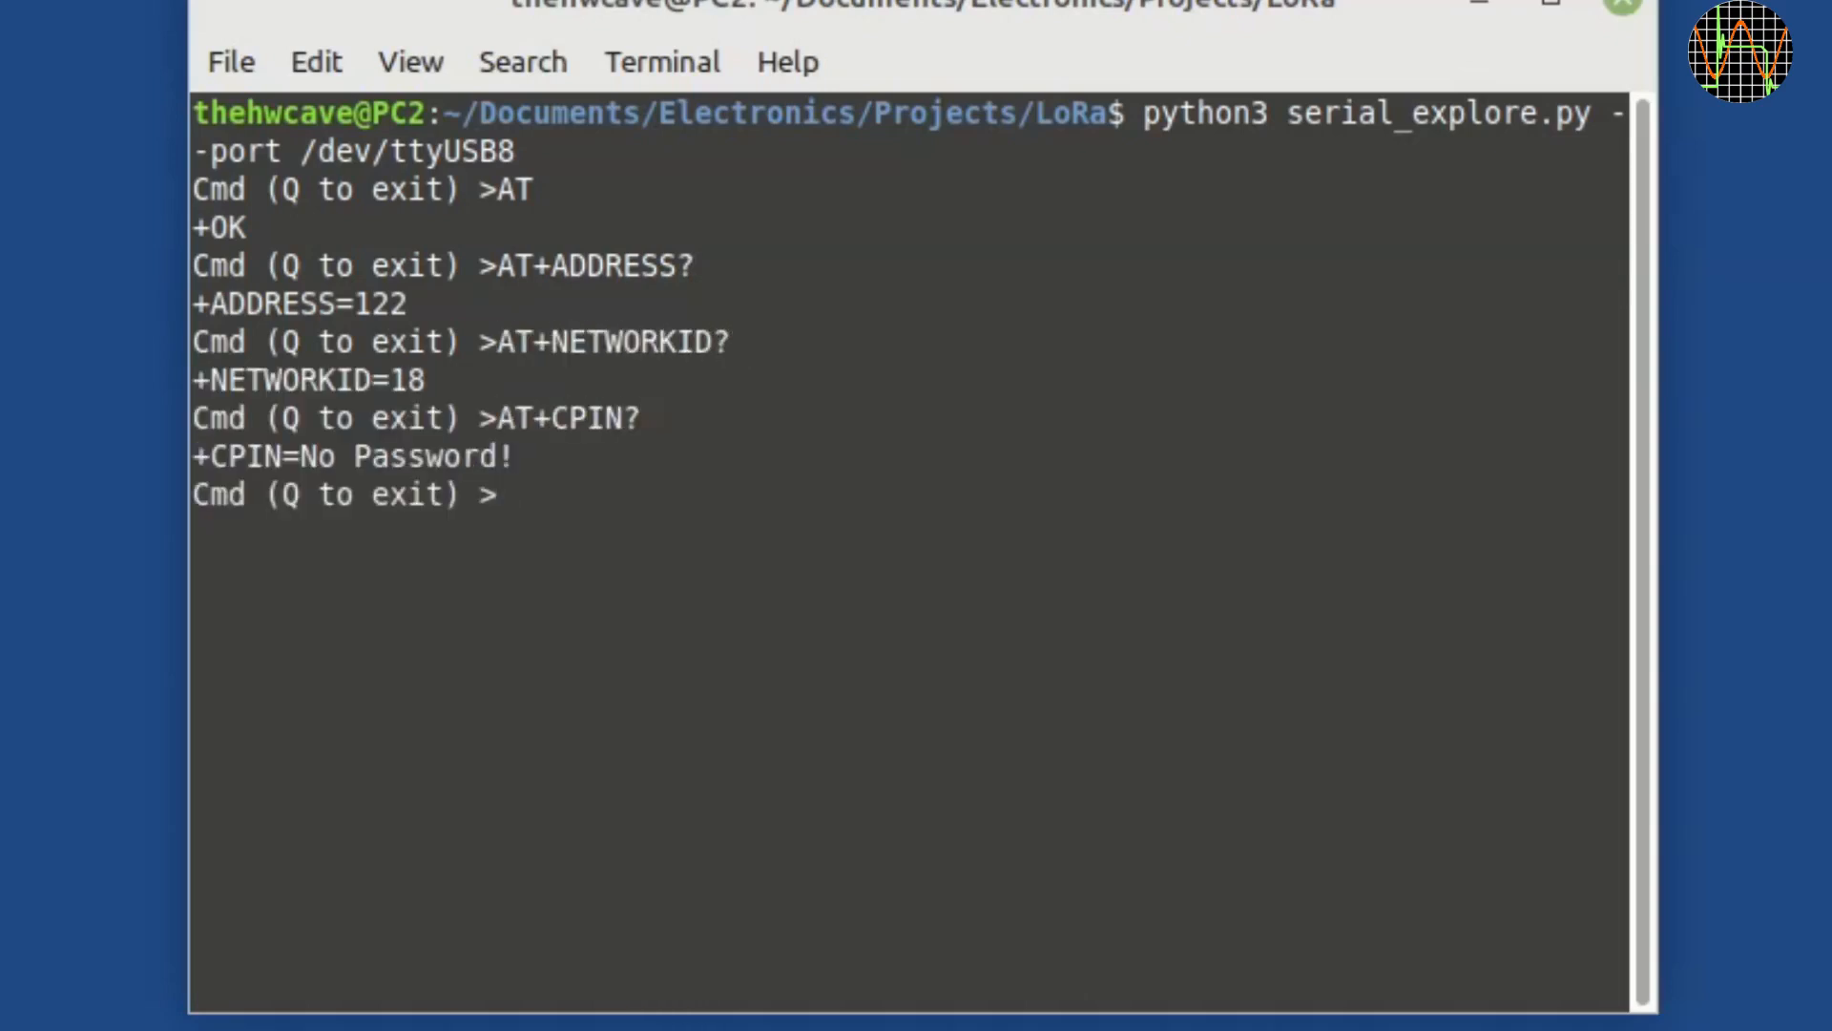
{"action": "type", "text": "AT+CRFOP?"}
{"action": "type", "text": "AT+PAR"}
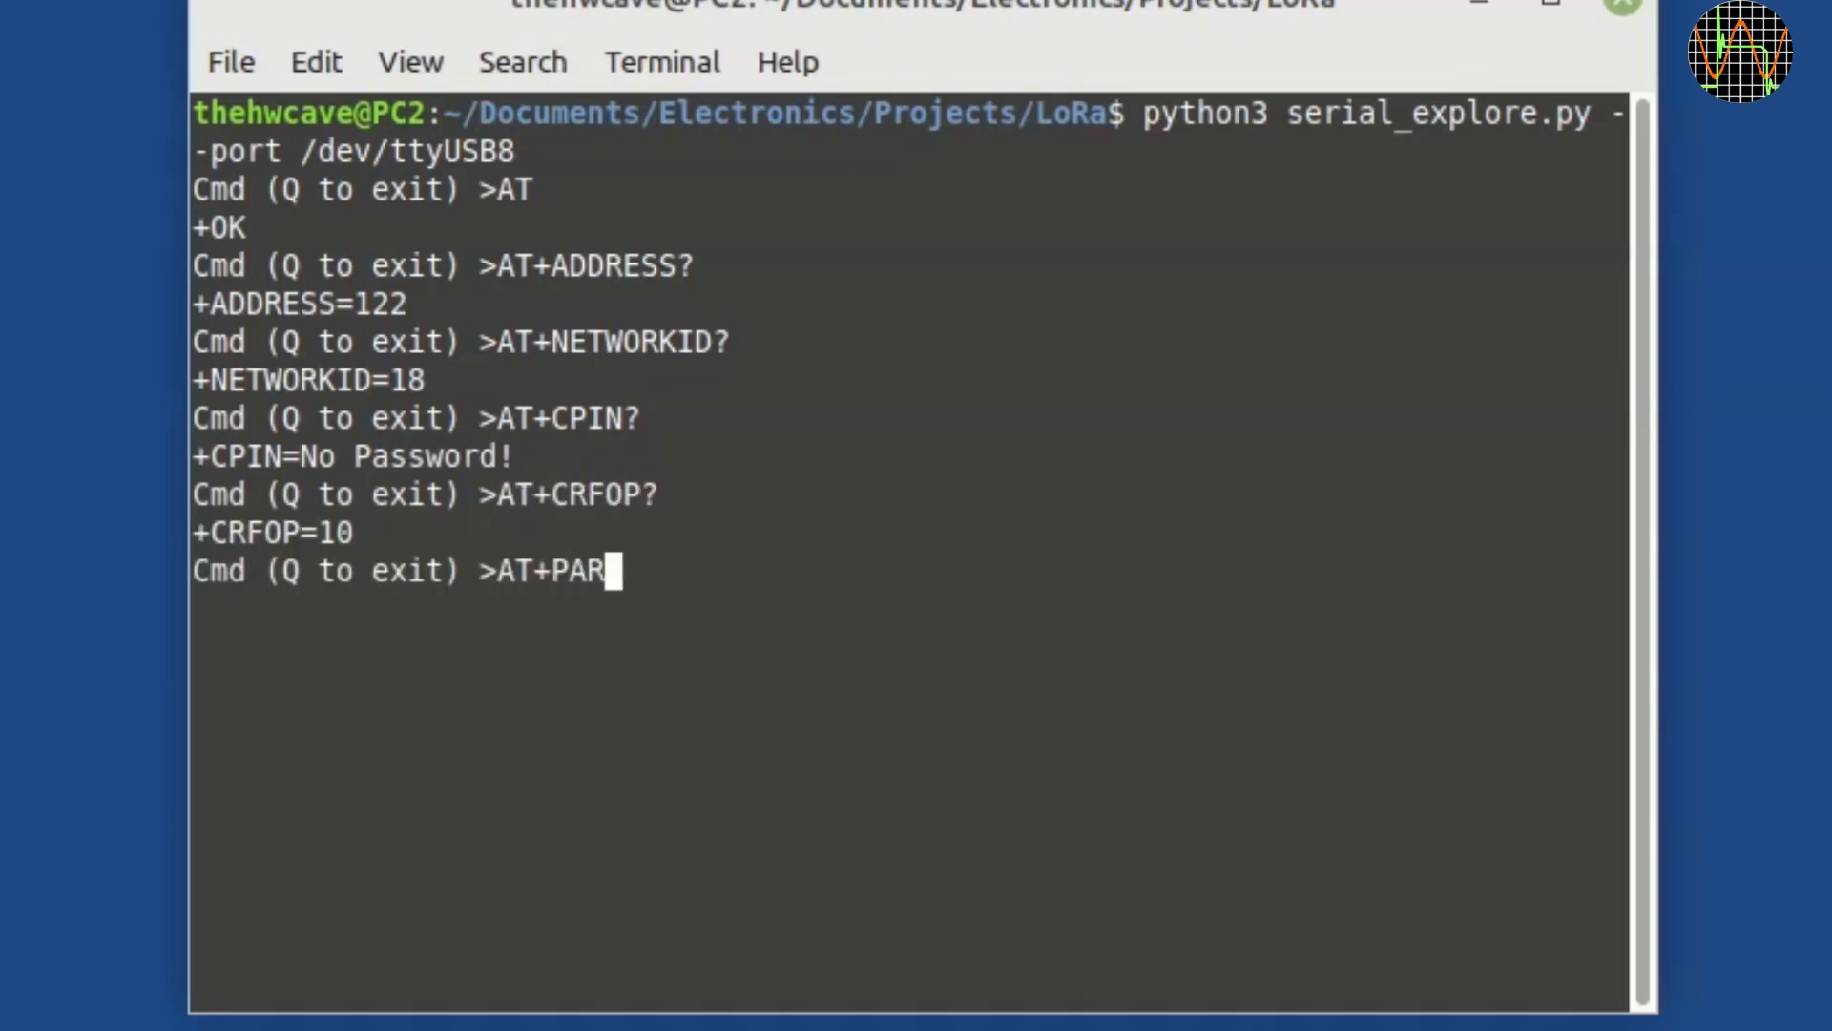
{"action": "key", "text": "Return"}
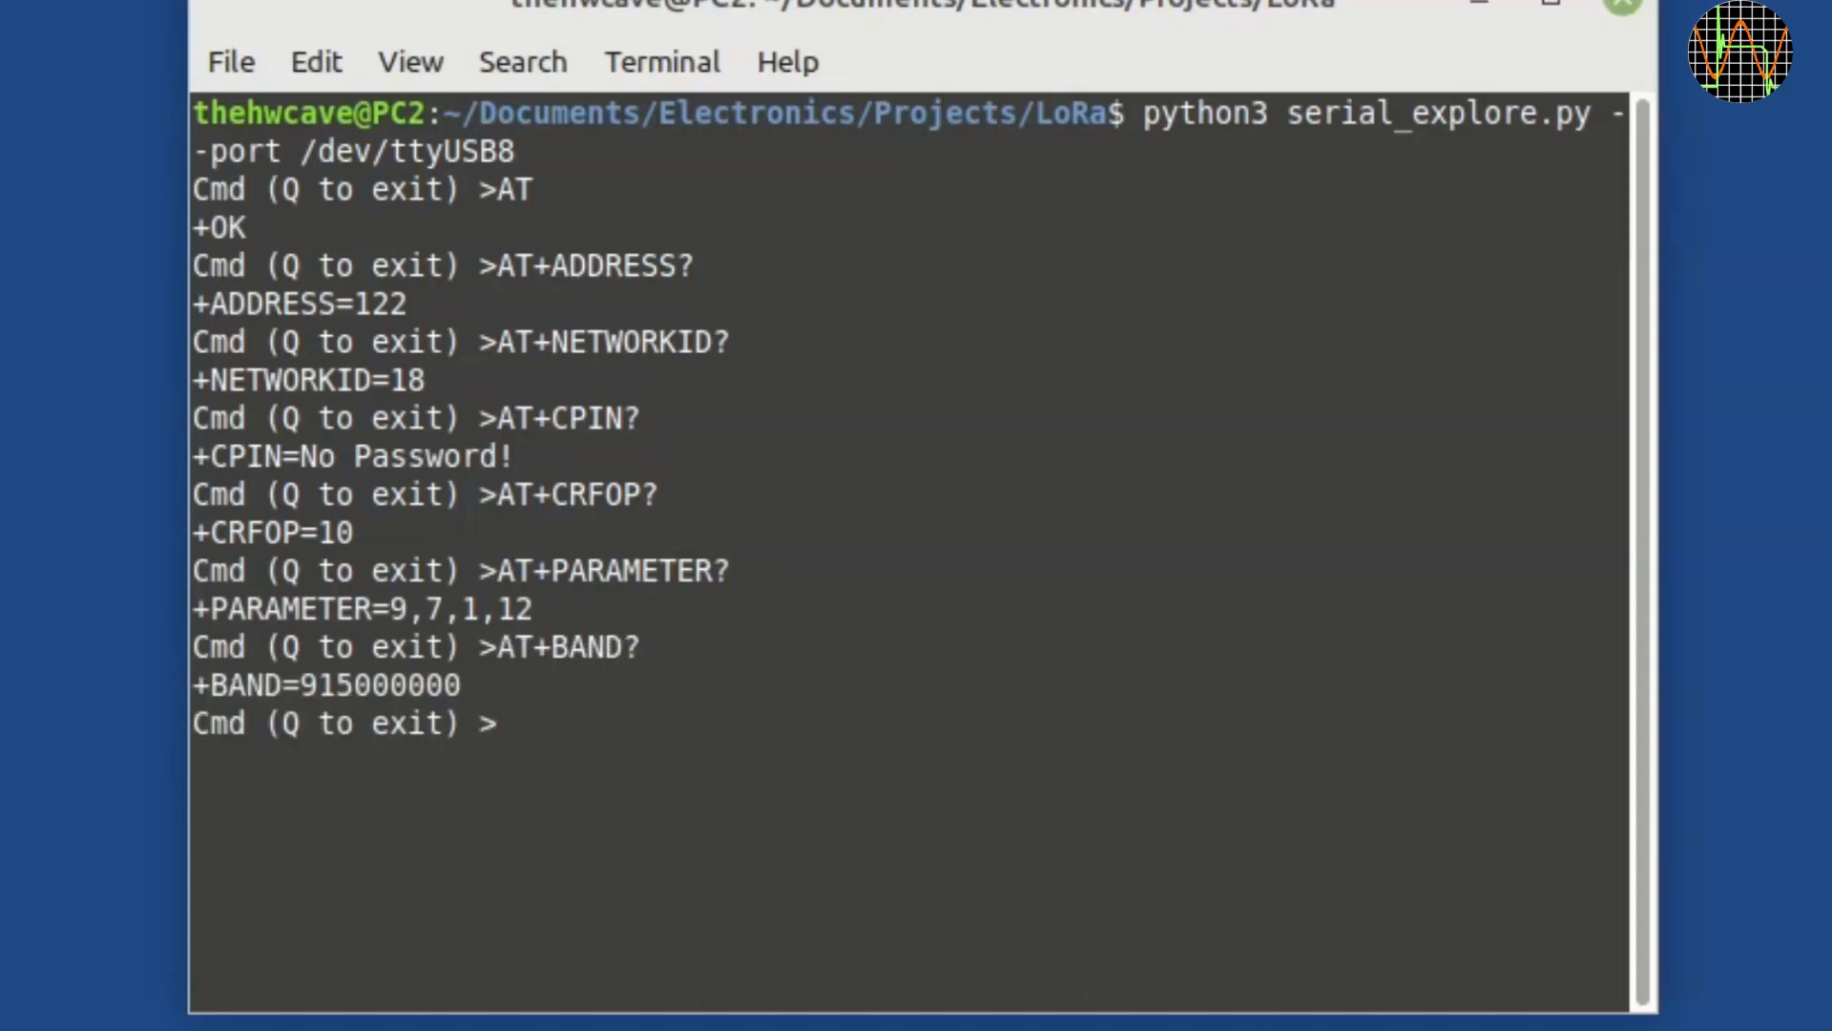
Set the module's band to 868 MHz with AT+BAND=868500000.
{"action": "type", "text": "AT+BAND="}
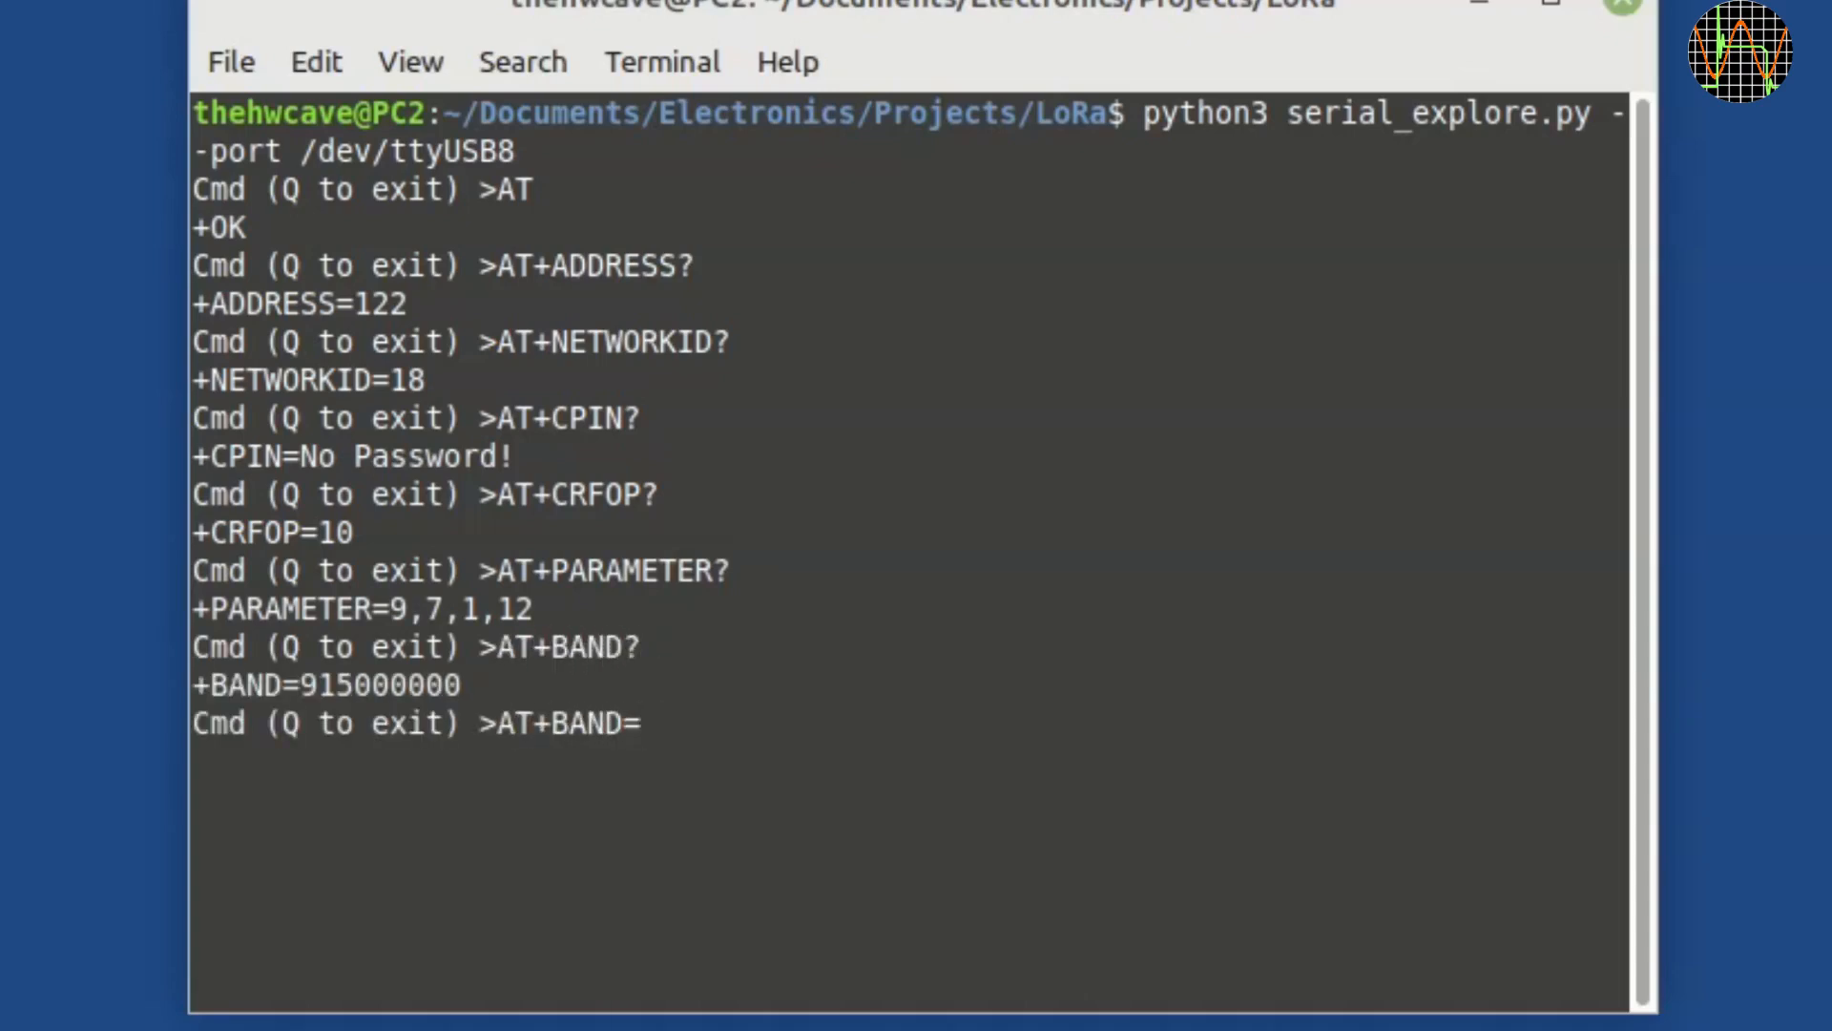
{"action": "type", "text": "868"}
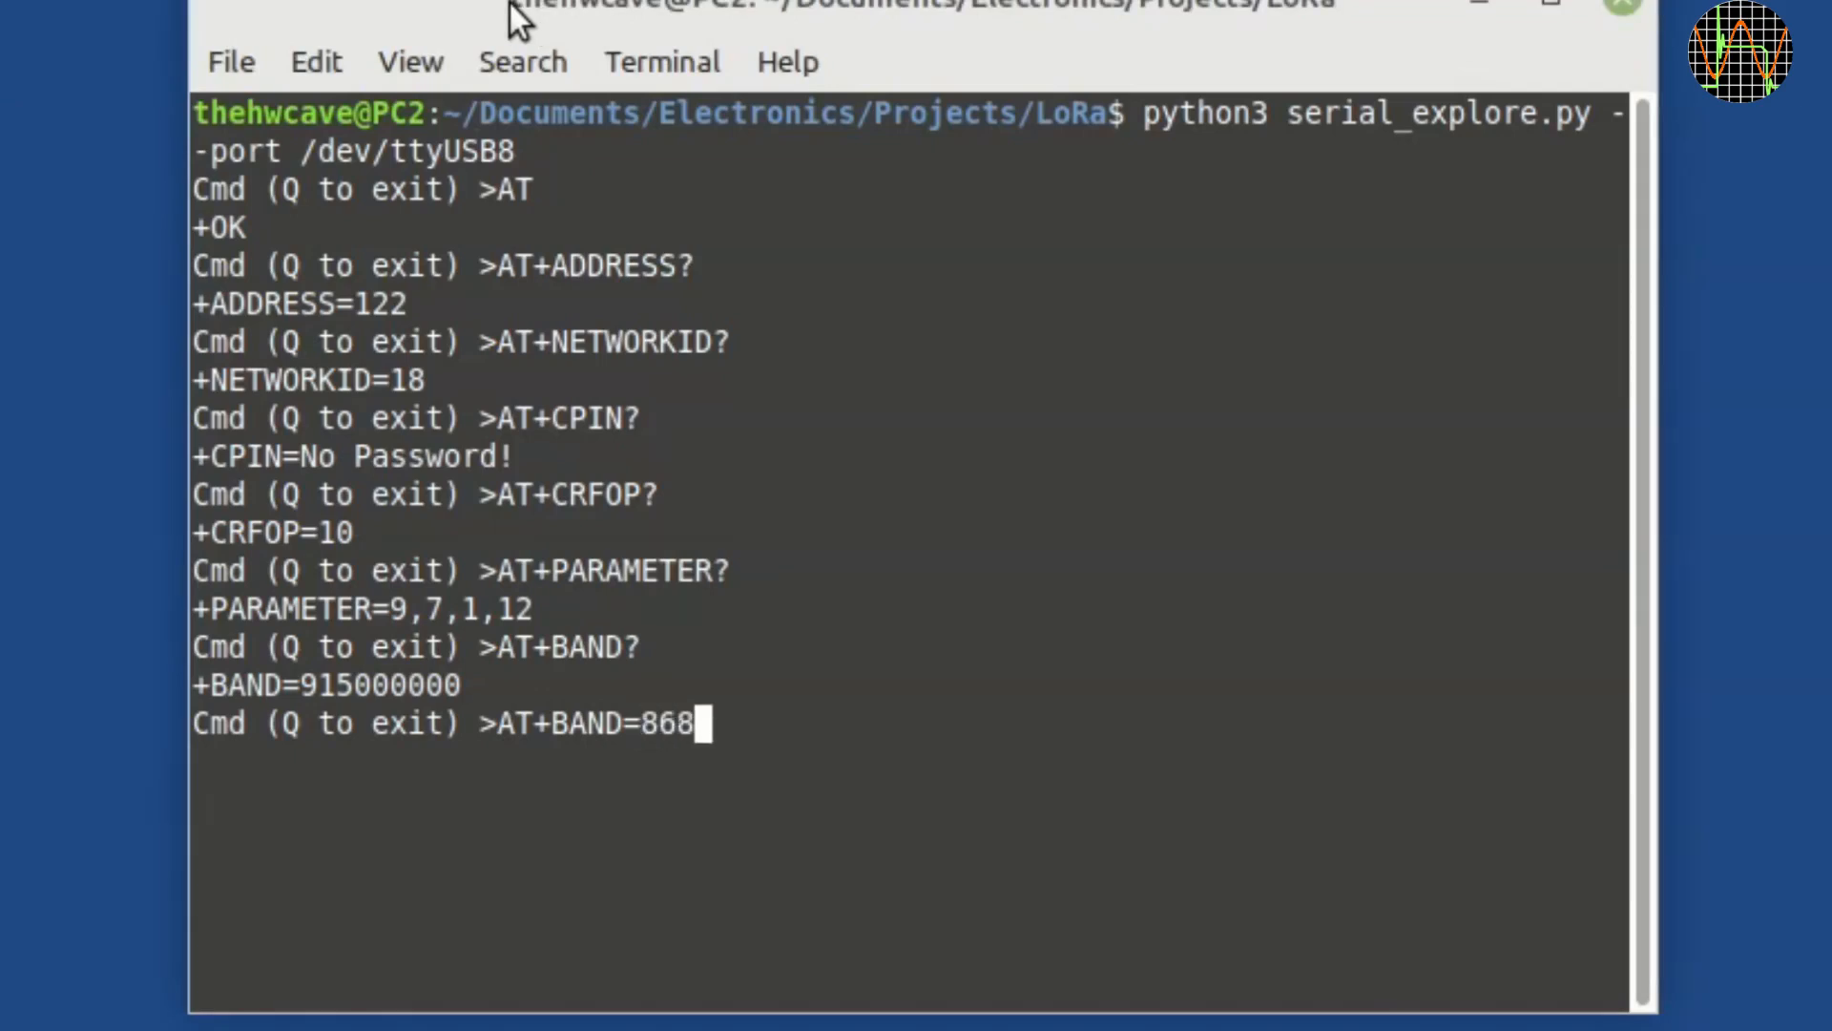
{"action": "type", "text": "500000"}
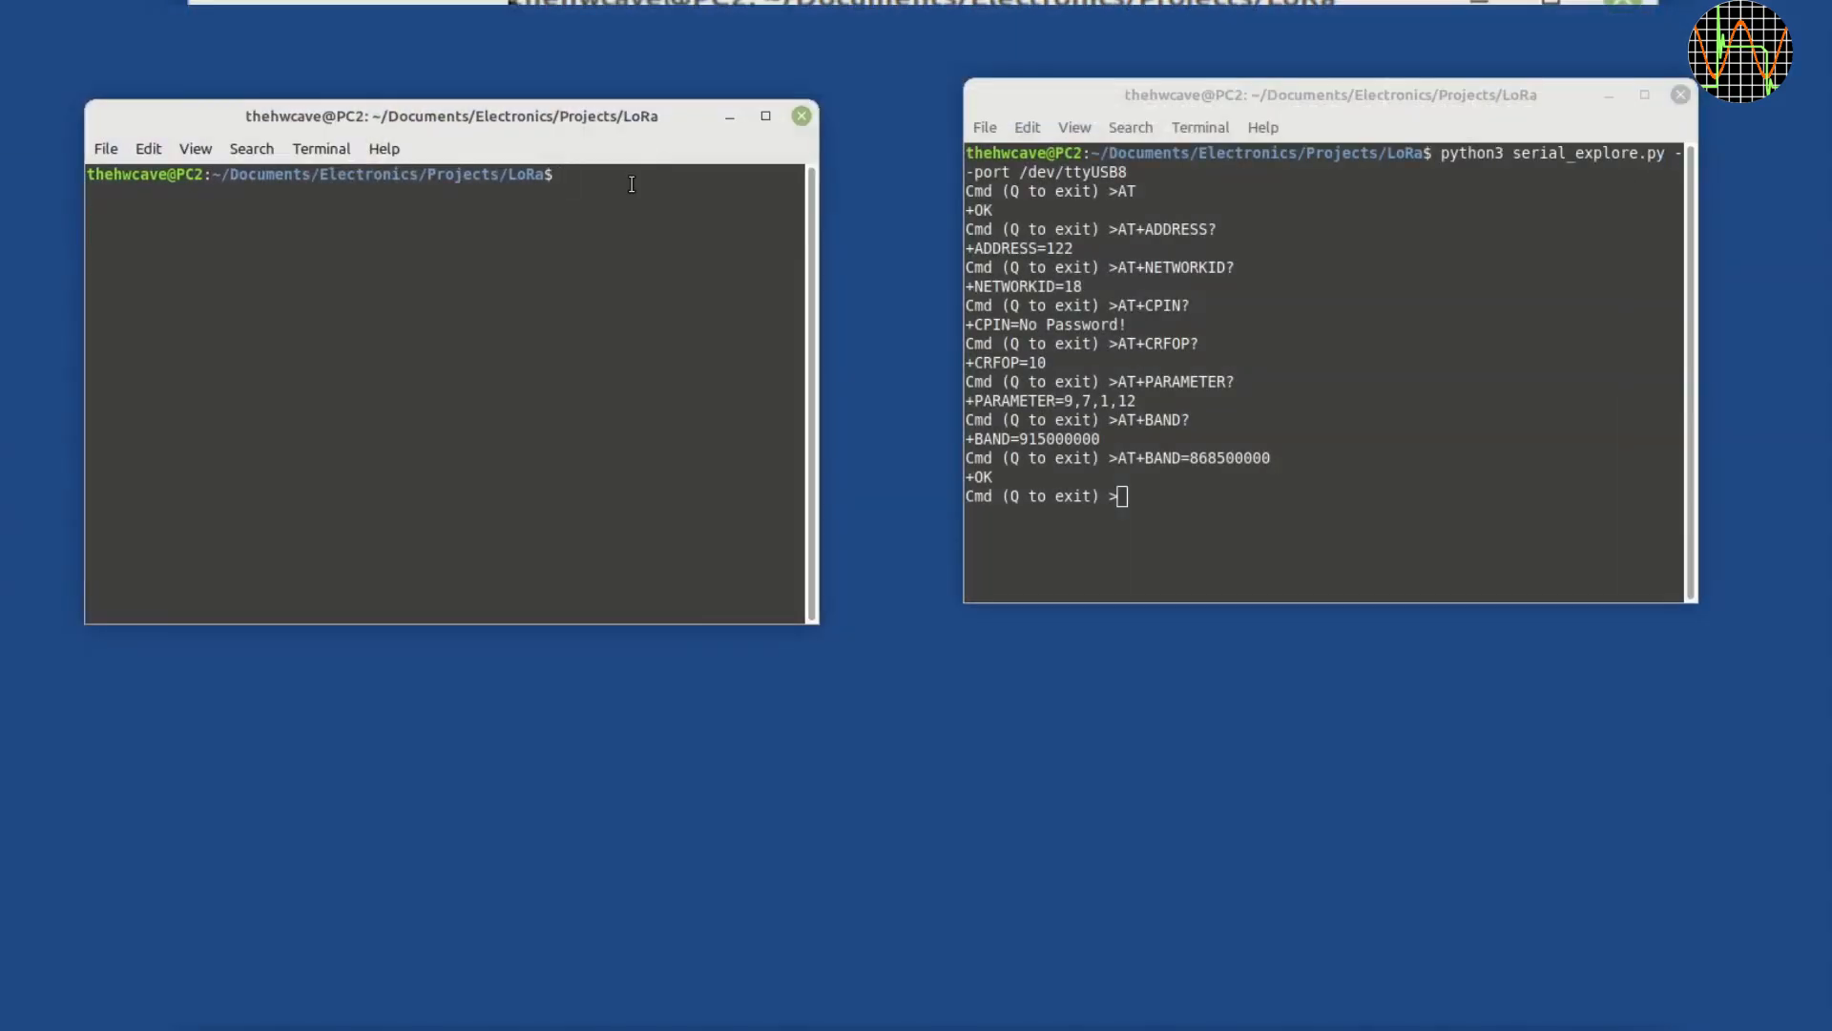
Run serial_explore on /dev/ttyUSB7 and read back address 123, network ID, power, parameters and band.
{"action": "key", "text": "Return"}
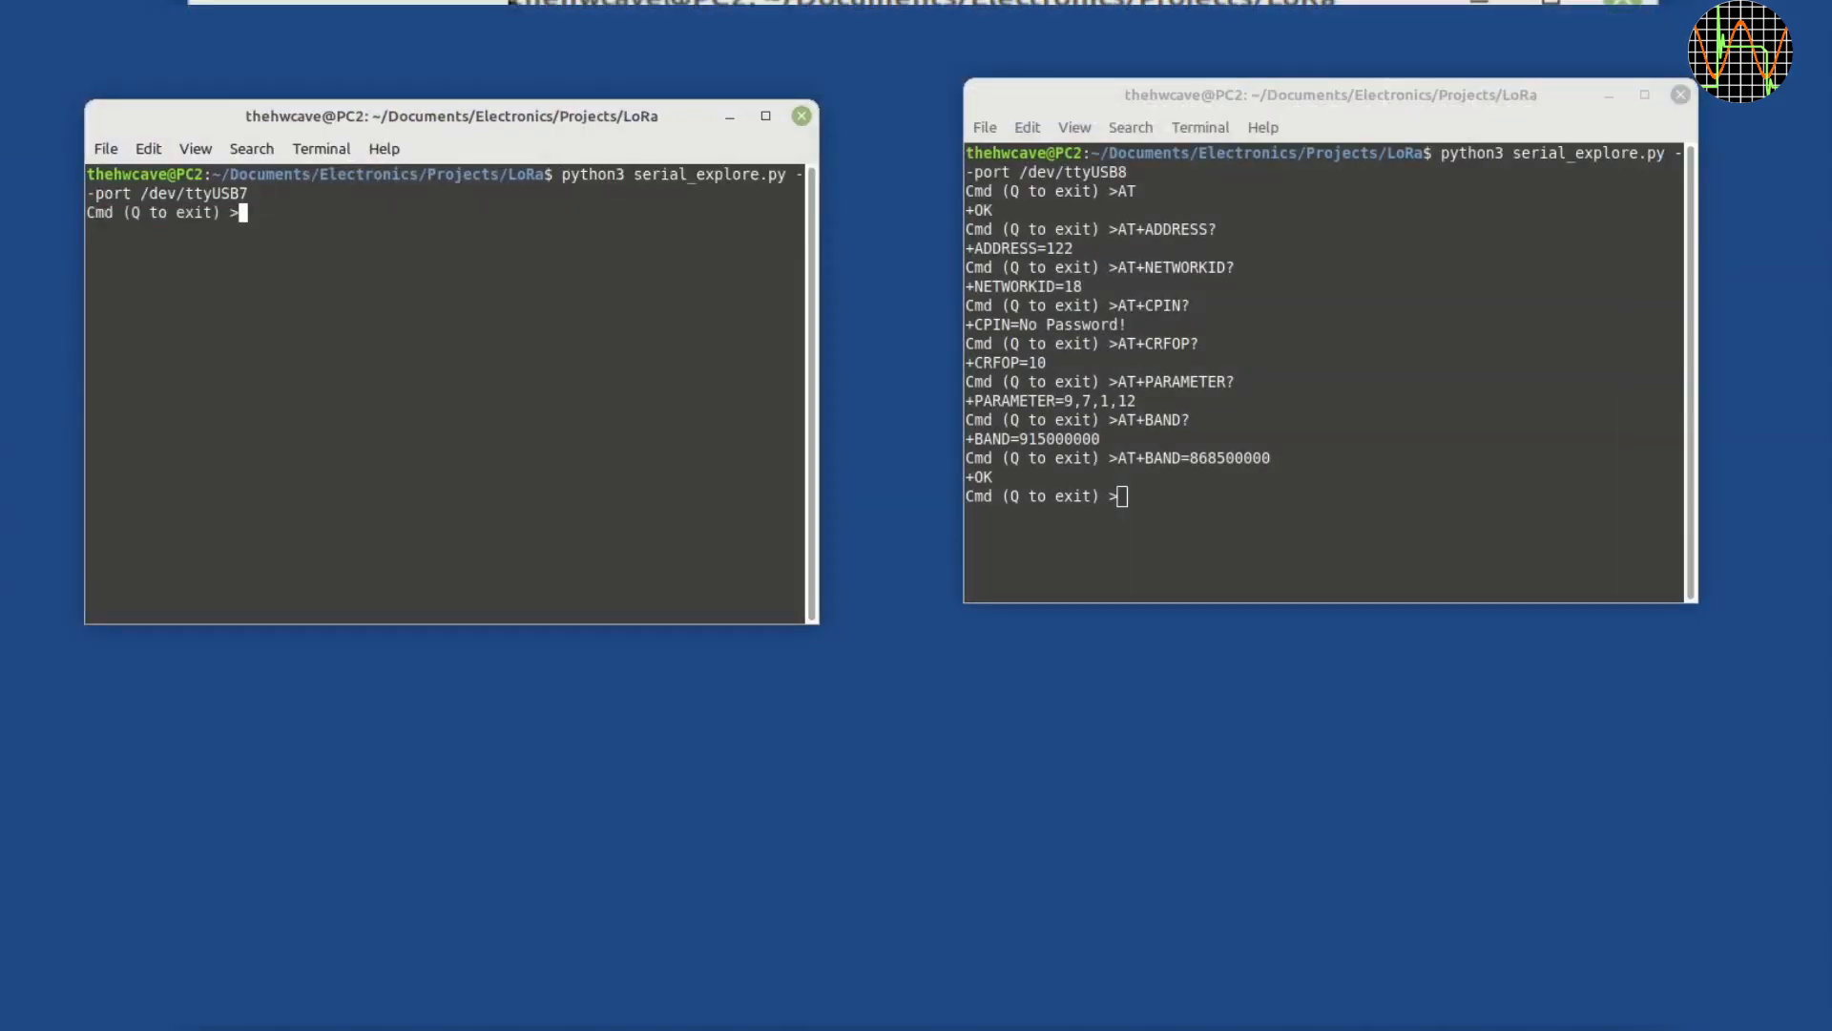
{"action": "type", "text": "AT+"}
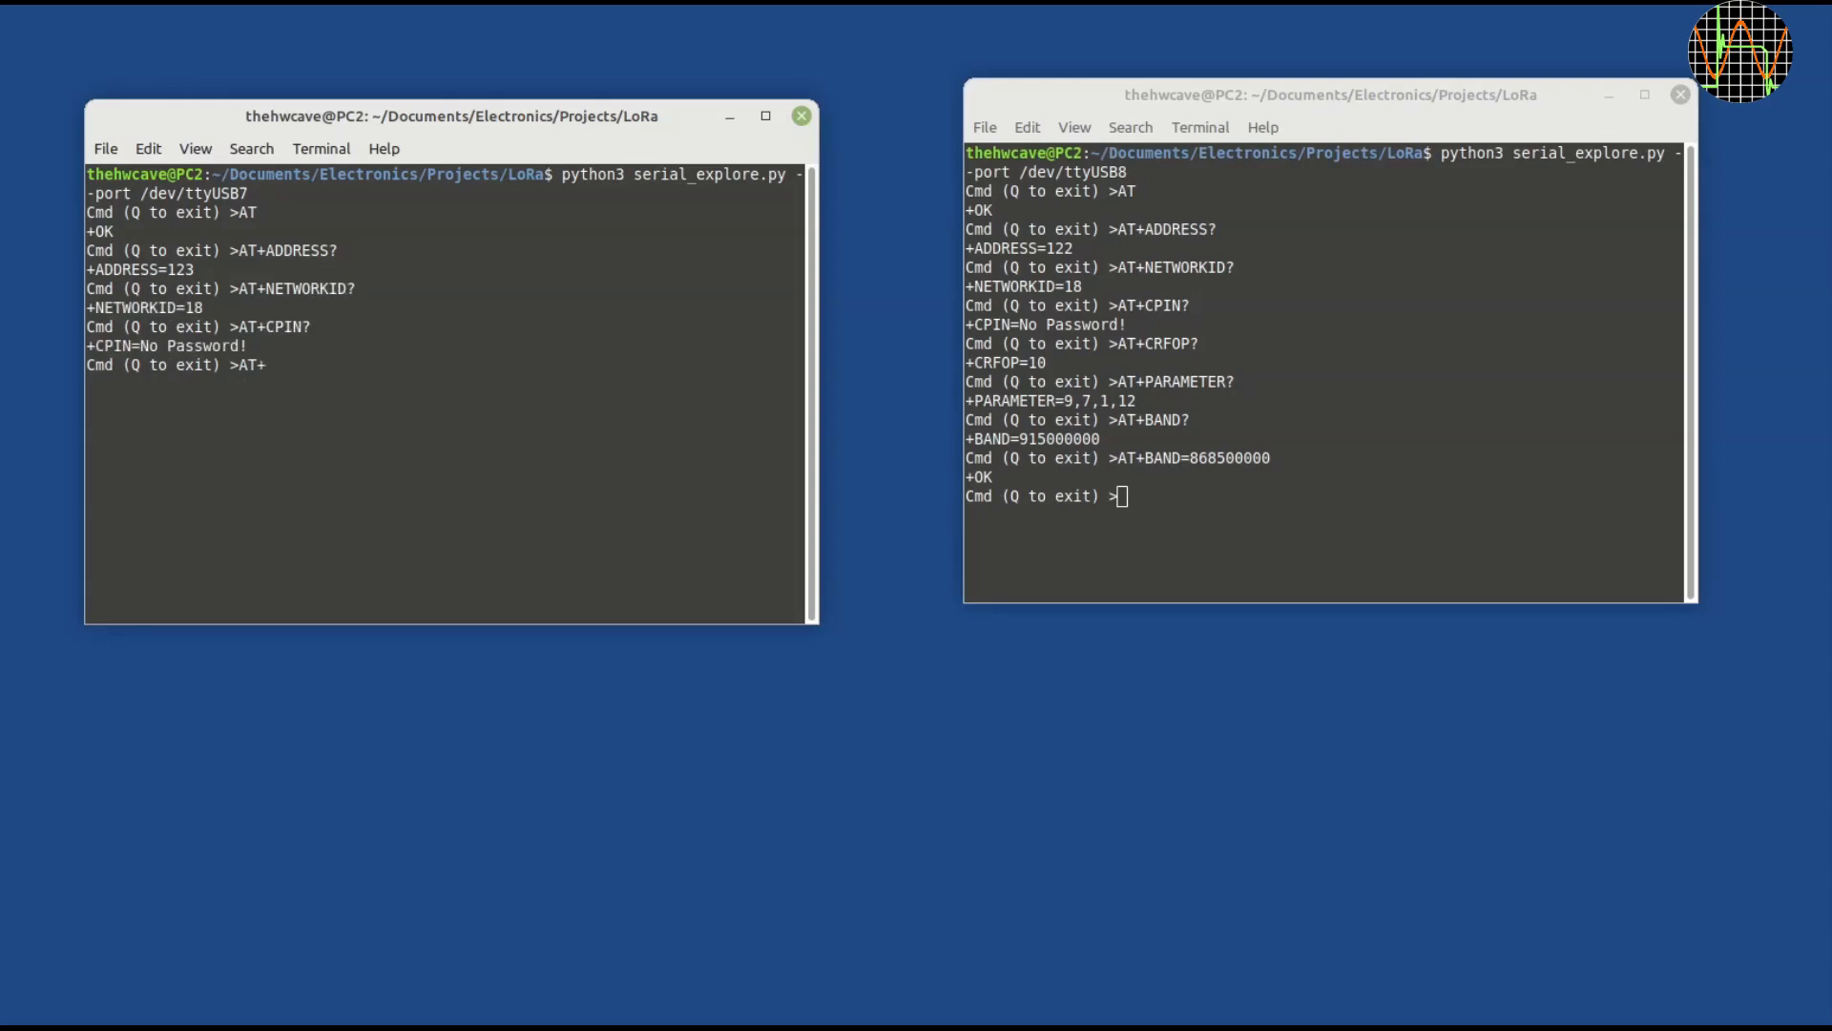
{"action": "type", "text": "AT+CRFOP?"}
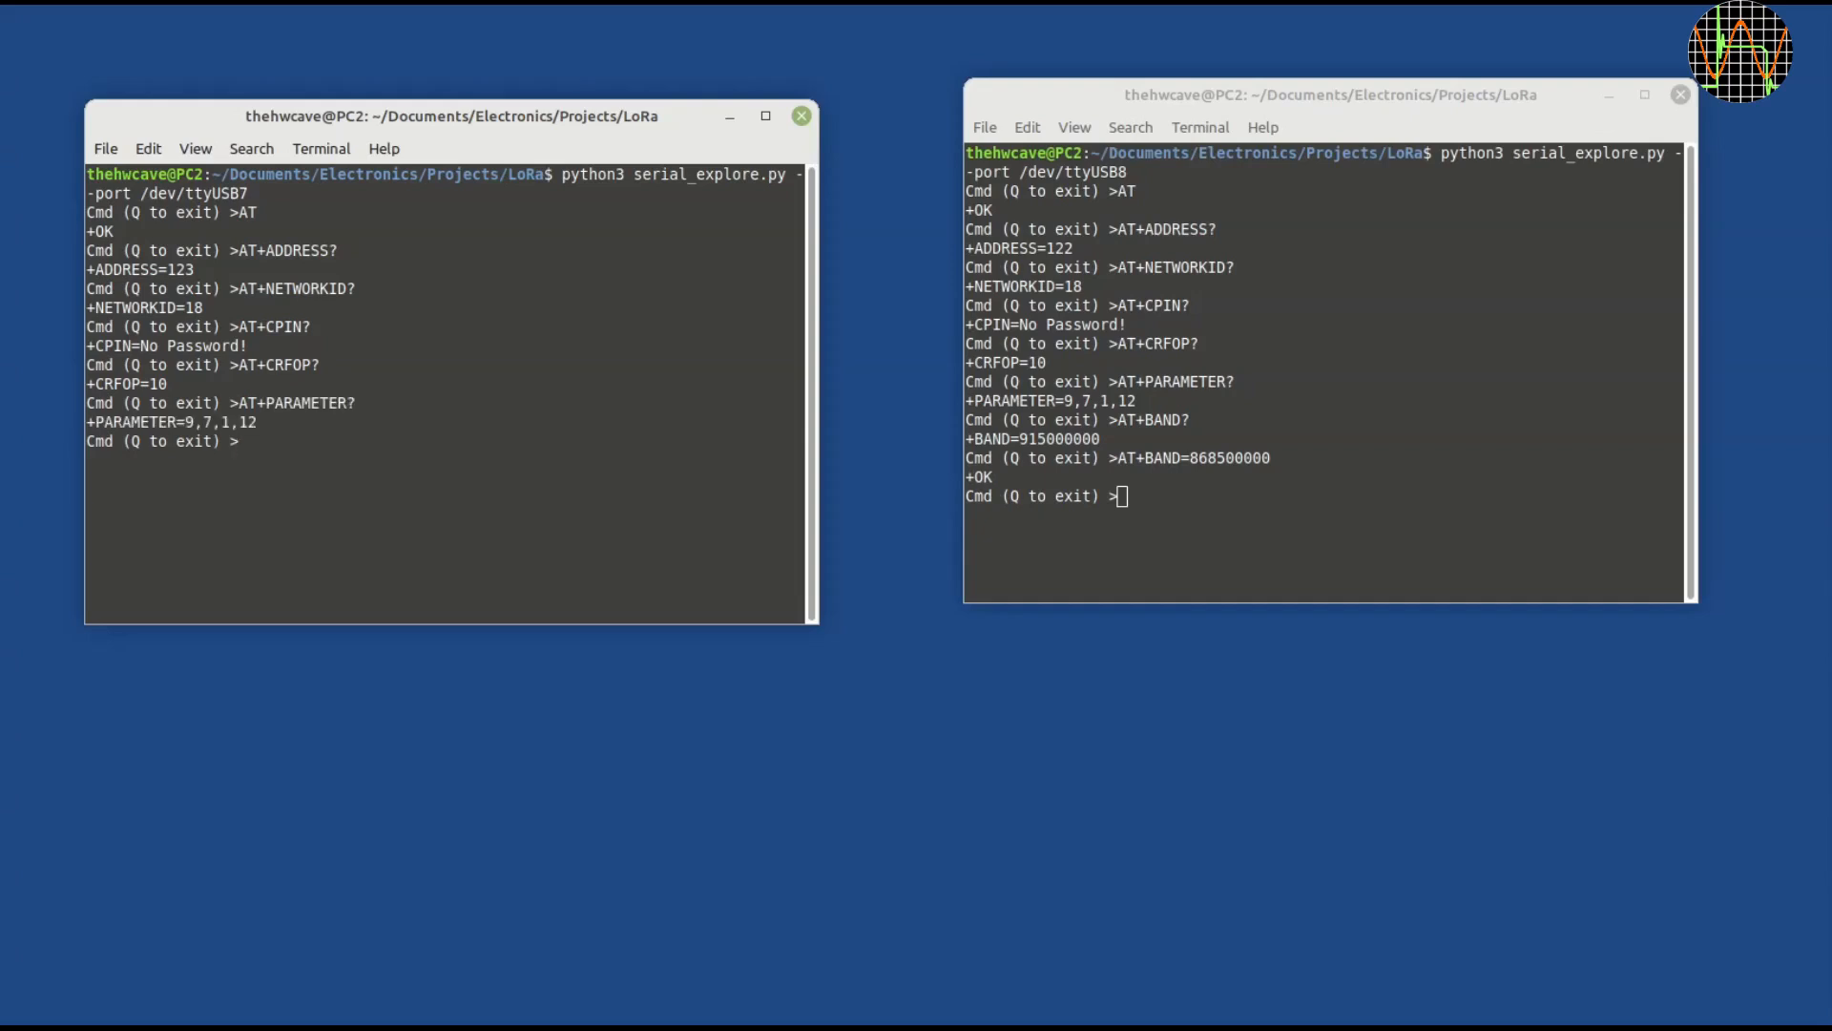
{"action": "type", "text": "AT+BAND?"}
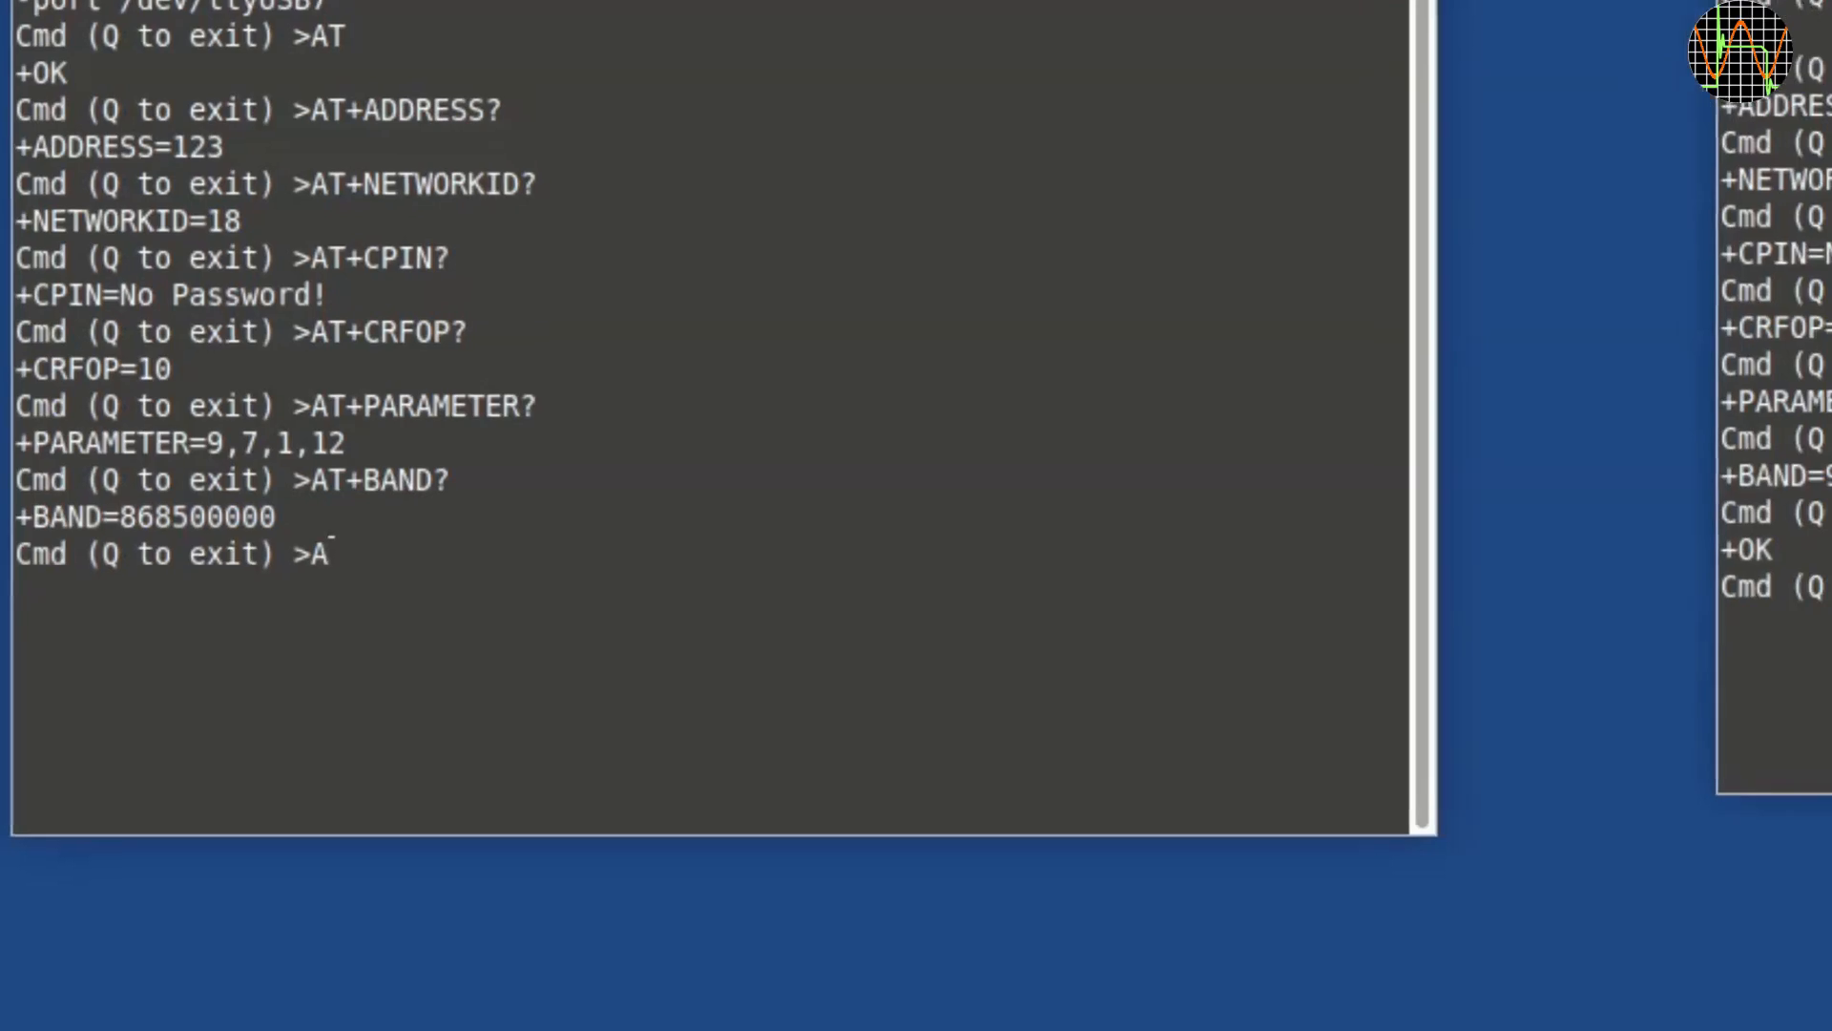
Send HelloWorld from module 123 to module 122 with AT+SEND=122,10,HelloWorld.
{"action": "type", "text": "T+SEND"}
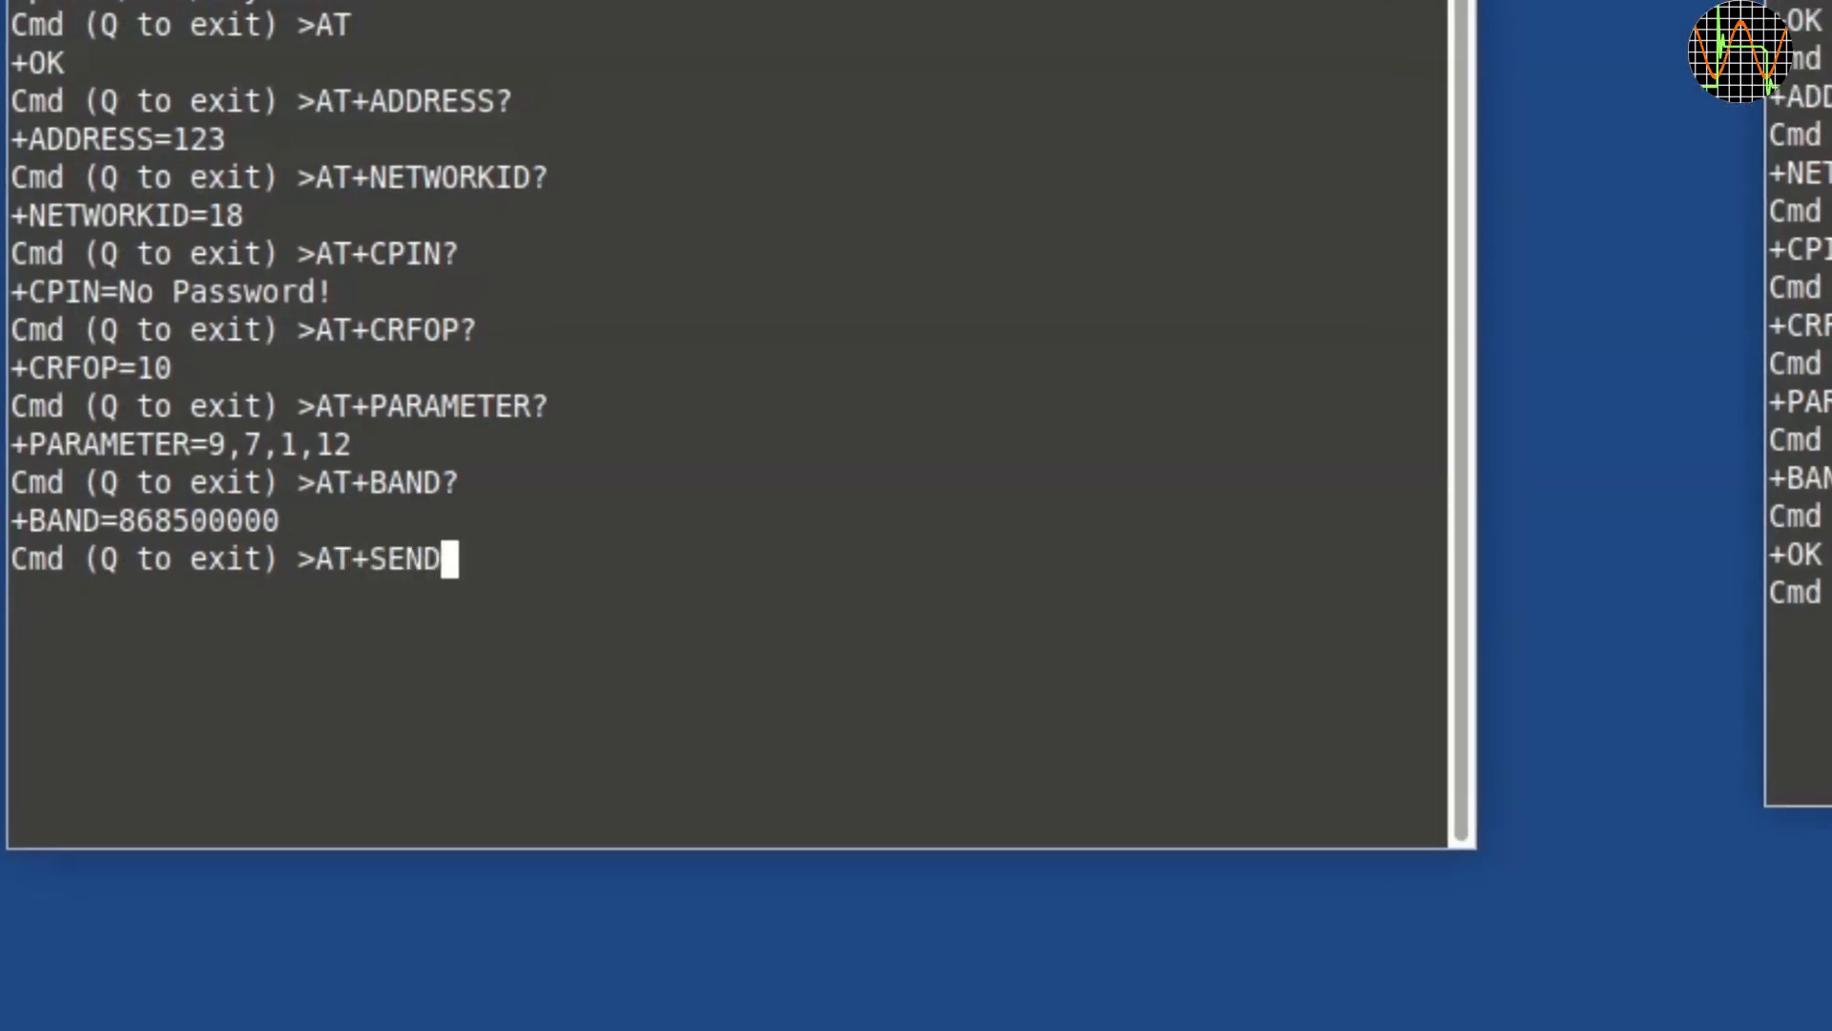
{"action": "type", "text": "=122"}
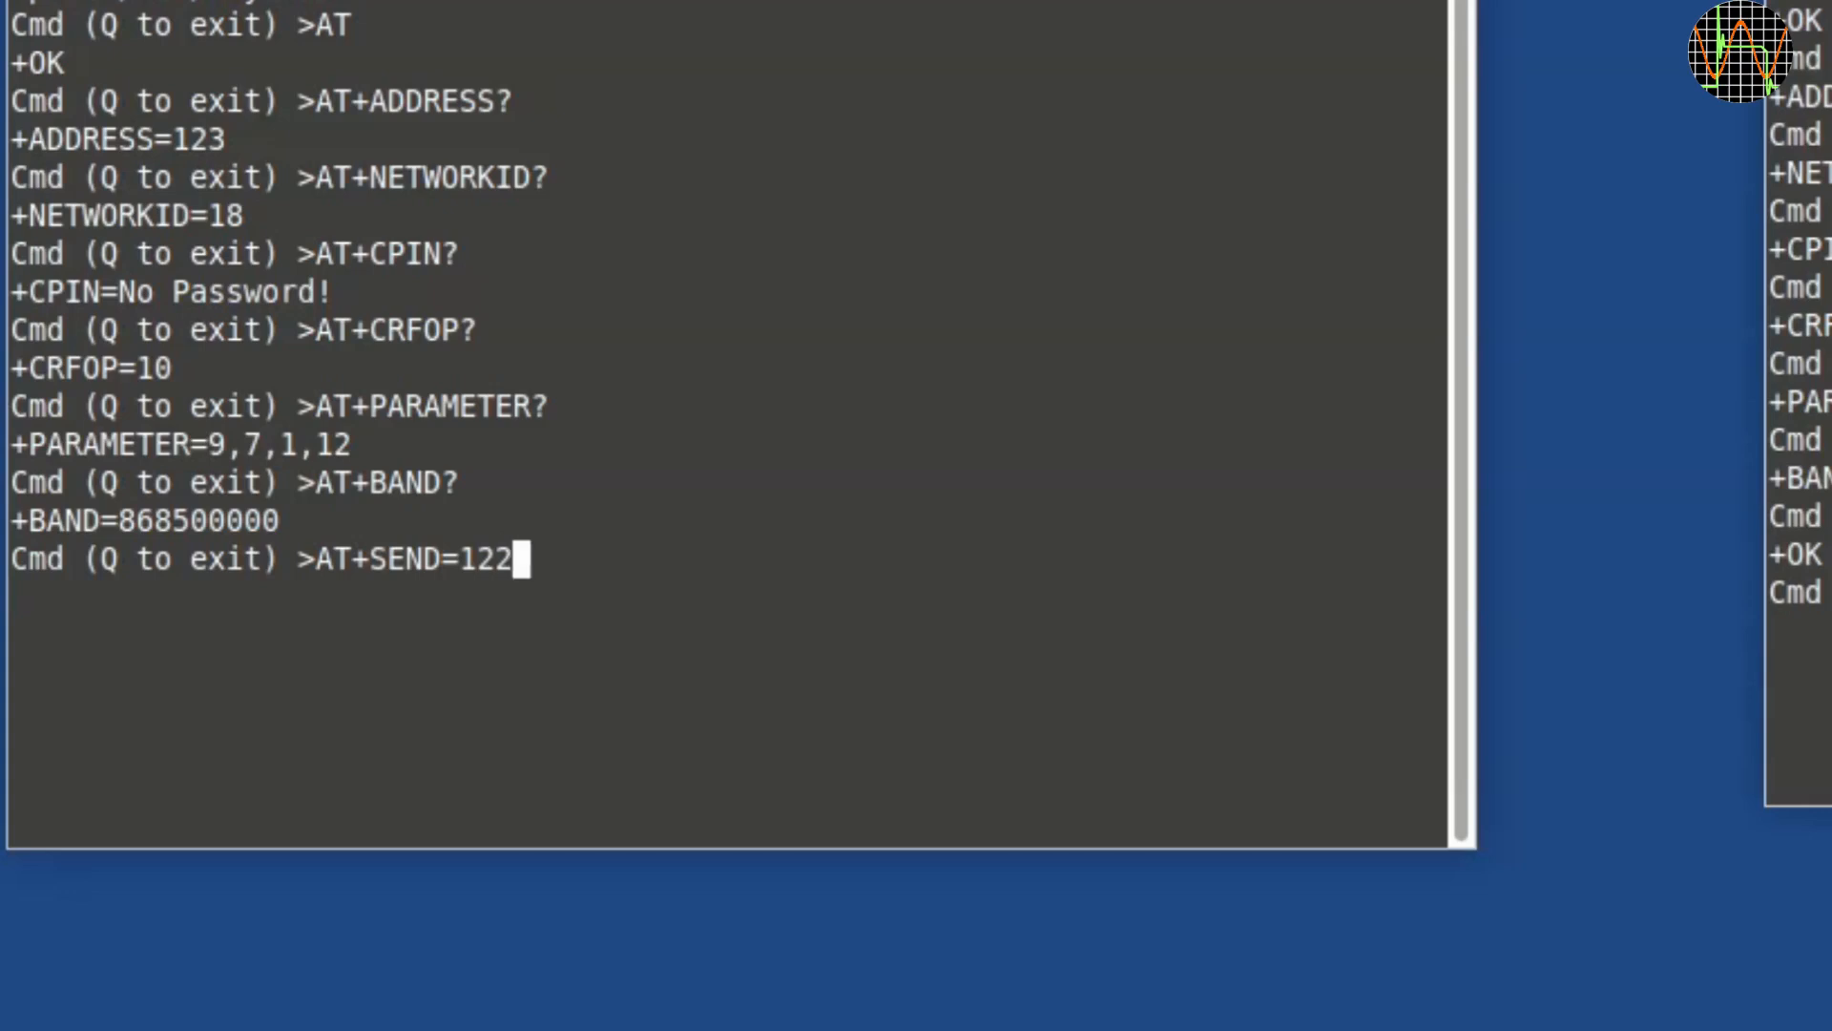
{"action": "type", "text": ".10"}
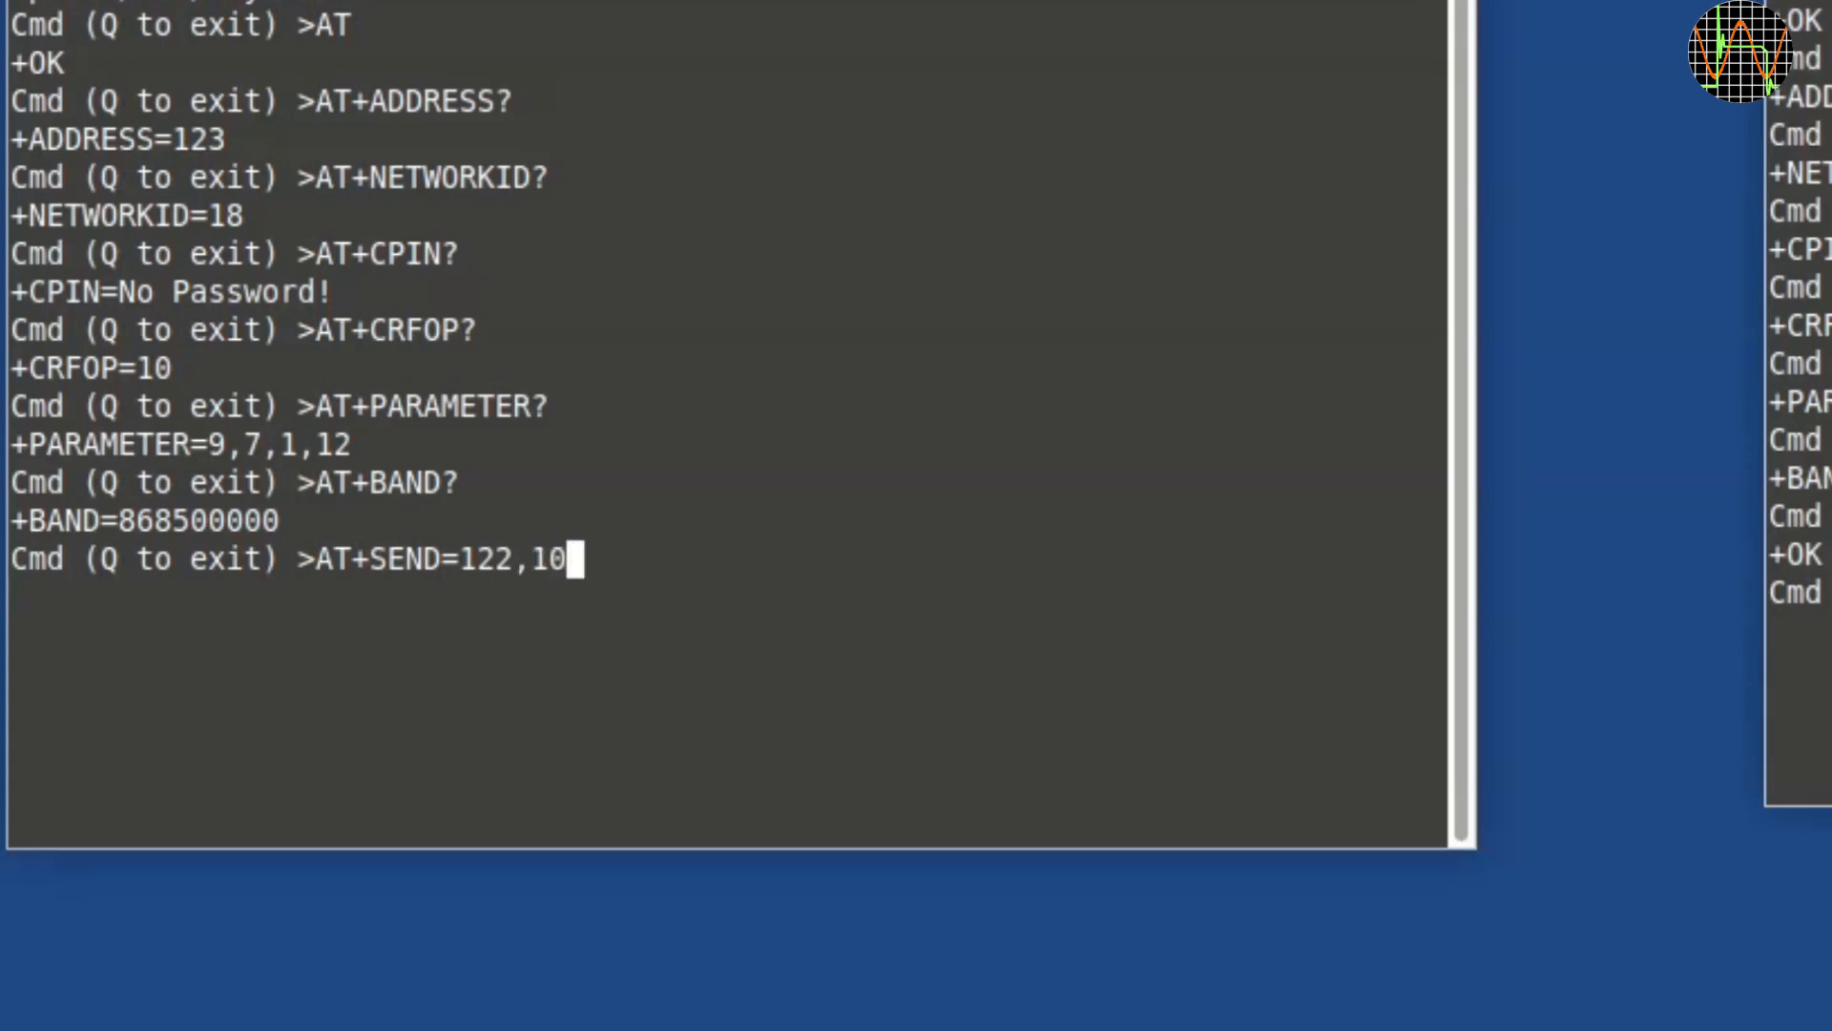
{"action": "type", "text": "He"}
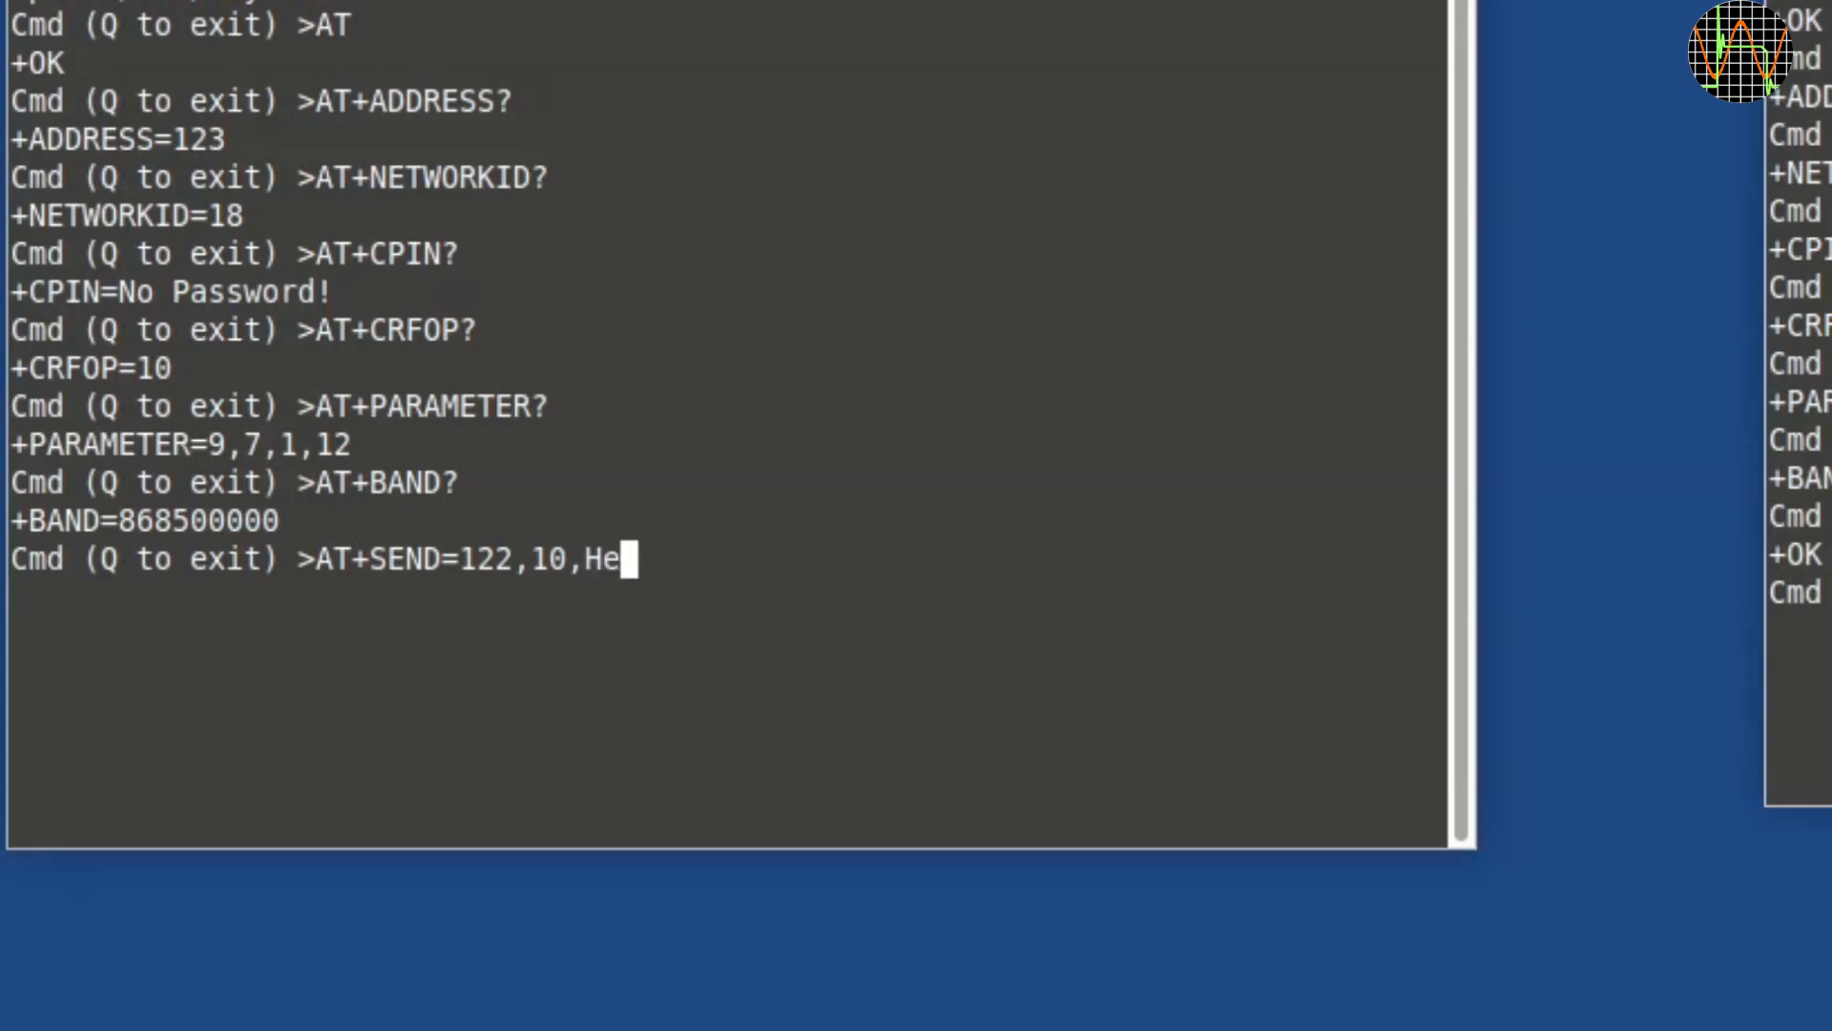
{"action": "key", "text": "Return"}
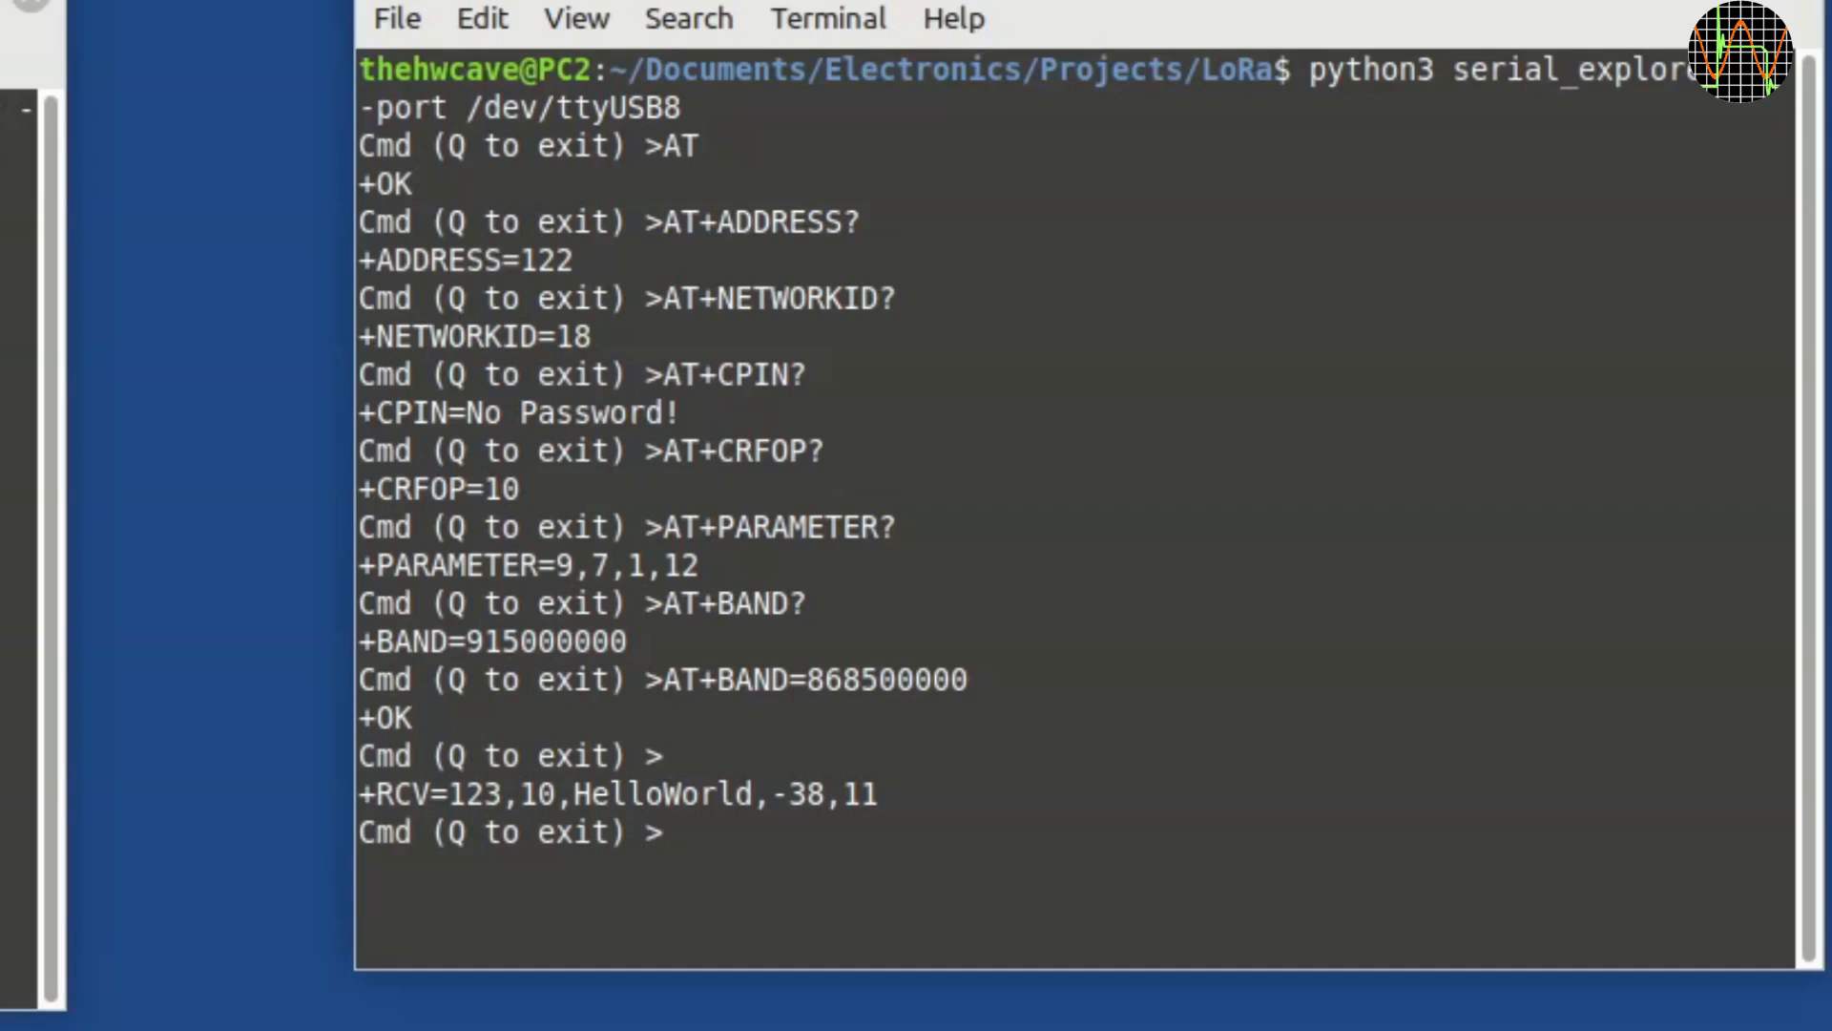
{"action": "mouse_move", "coordinate": [960, 24]}
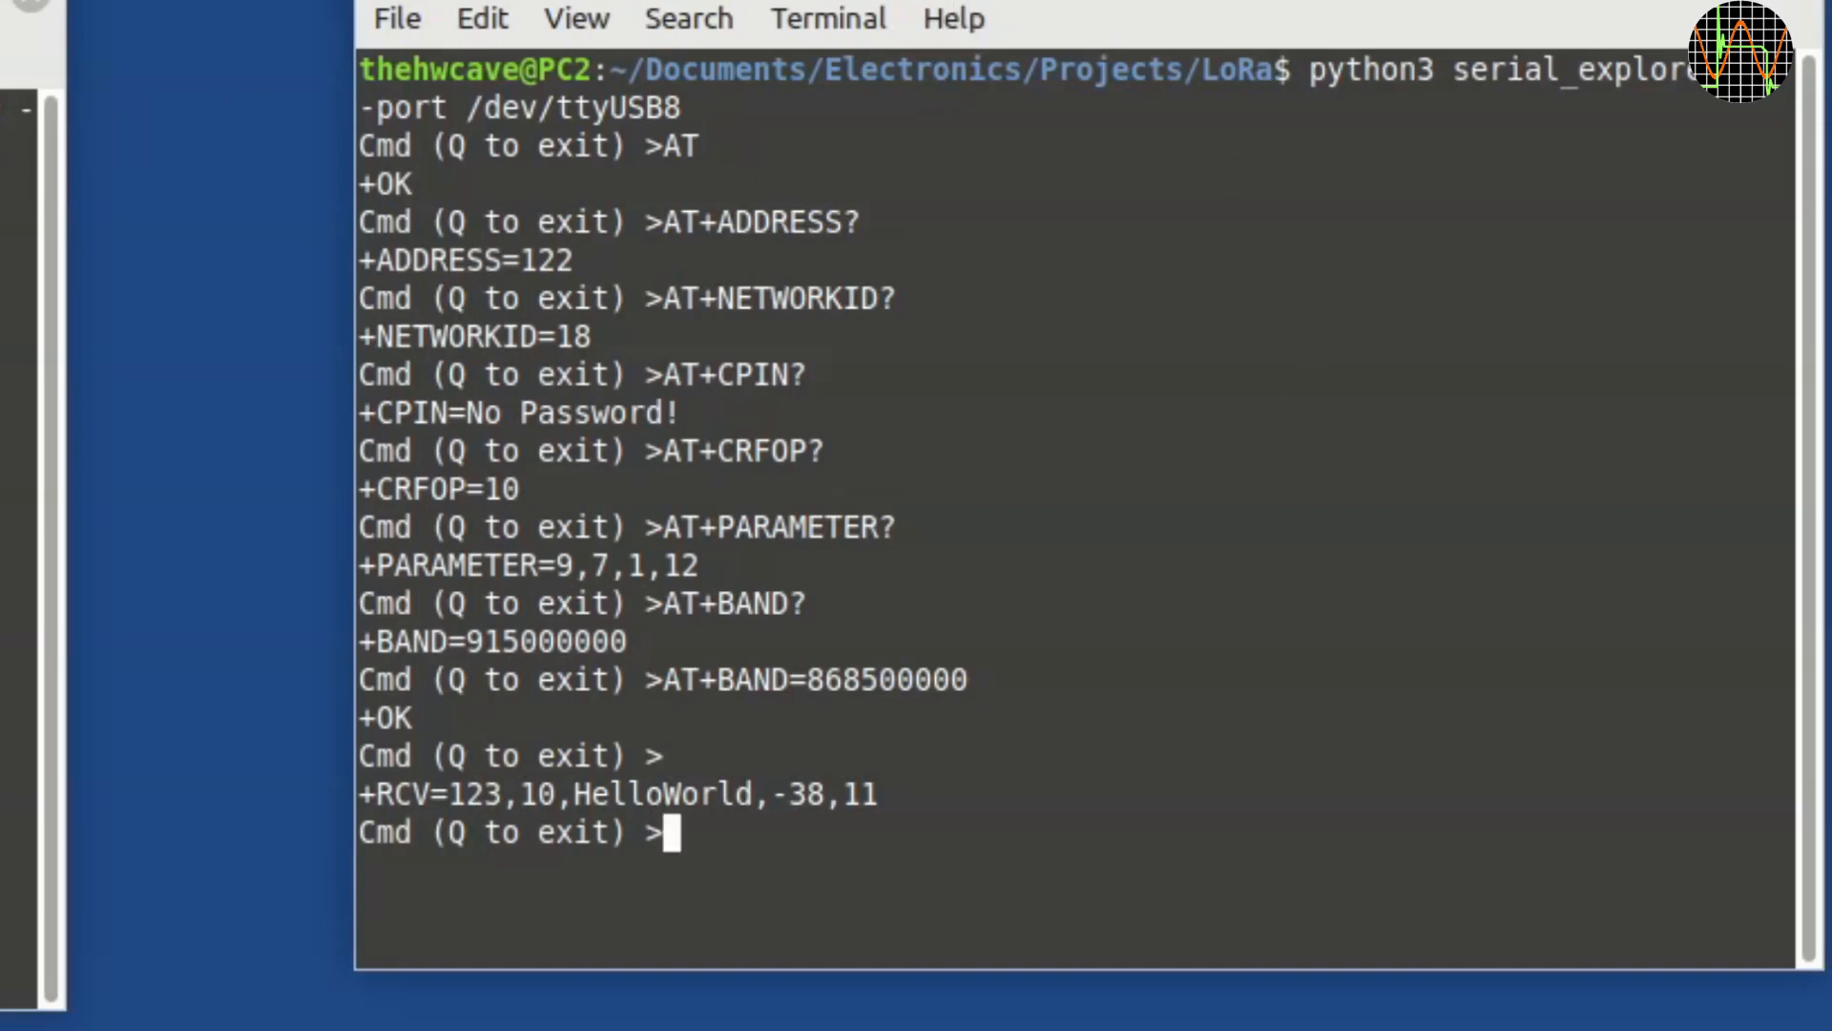
Begin a reply from module 122 with AT+SEND=123,9 after seeing +RCV at RSSI -38, SNR 11.
{"action": "type", "text": "AT"}
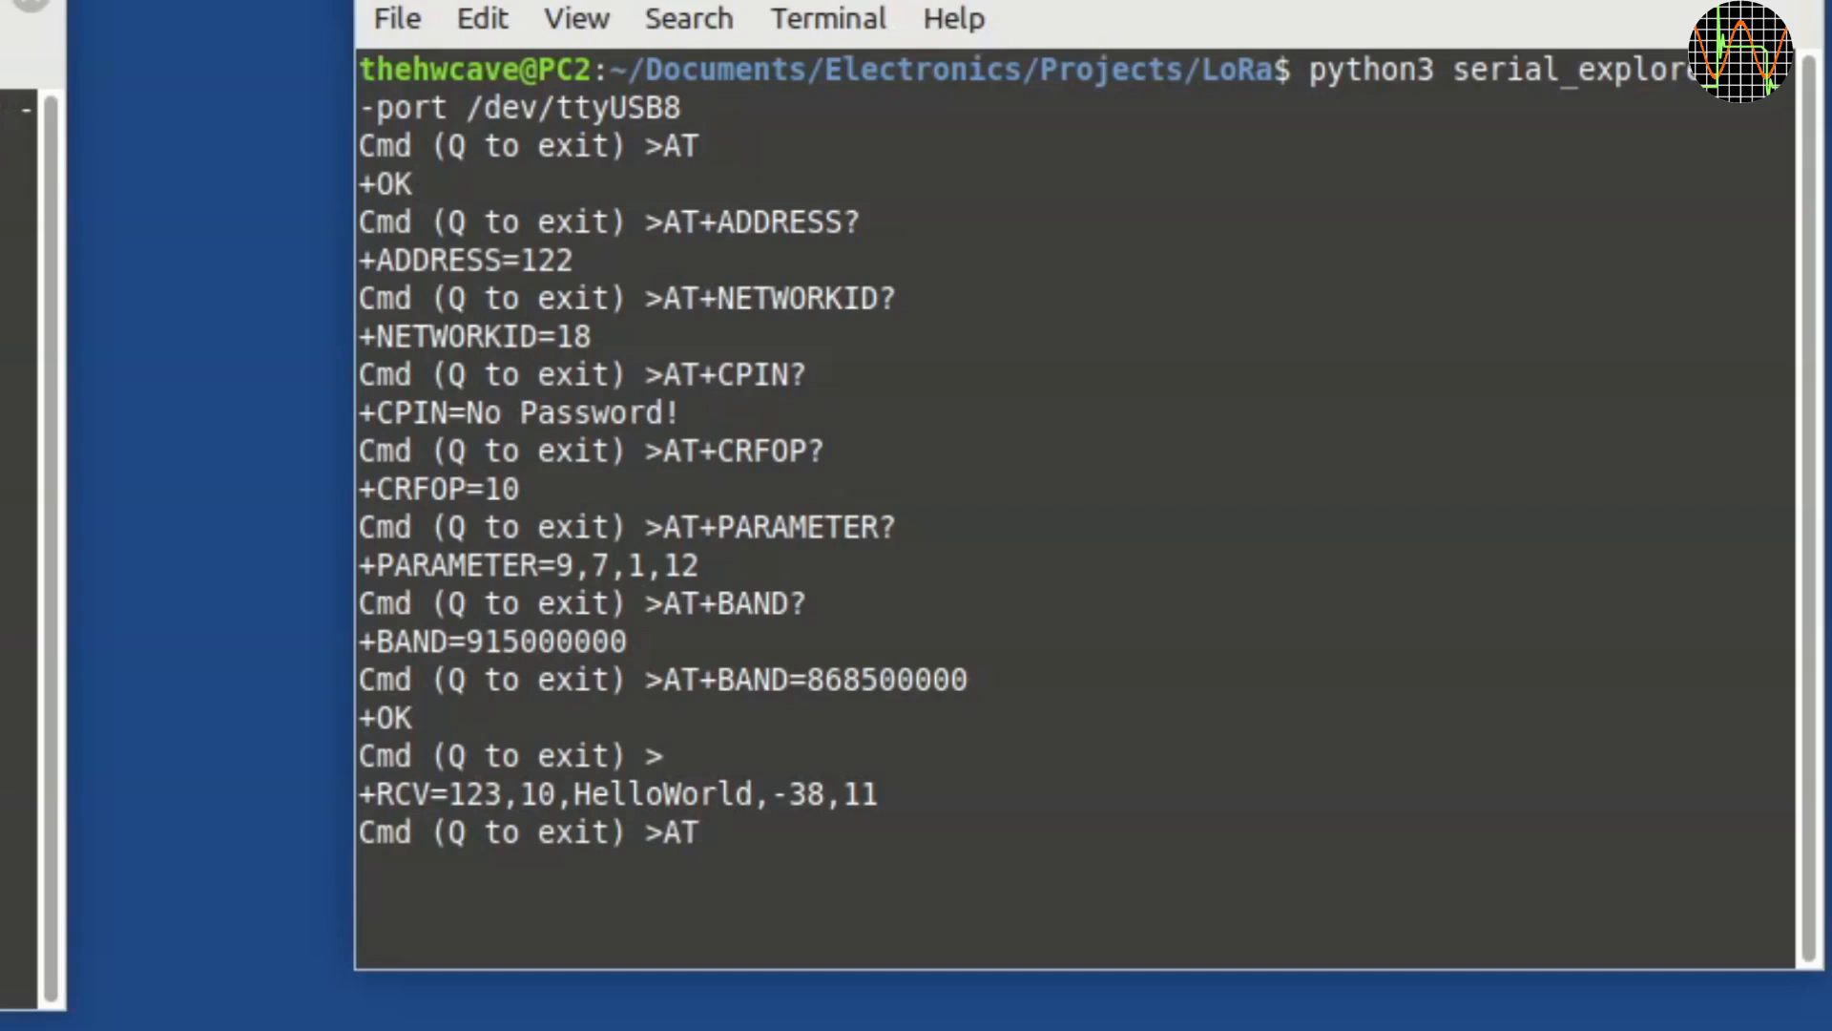
{"action": "type", "text": "+"}
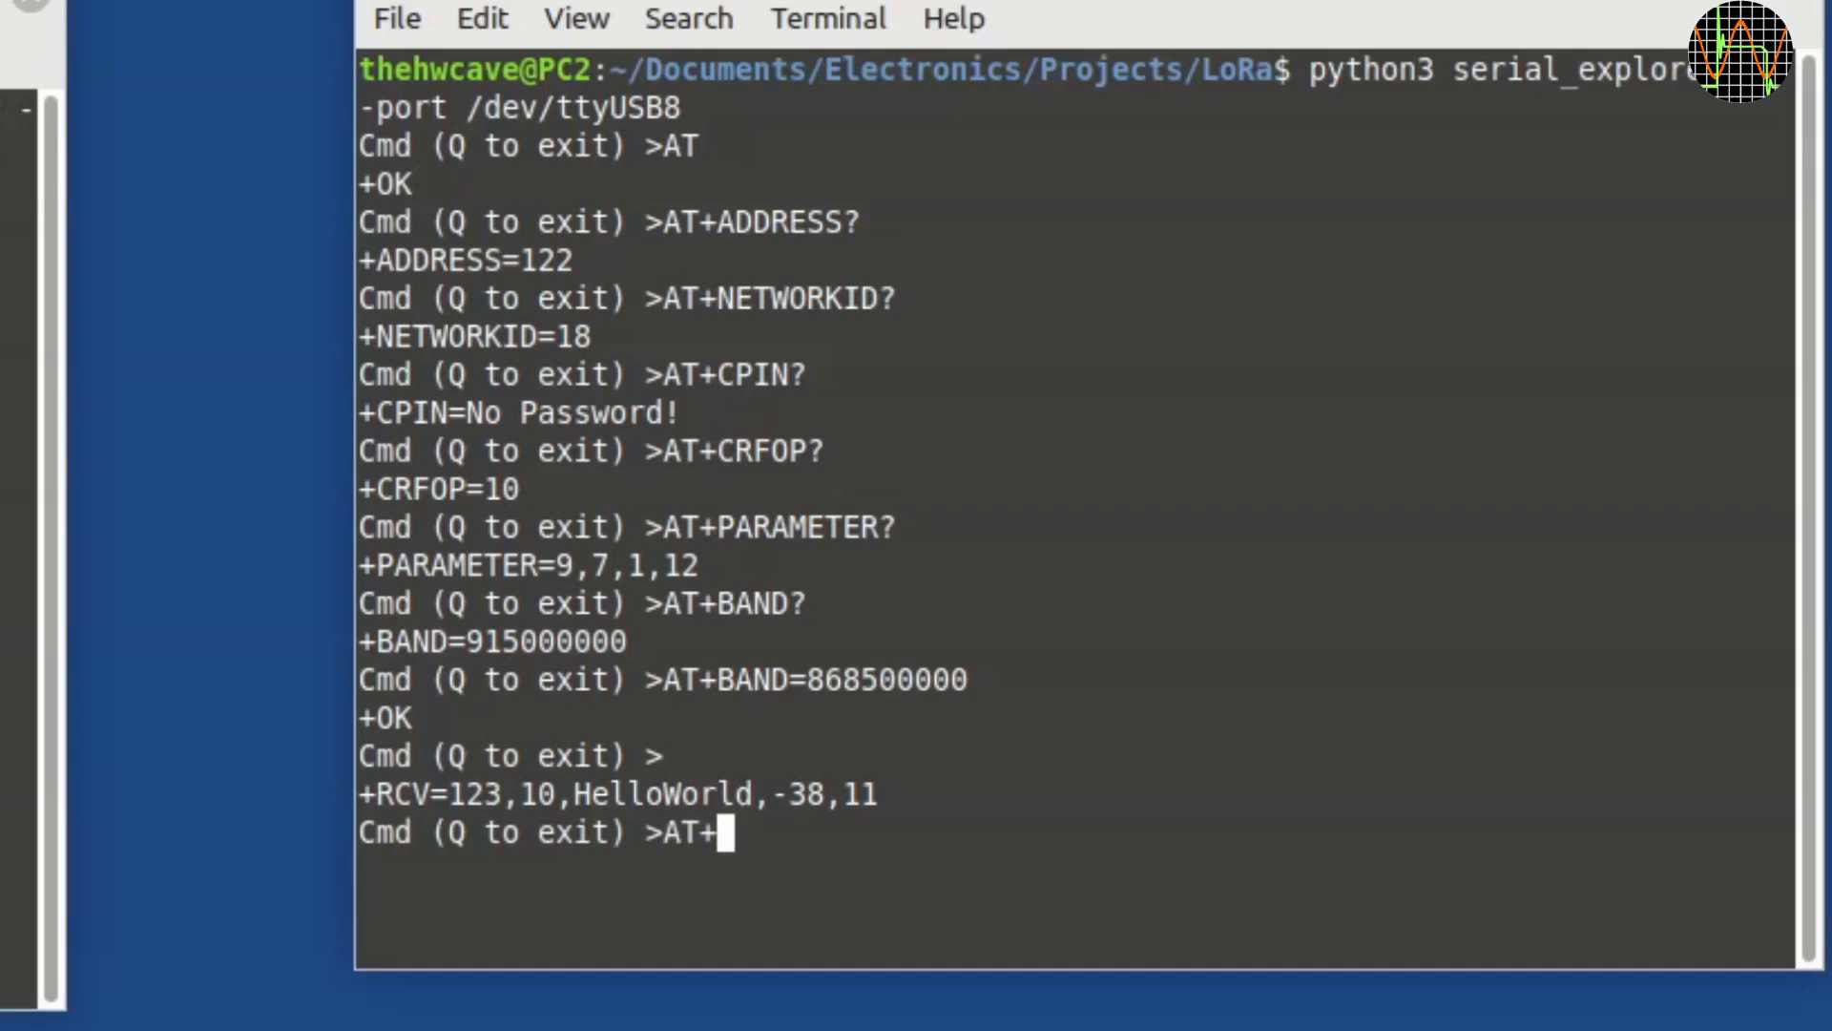
{"action": "type", "text": "SEND=123,"}
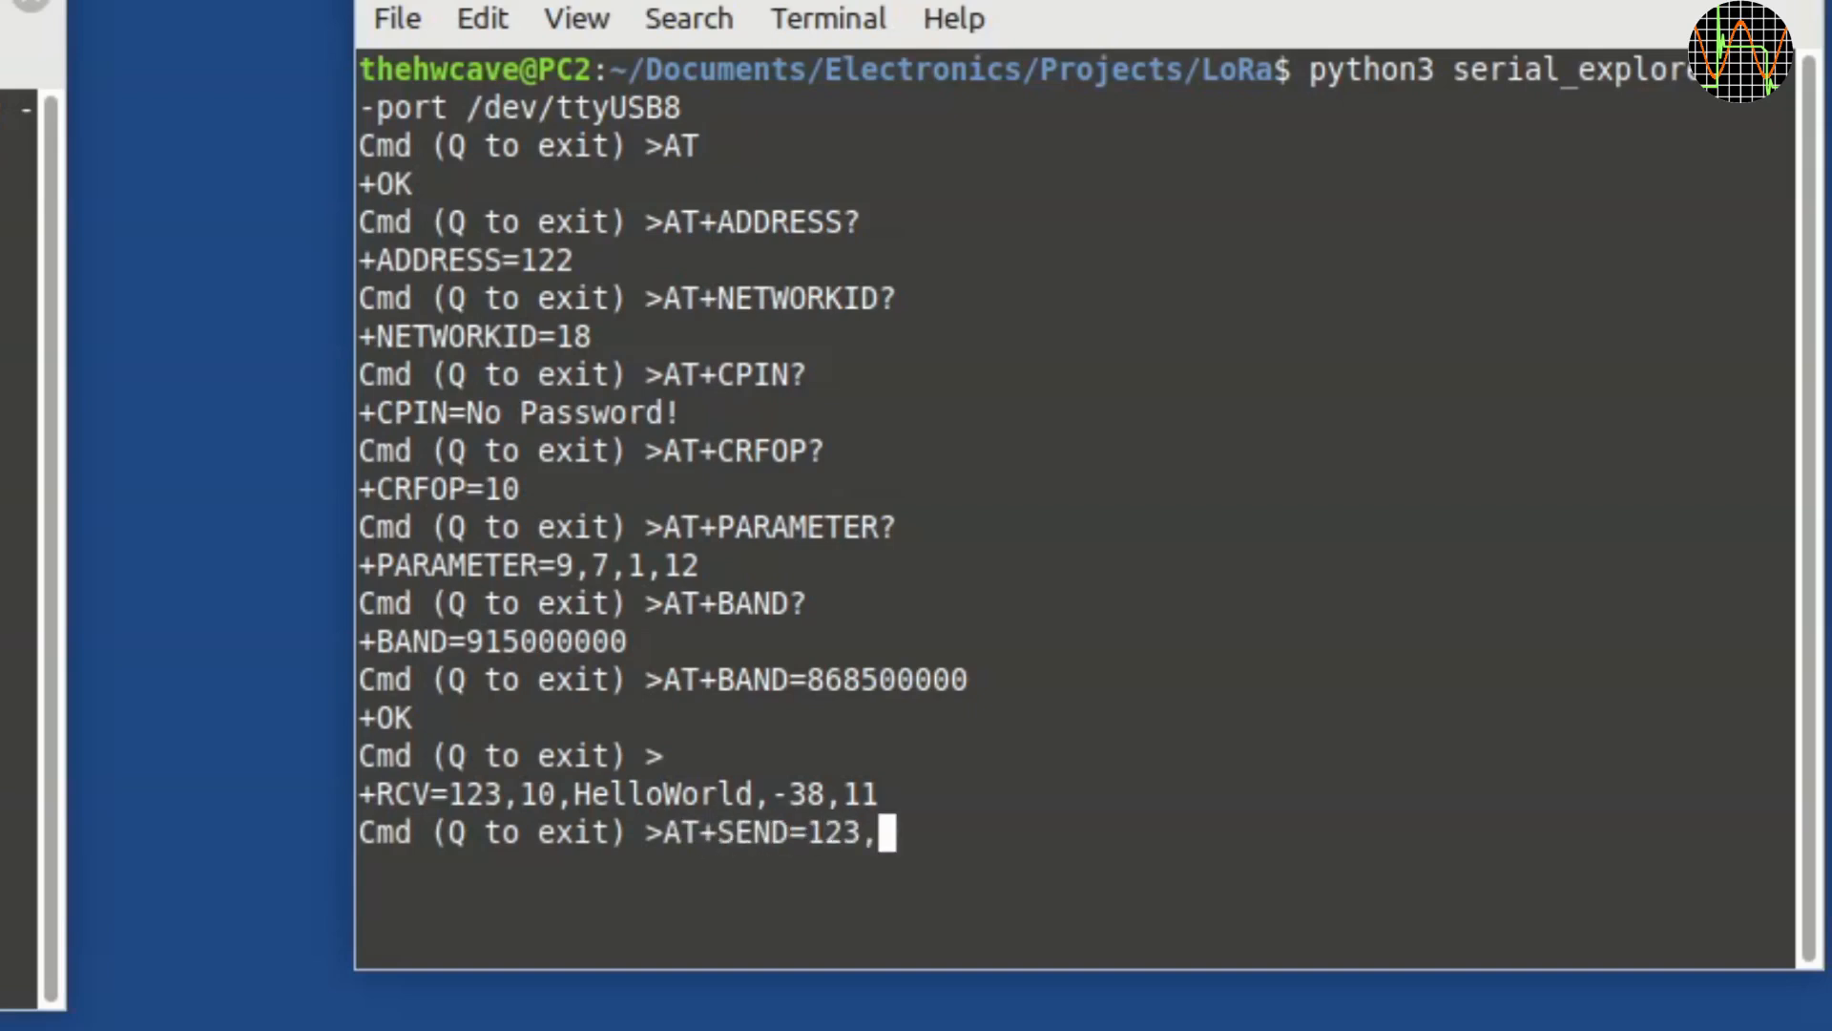
{"action": "type", "text": "9"}
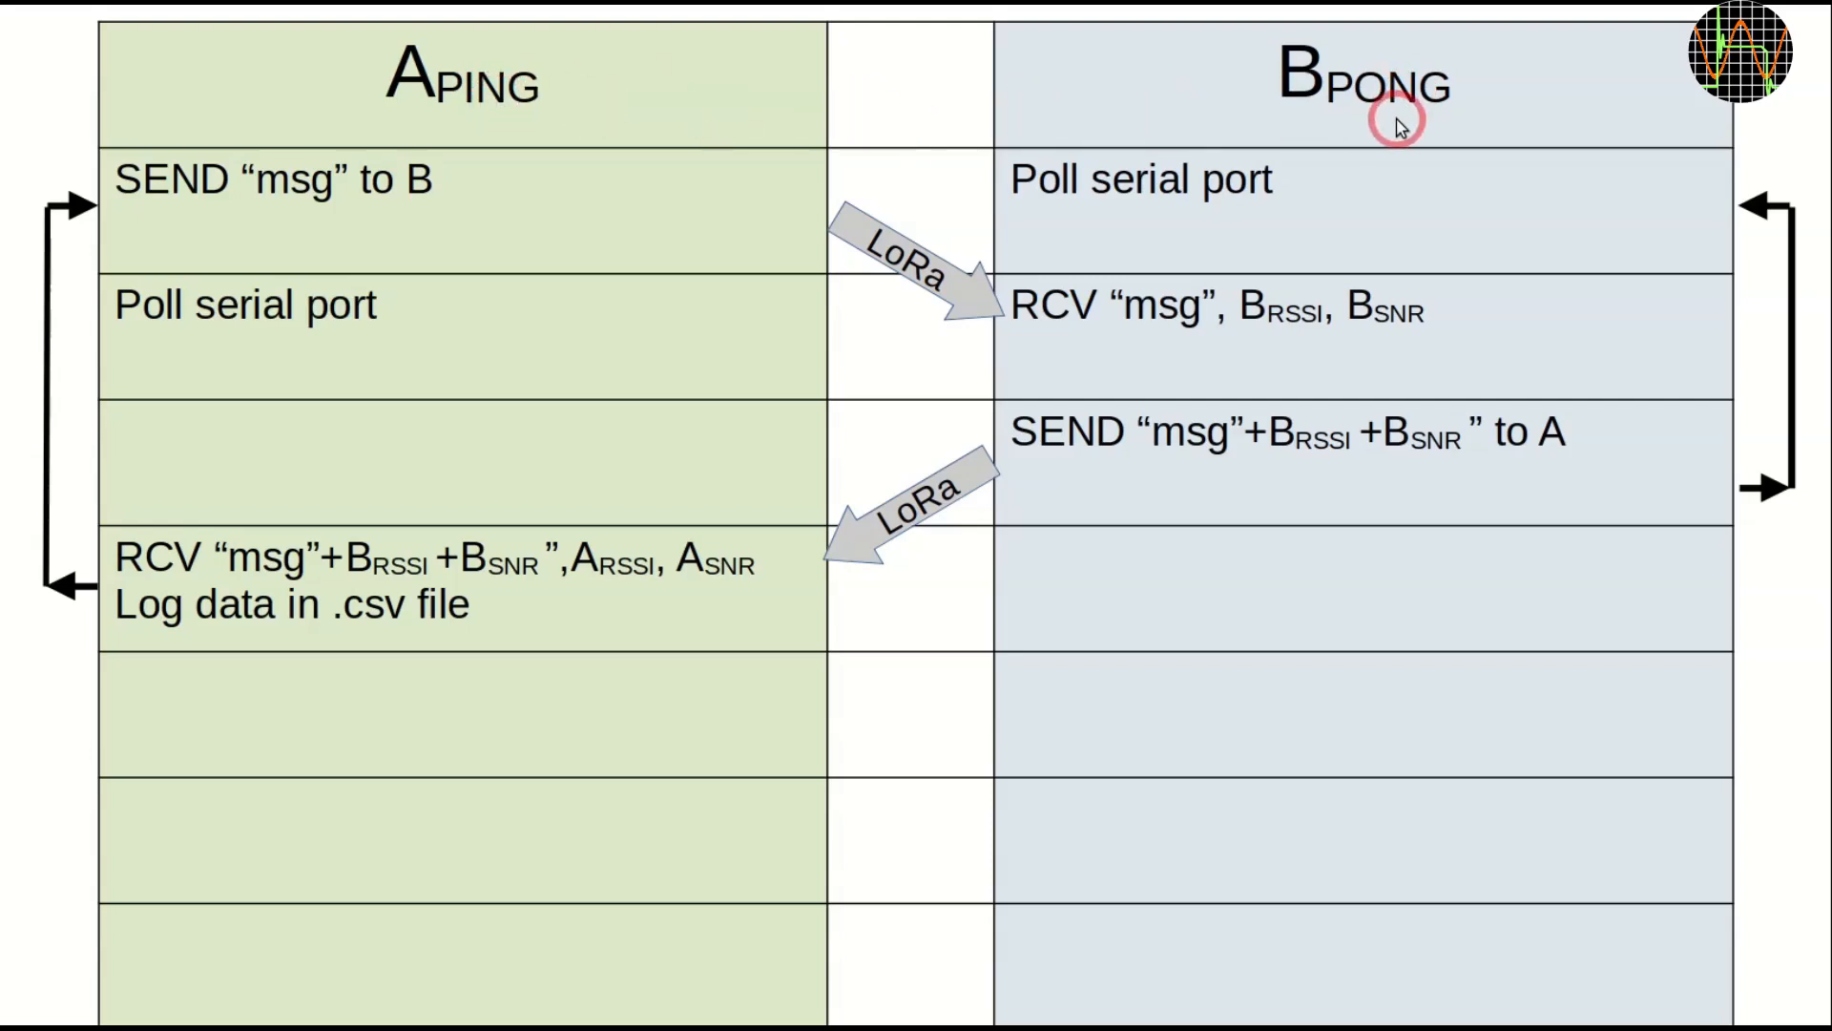
{"action": "mouse_move", "coordinate": [1095, 208]}
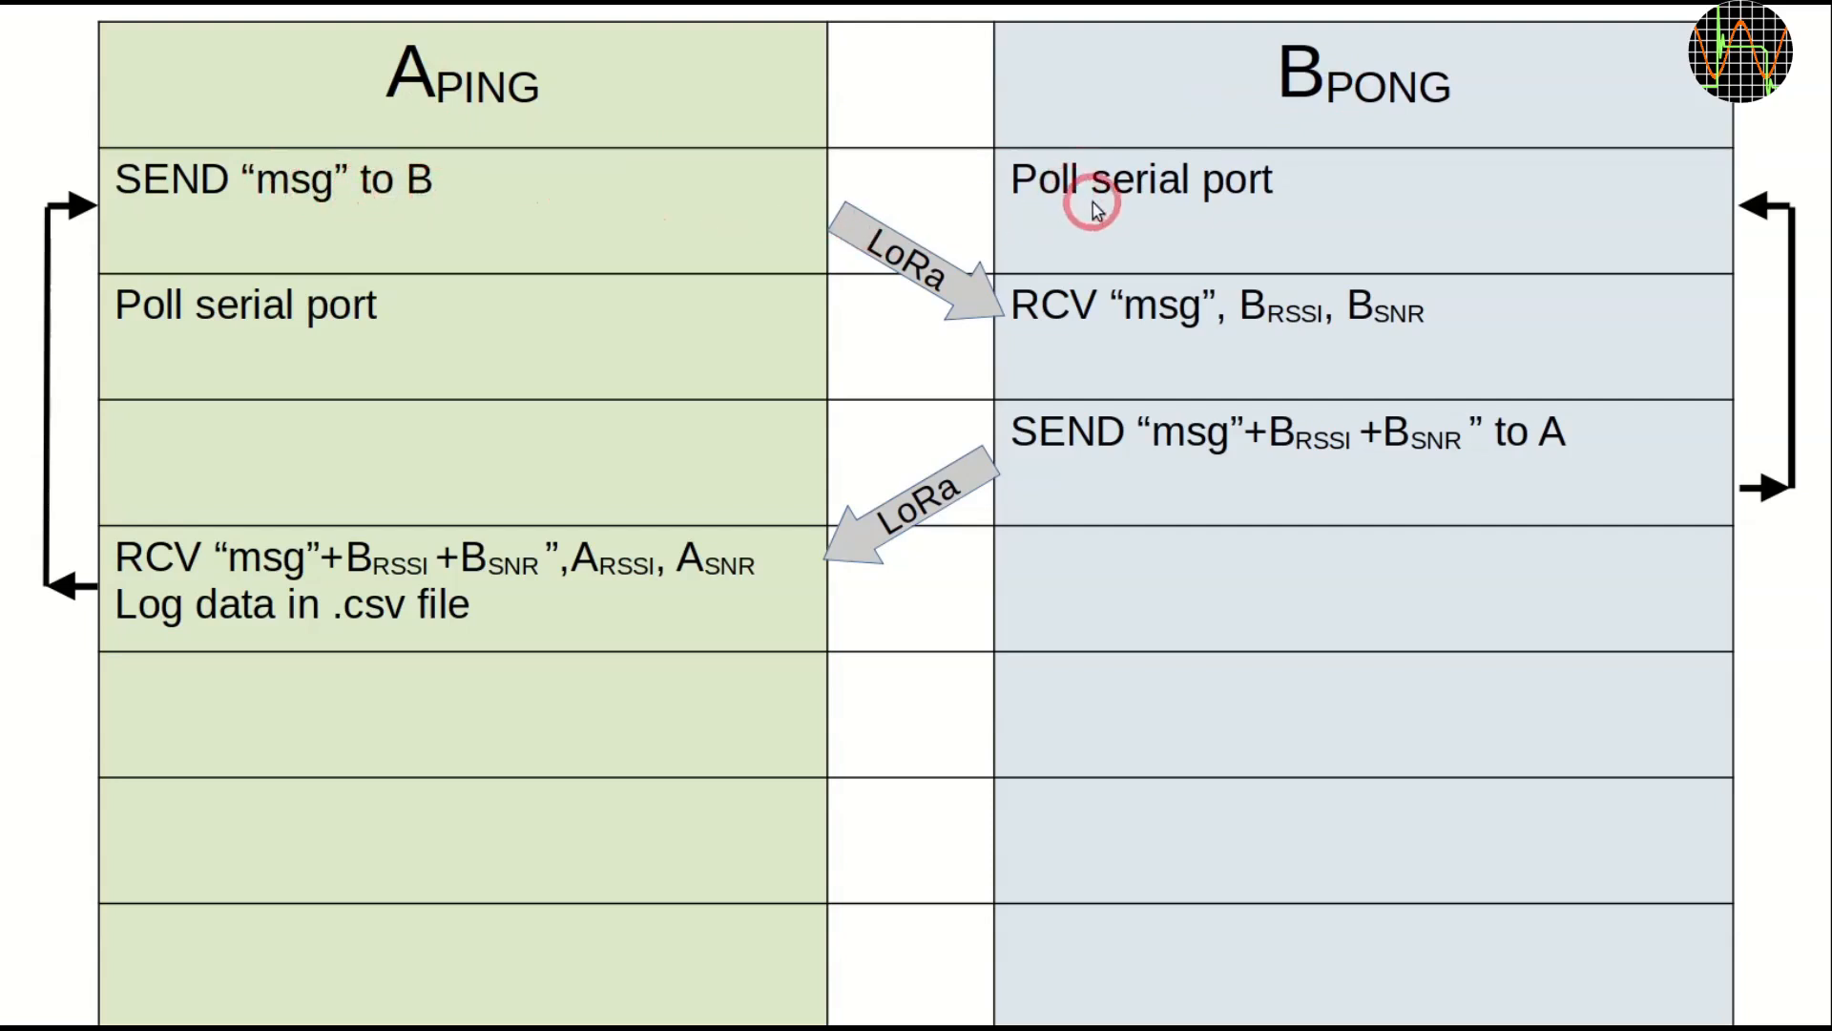
{"action": "mouse_move", "coordinate": [1032, 309]}
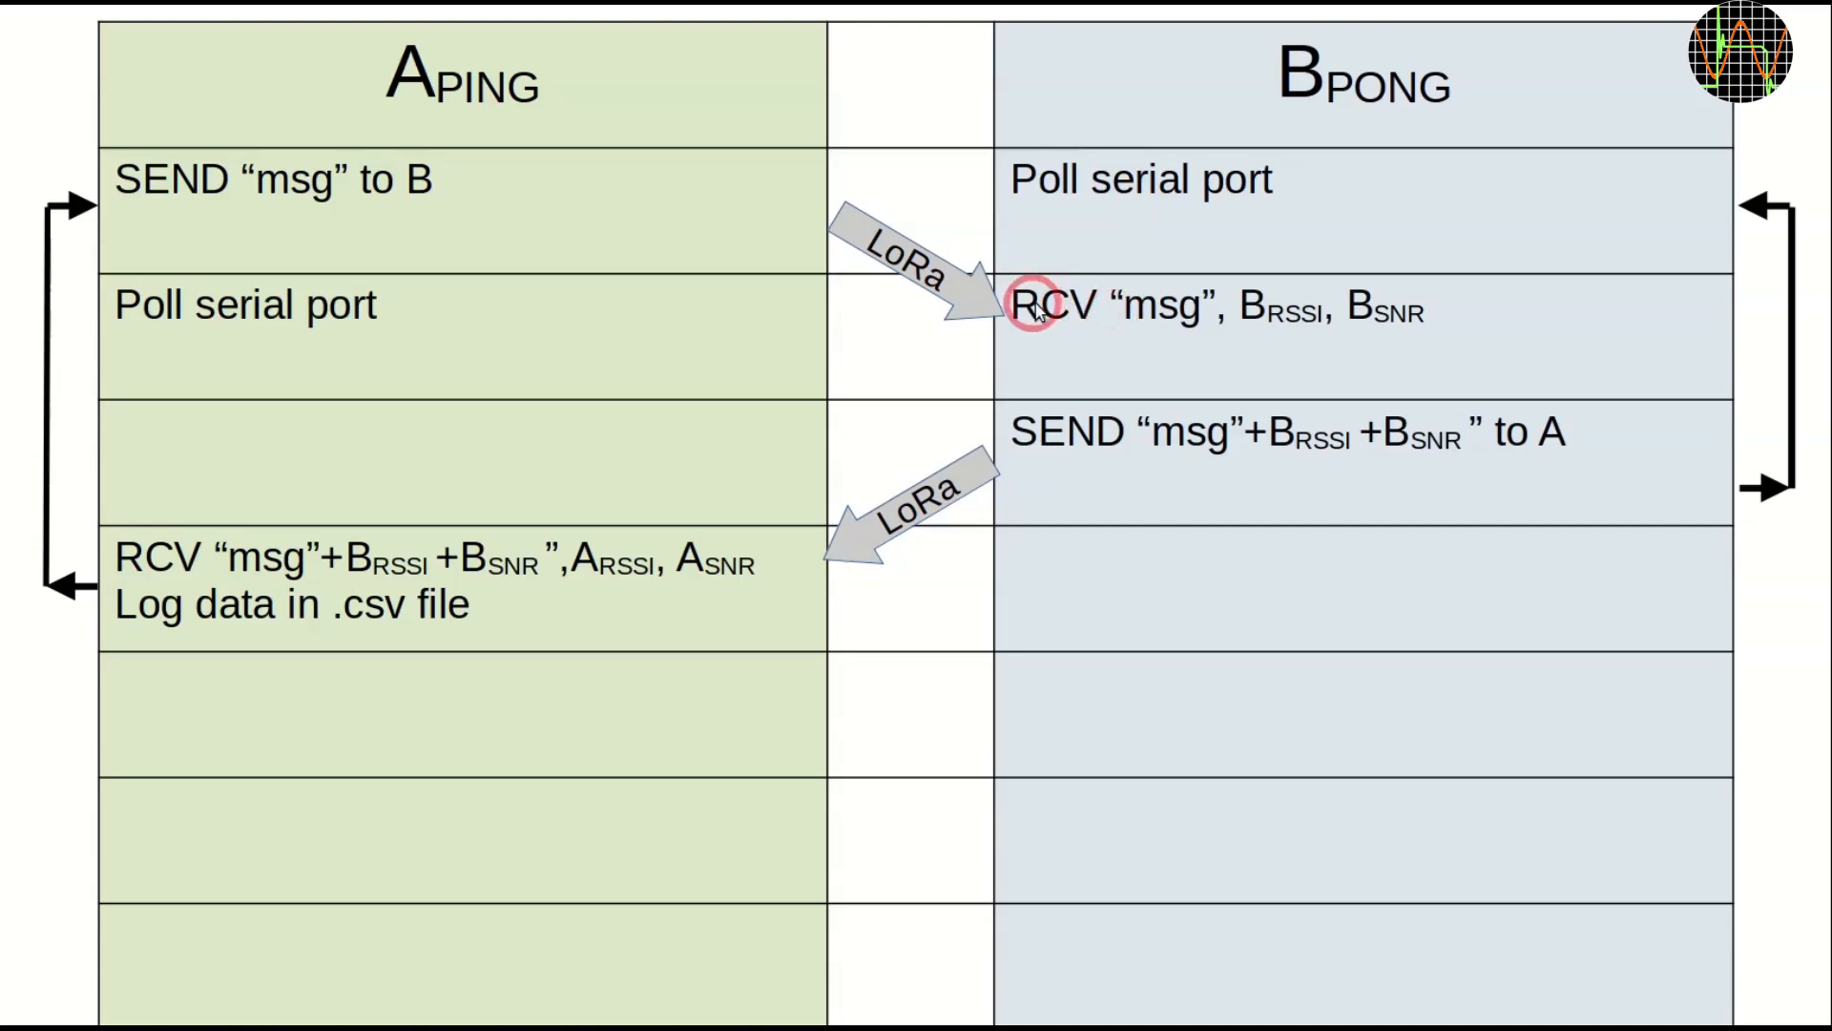
{"action": "mouse_move", "coordinate": [1391, 326]}
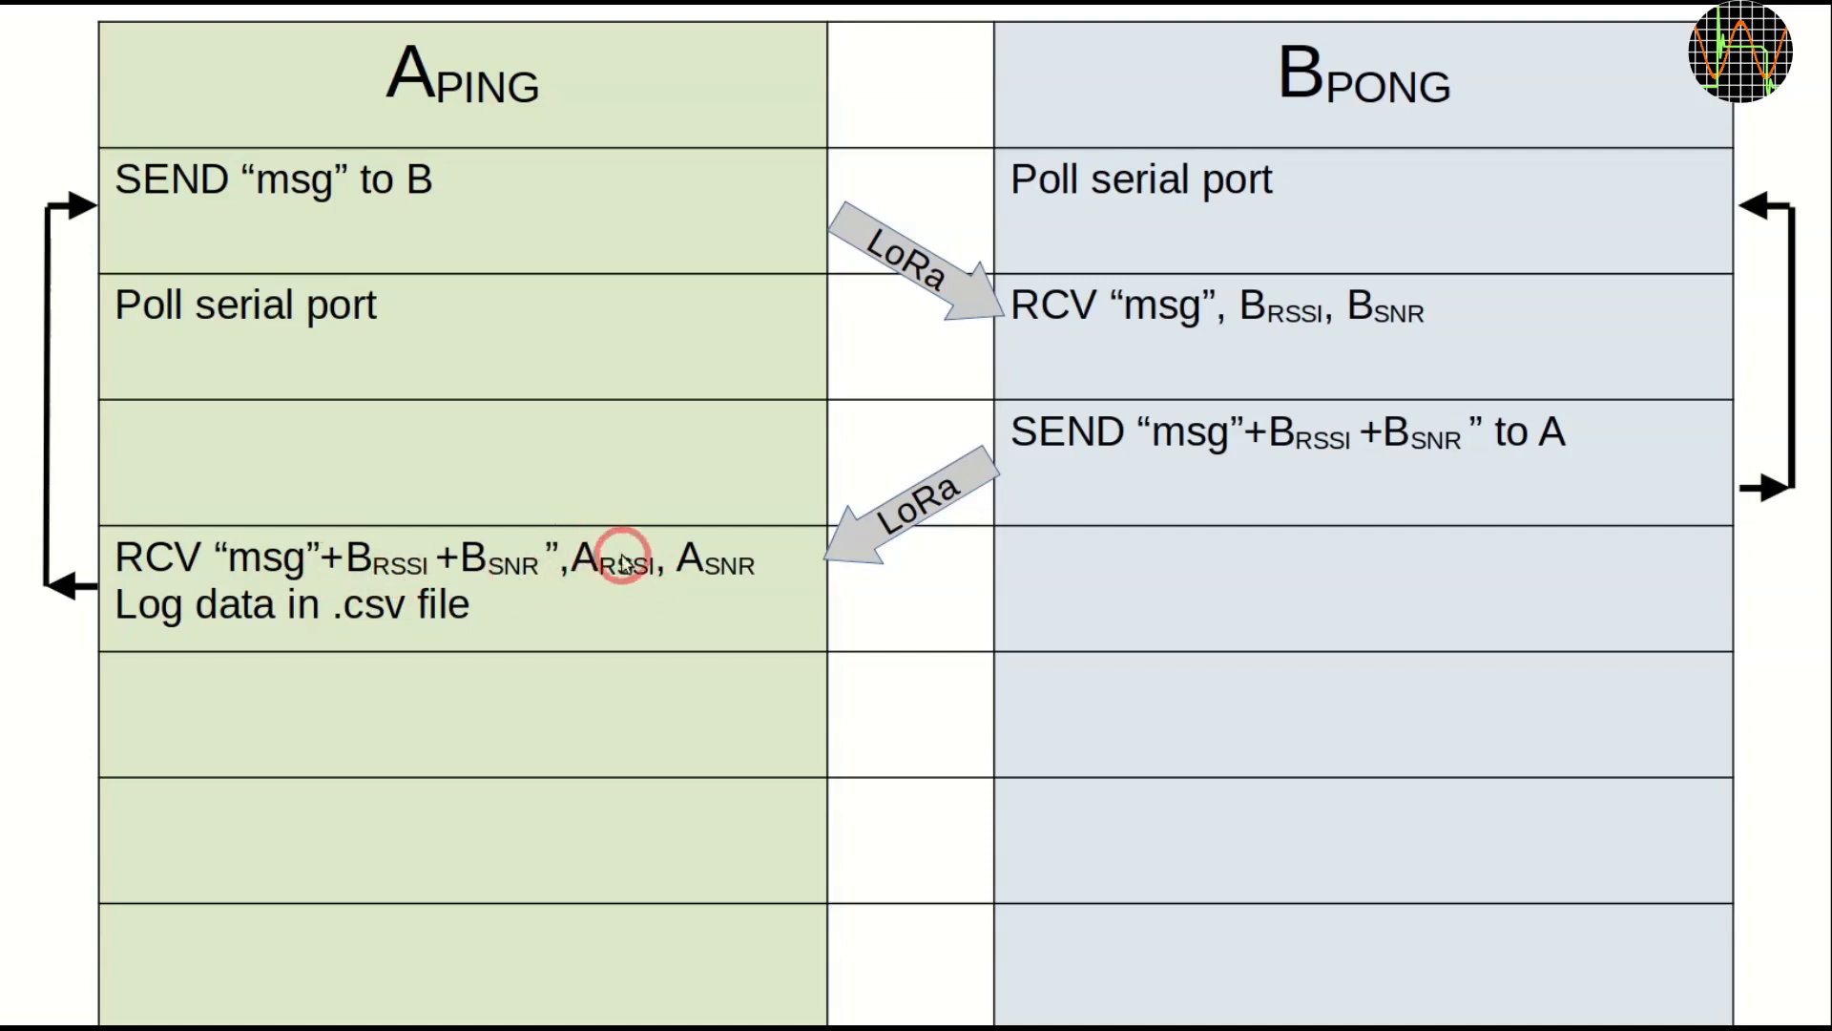
{"action": "mouse_move", "coordinate": [725, 580]}
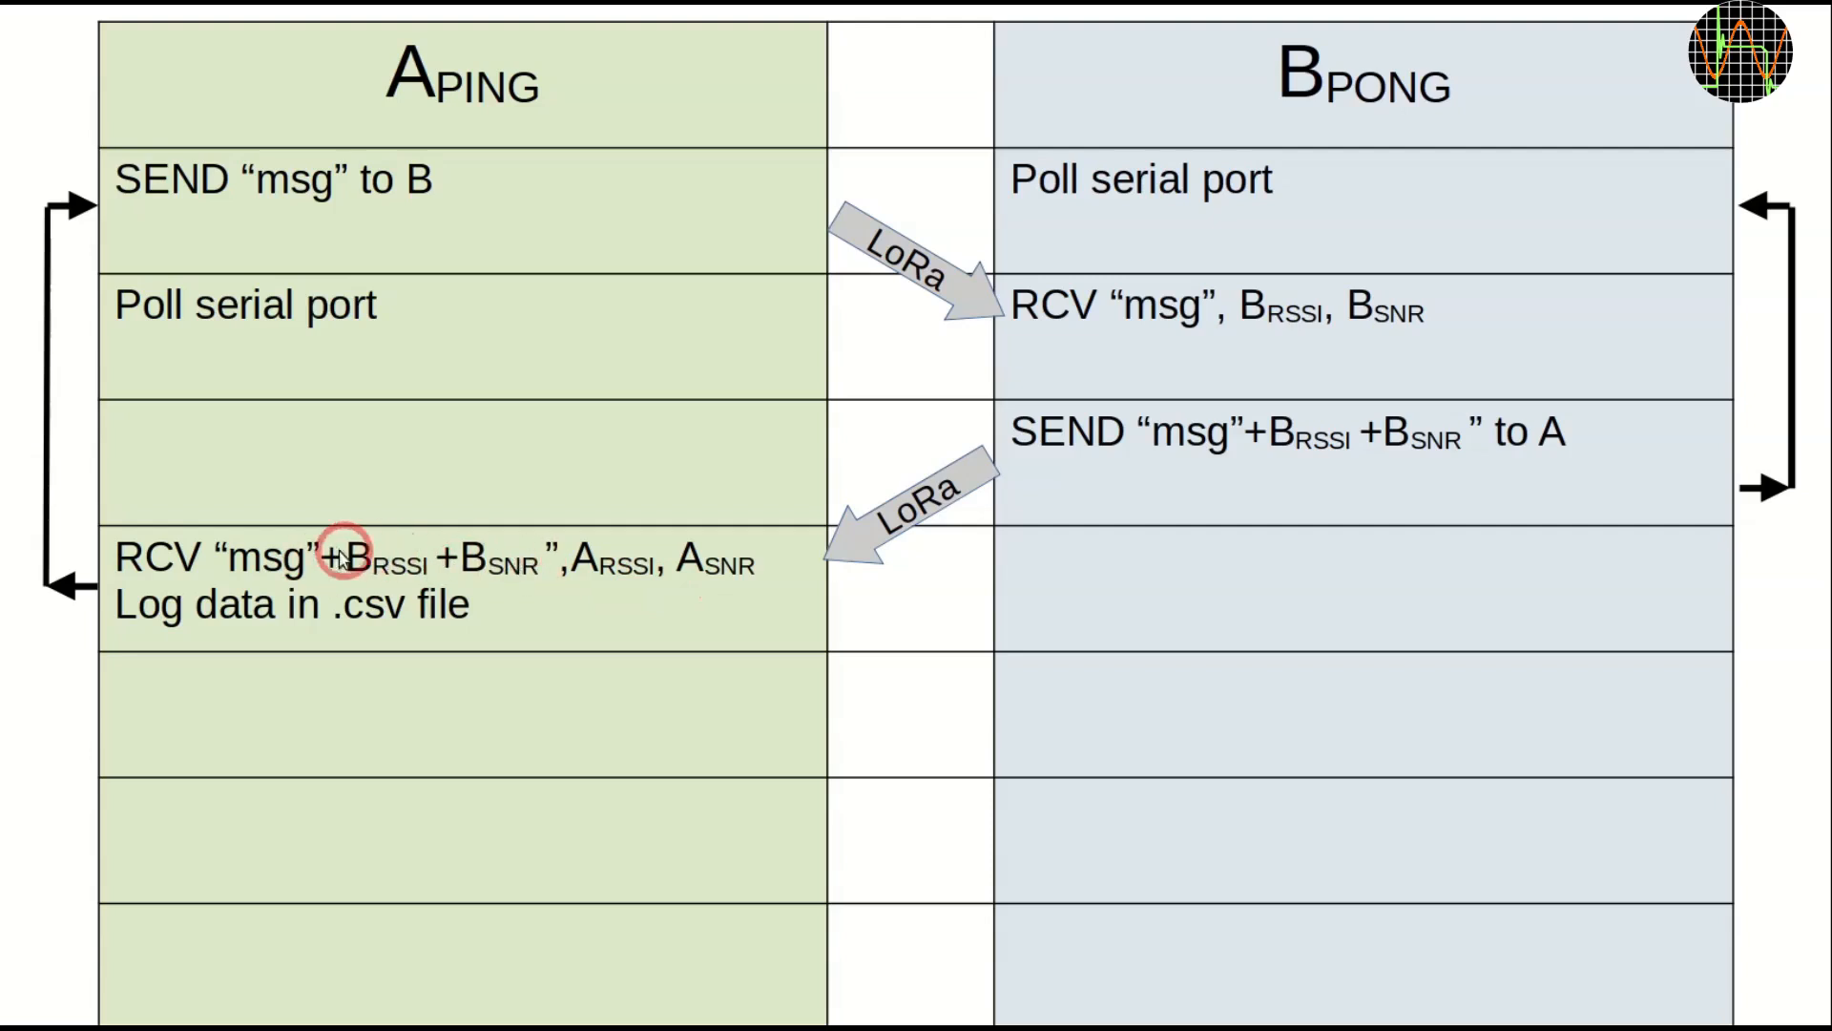
{"action": "mouse_move", "coordinate": [1689, 208]}
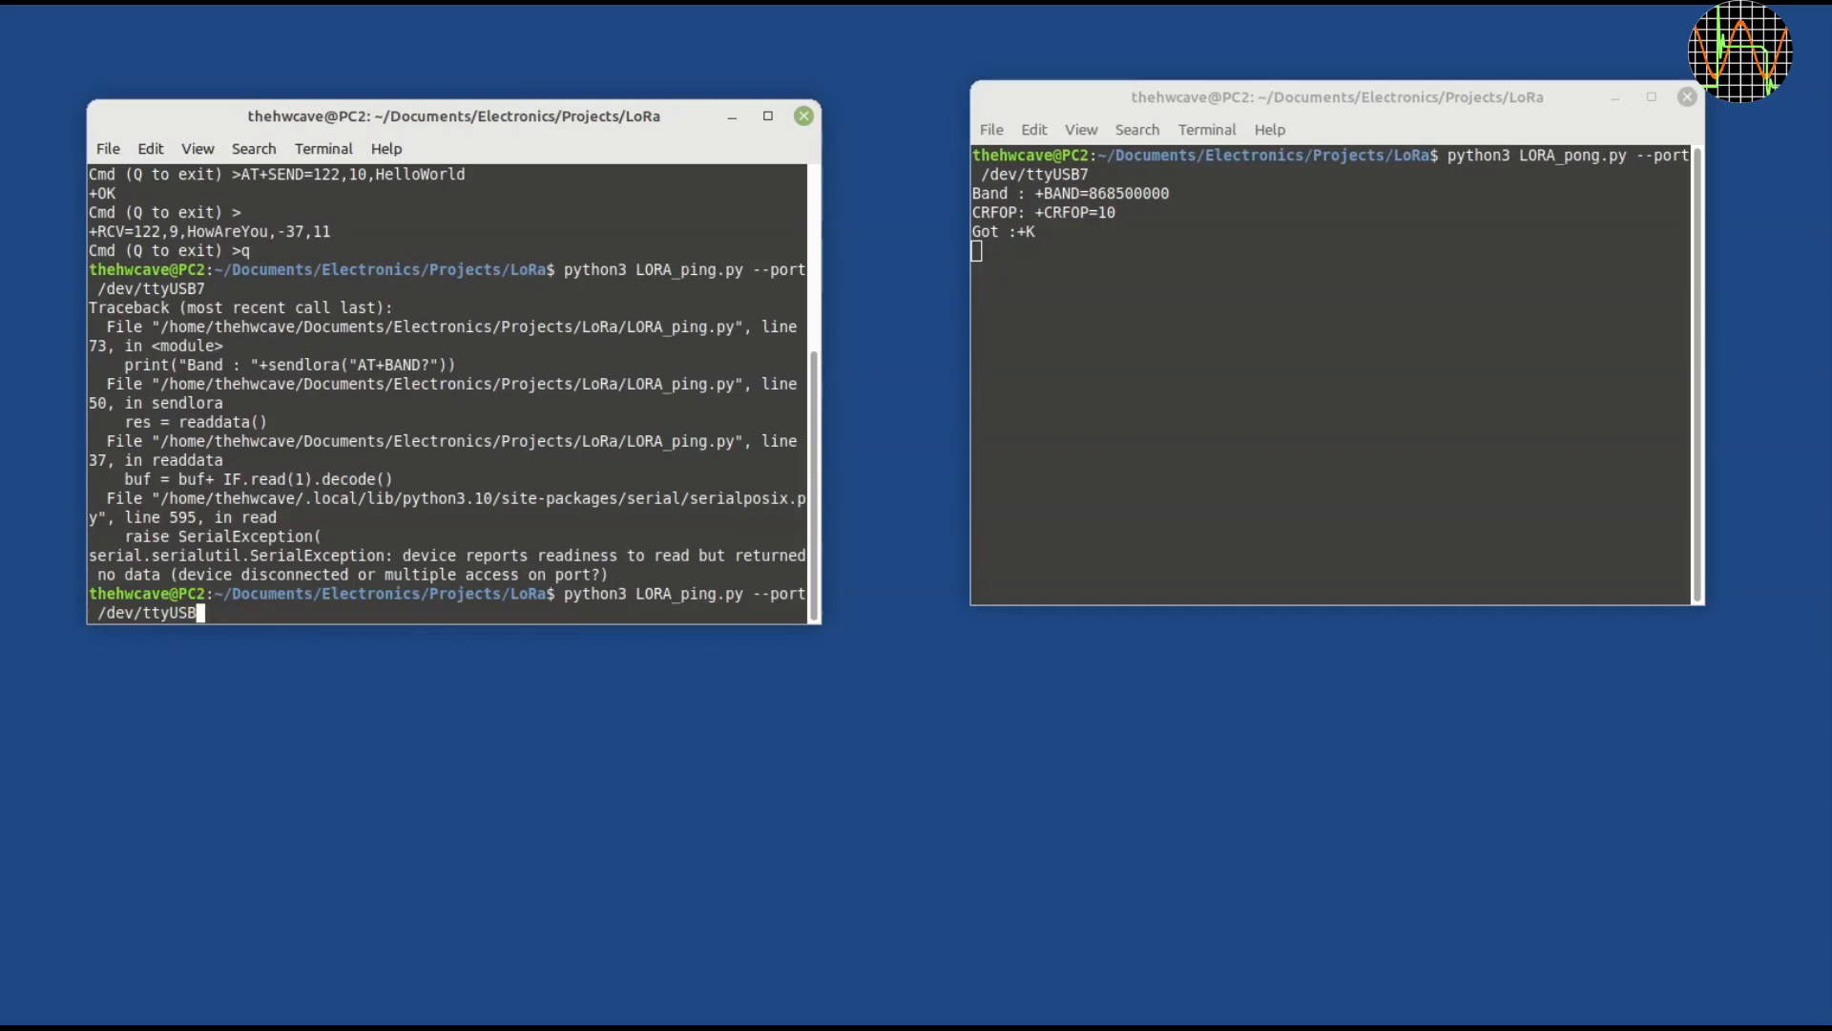
Run LORA_ping.py on /dev/ttyUSB8 while the pong script runs on /dev/ttyUSB7.
{"action": "type", "text": "8"}
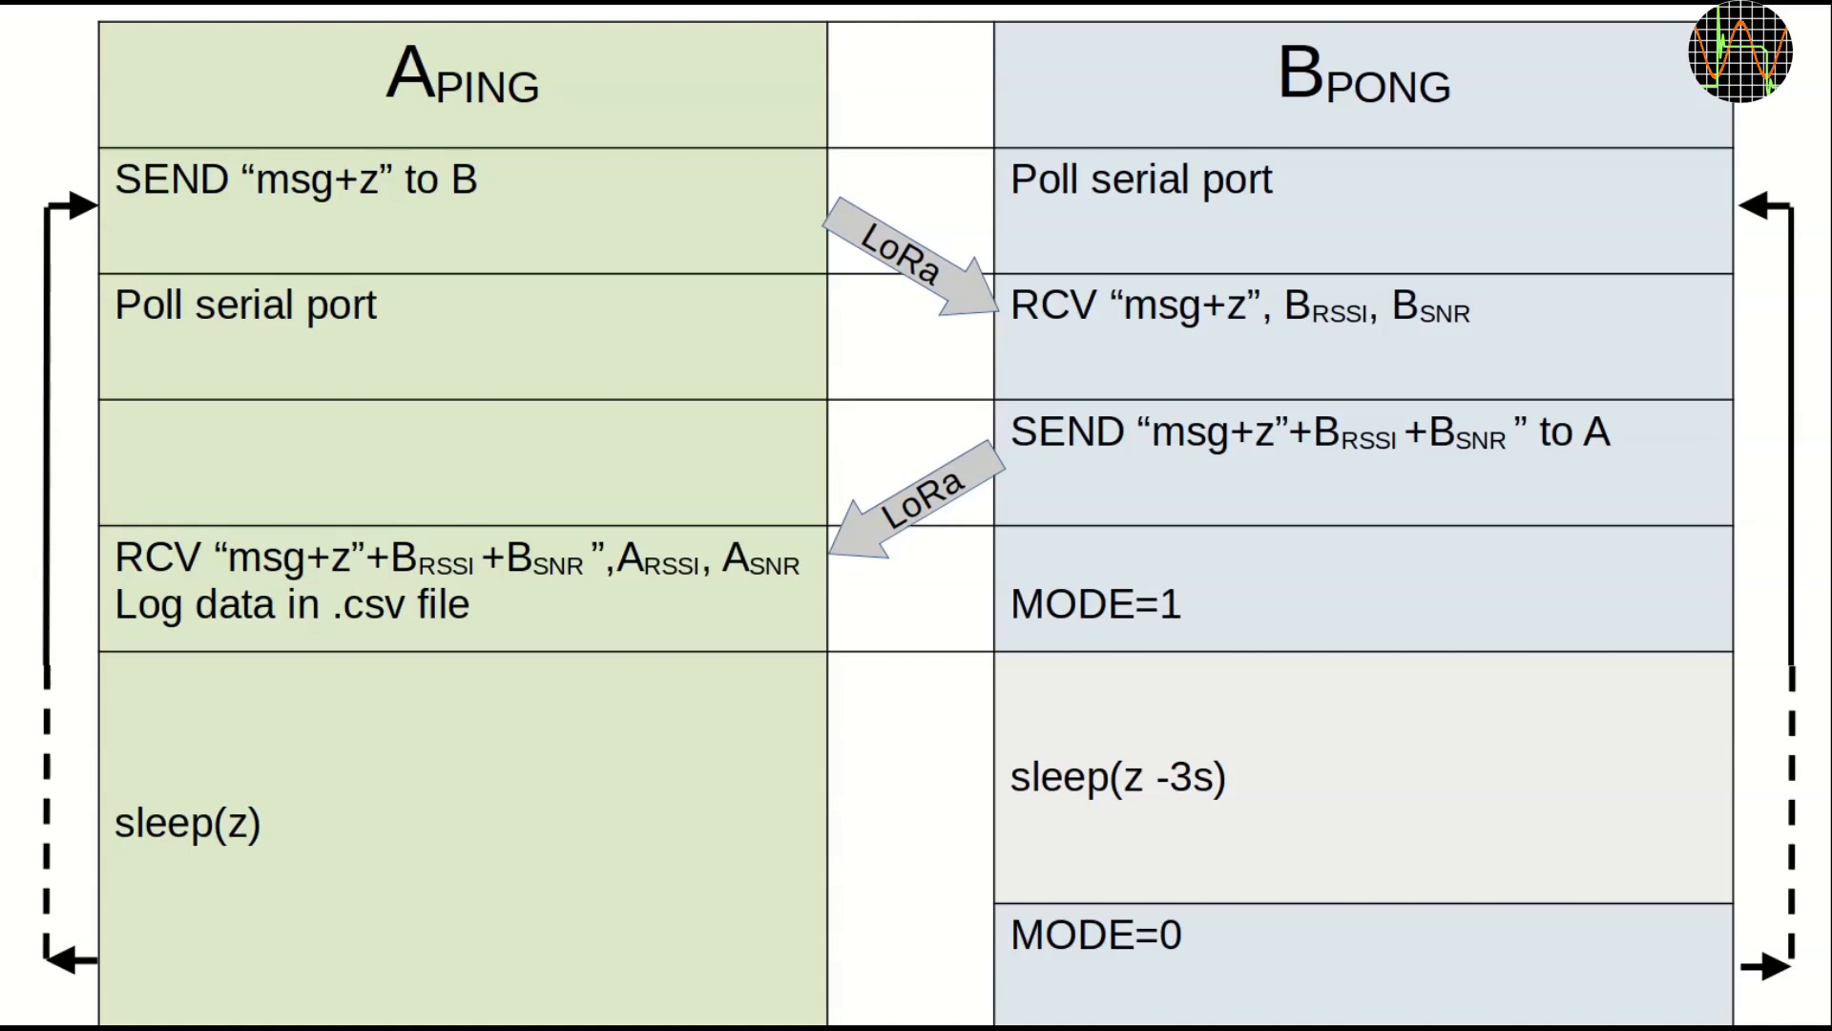
Advance to the slide with sleep(z), MODE=1, sleep(z-3s) and MODE=0 in the ping/pong loop.
{"action": "left_click", "coordinate": [373, 187]}
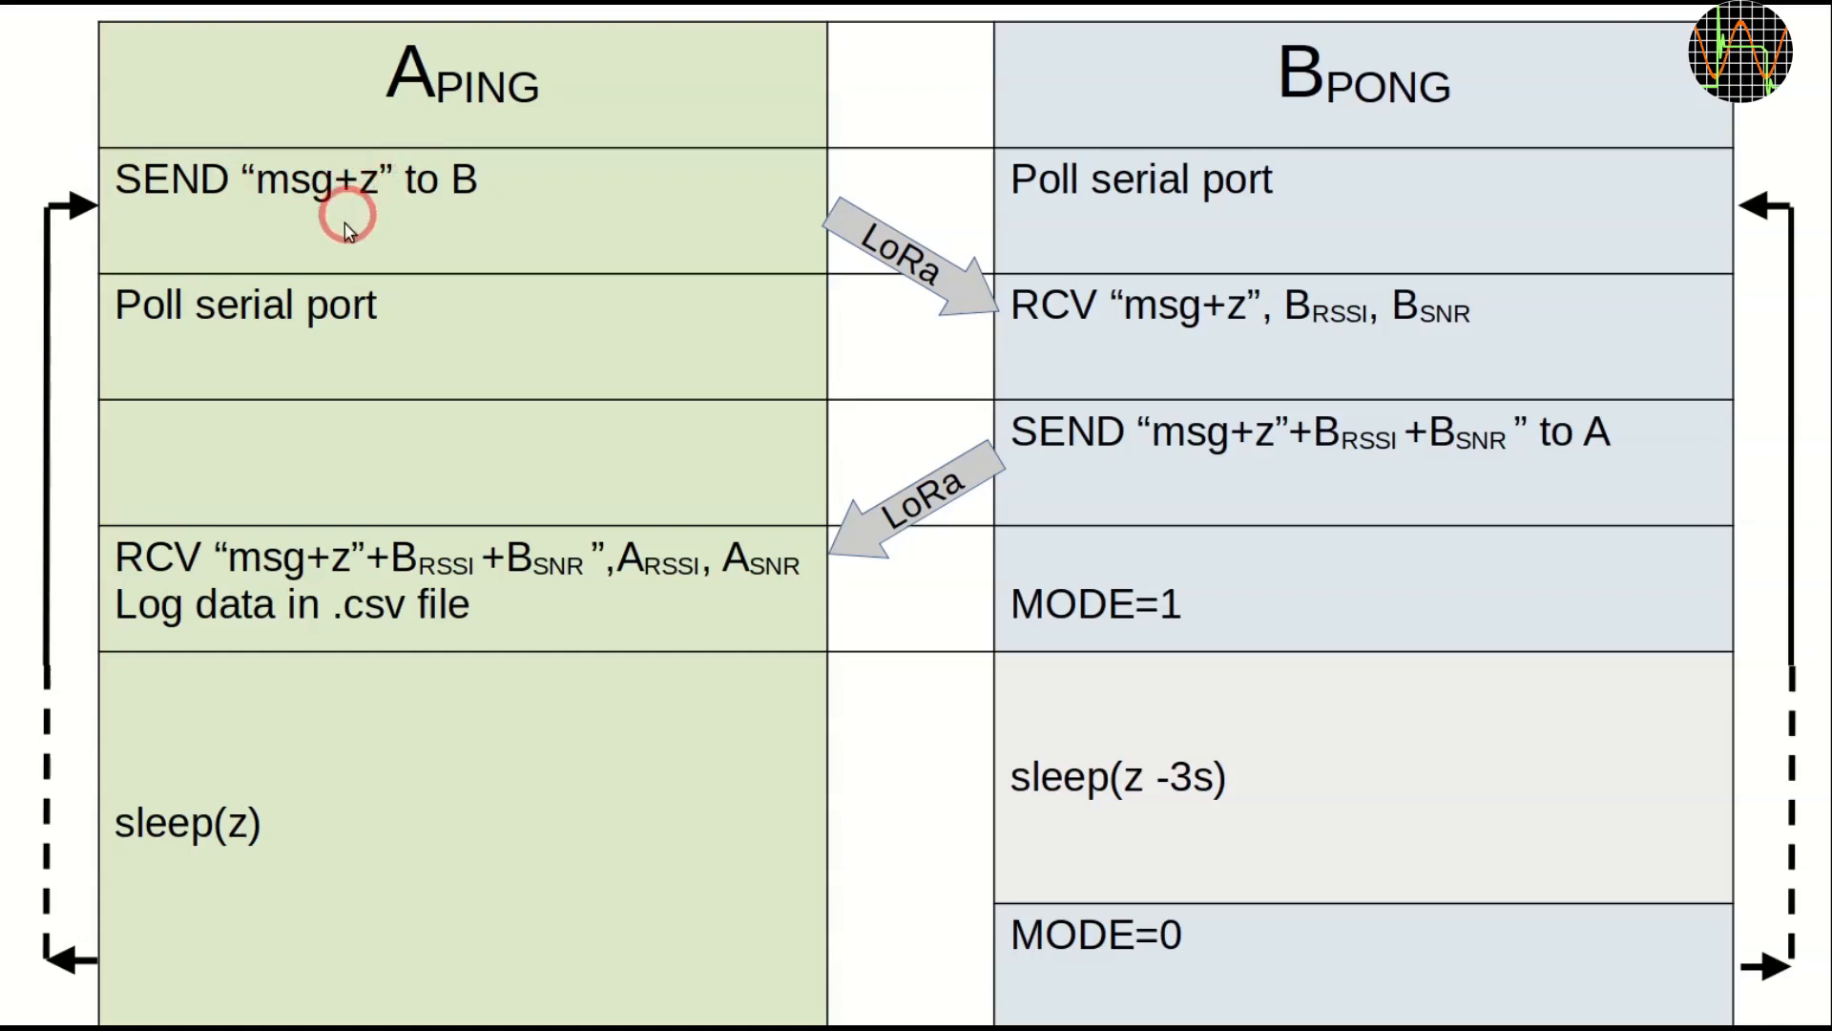
{"action": "mouse_move", "coordinate": [148, 910]}
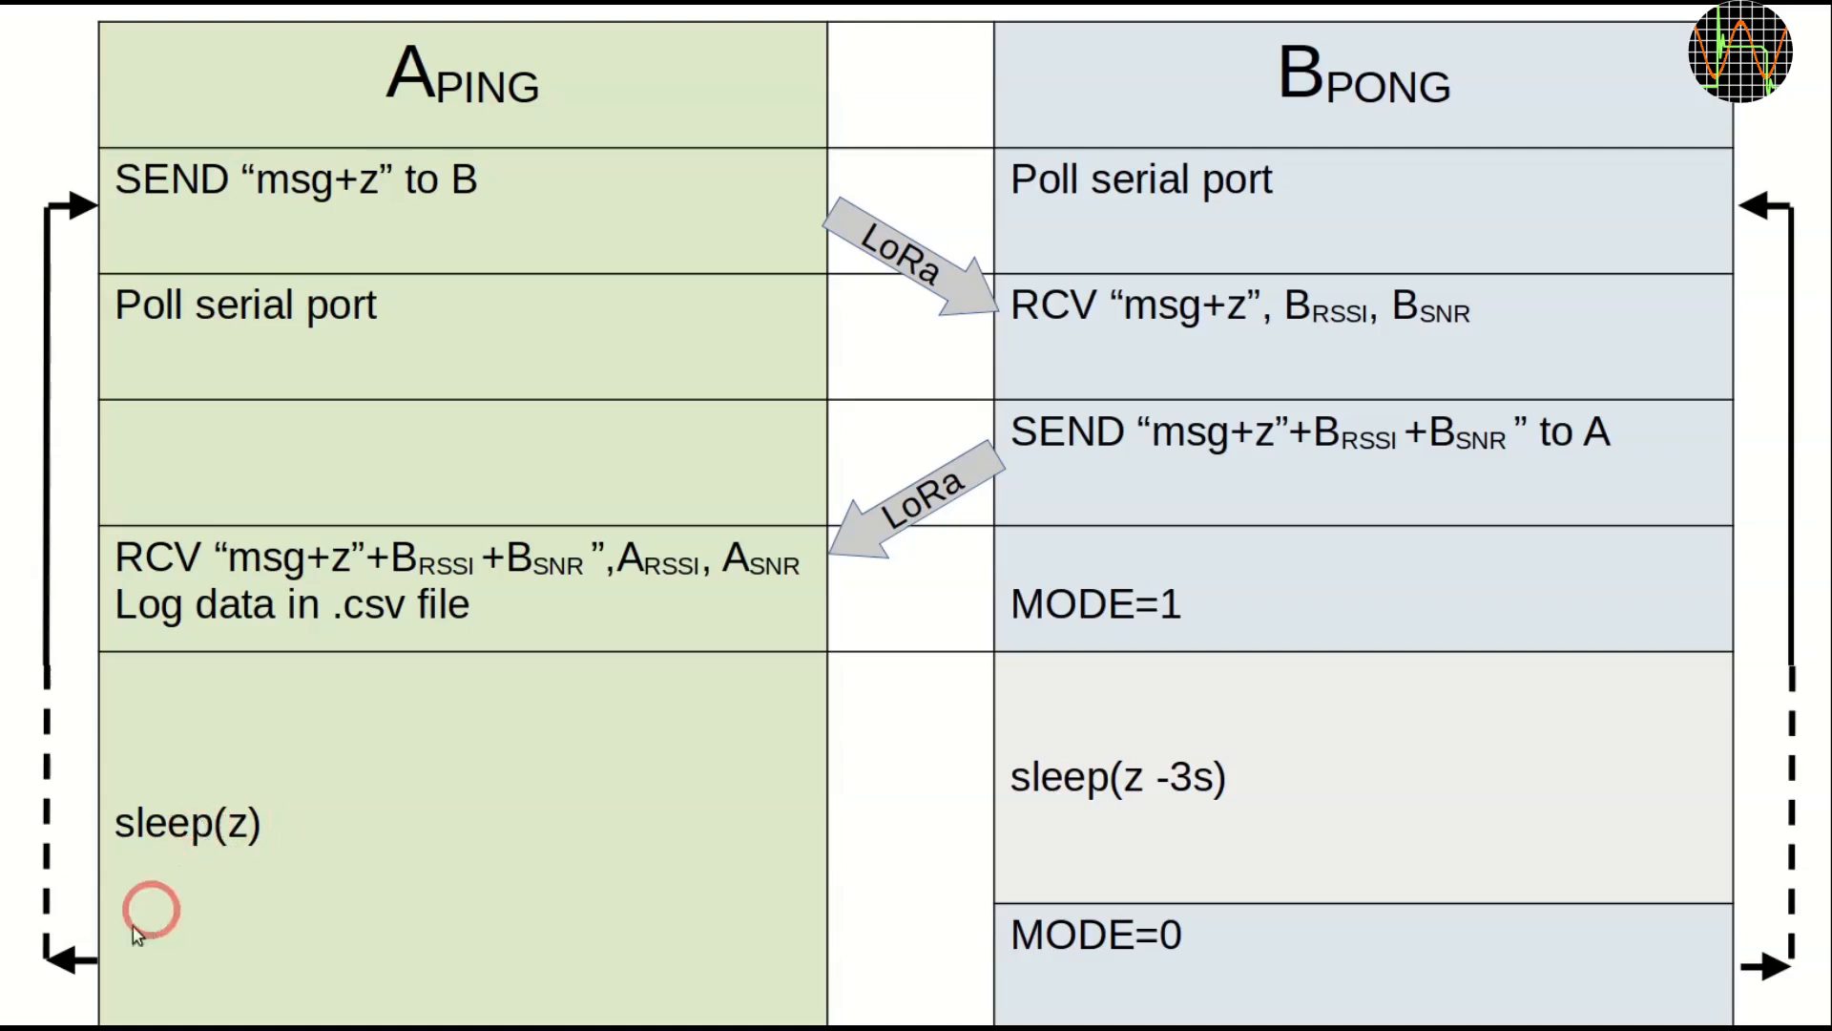
{"action": "mouse_move", "coordinate": [187, 205]}
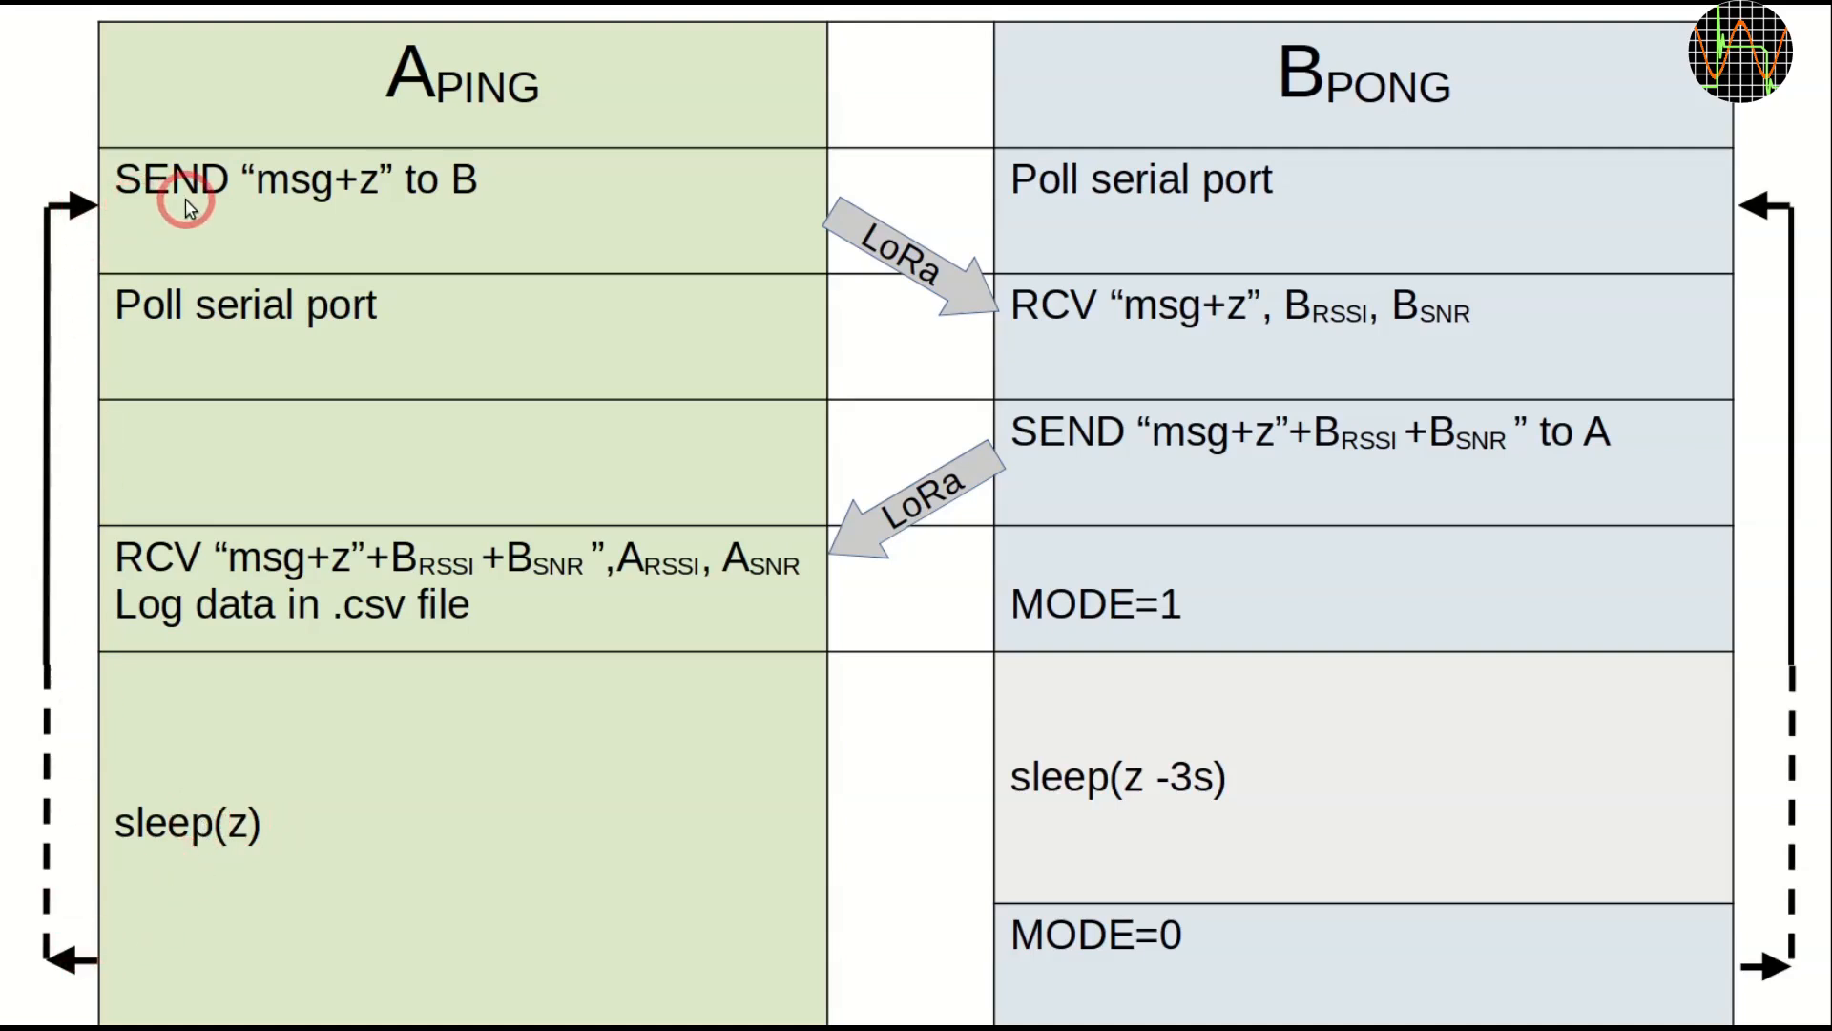
{"action": "mouse_move", "coordinate": [1285, 325]}
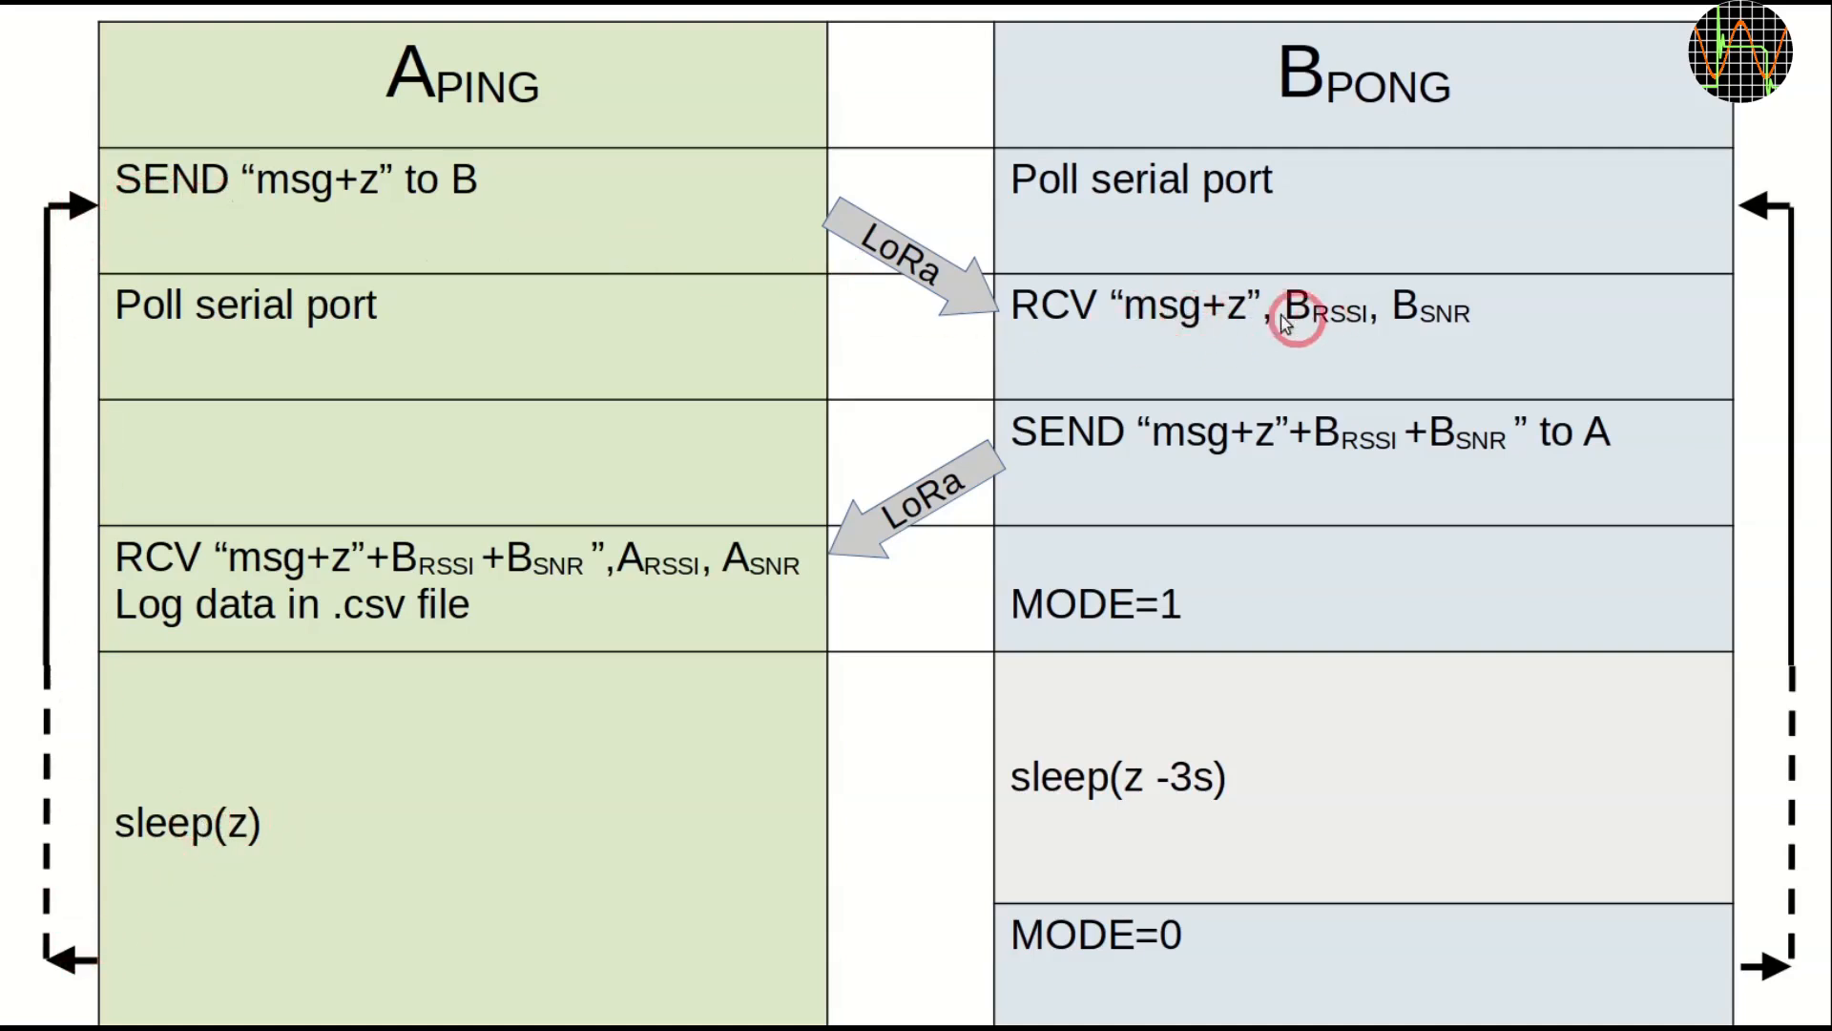
{"action": "mouse_move", "coordinate": [1222, 315]}
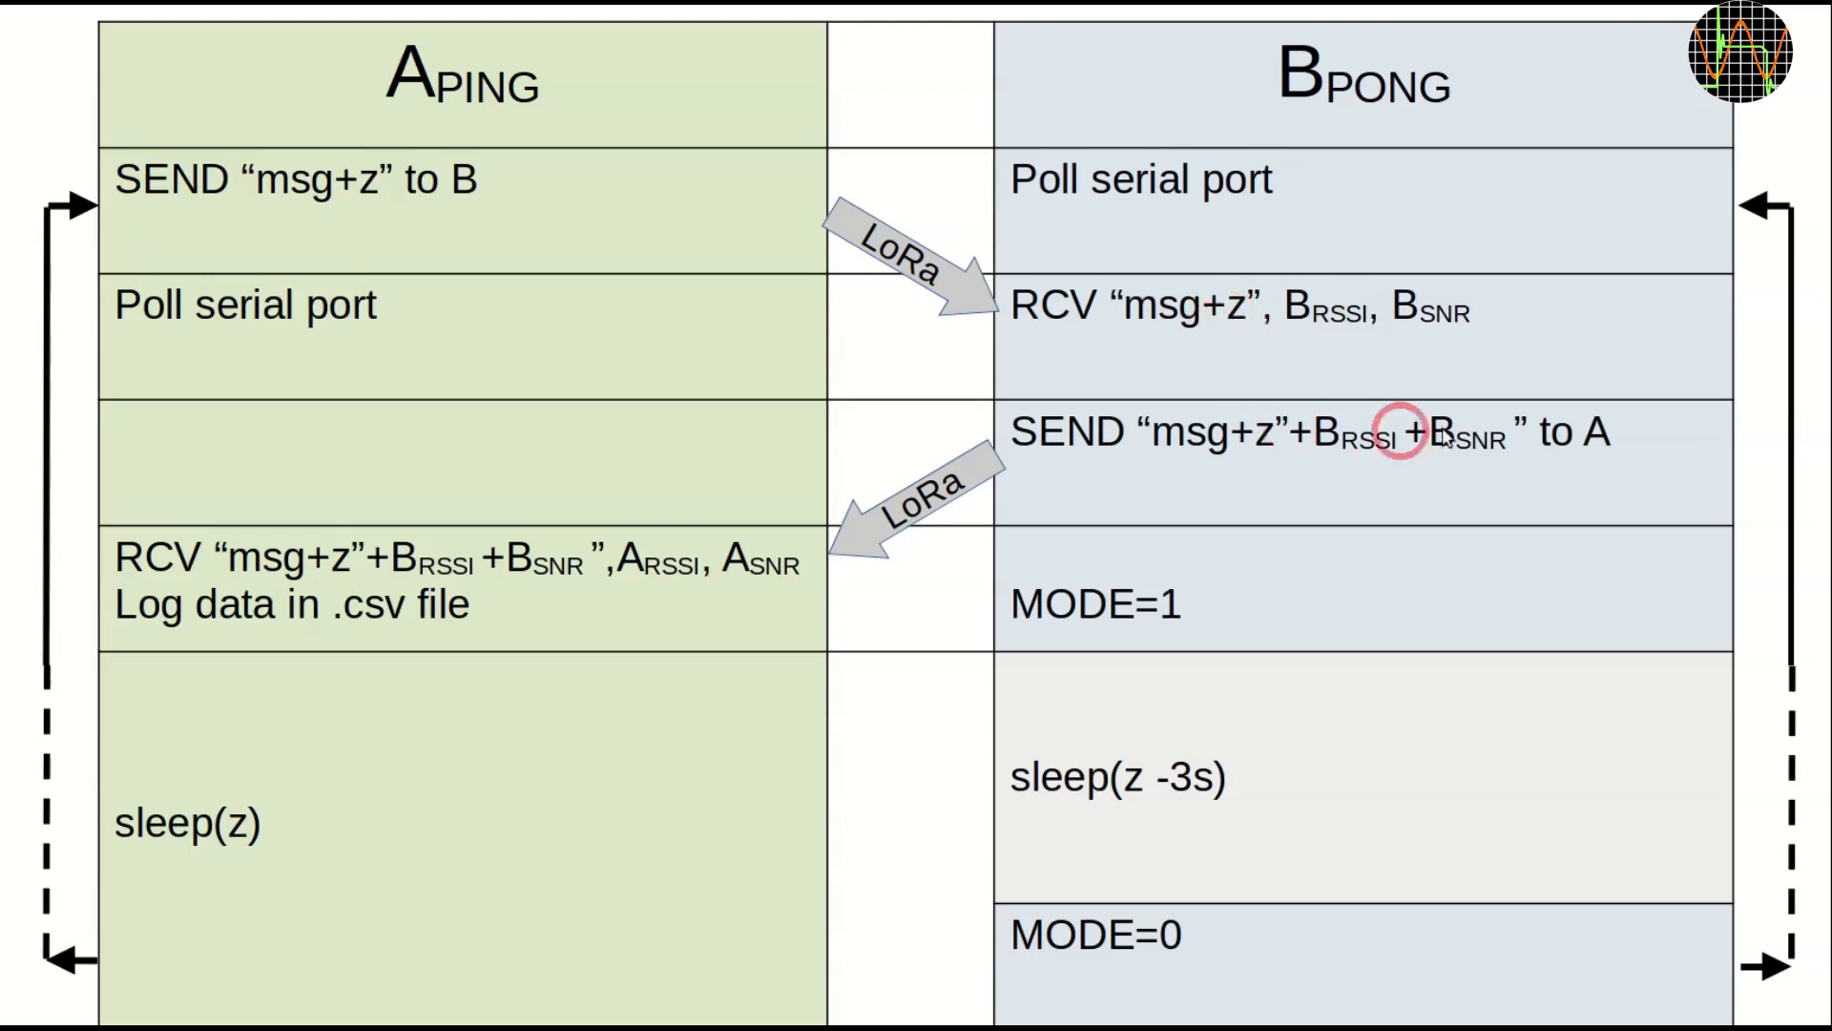
{"action": "mouse_move", "coordinate": [1340, 618]}
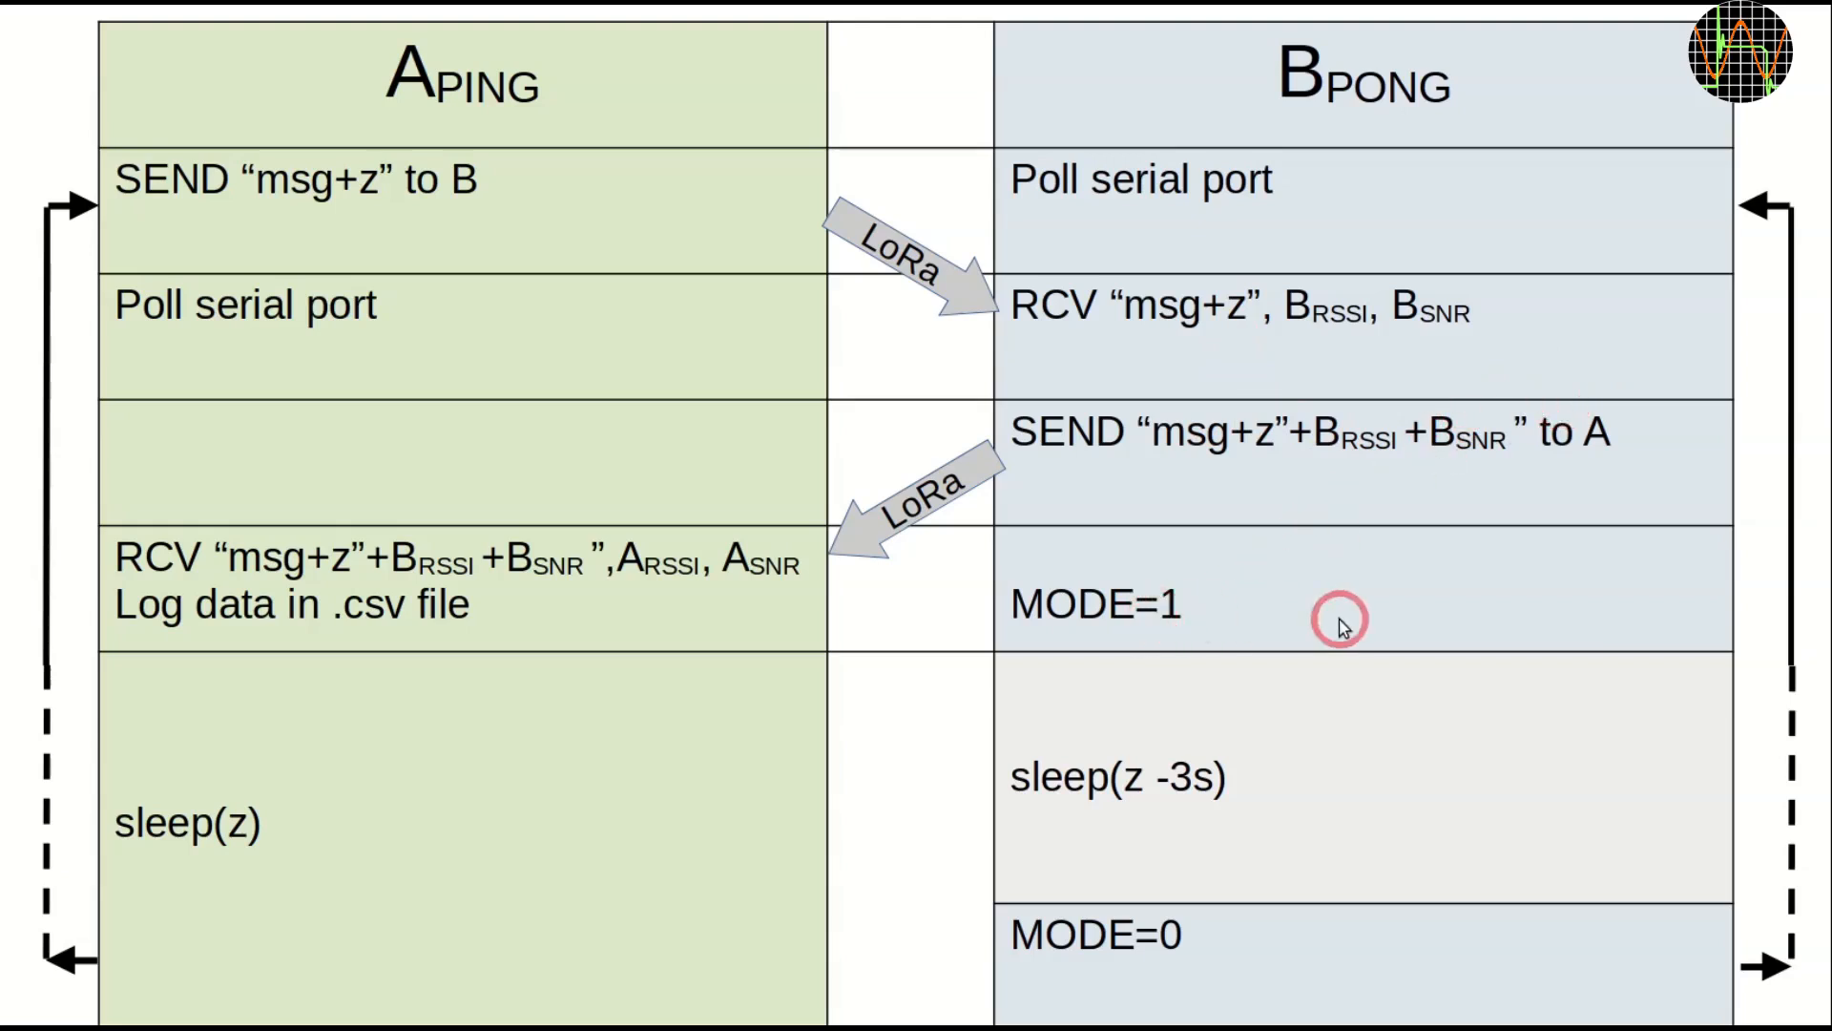
{"action": "mouse_move", "coordinate": [1160, 607]}
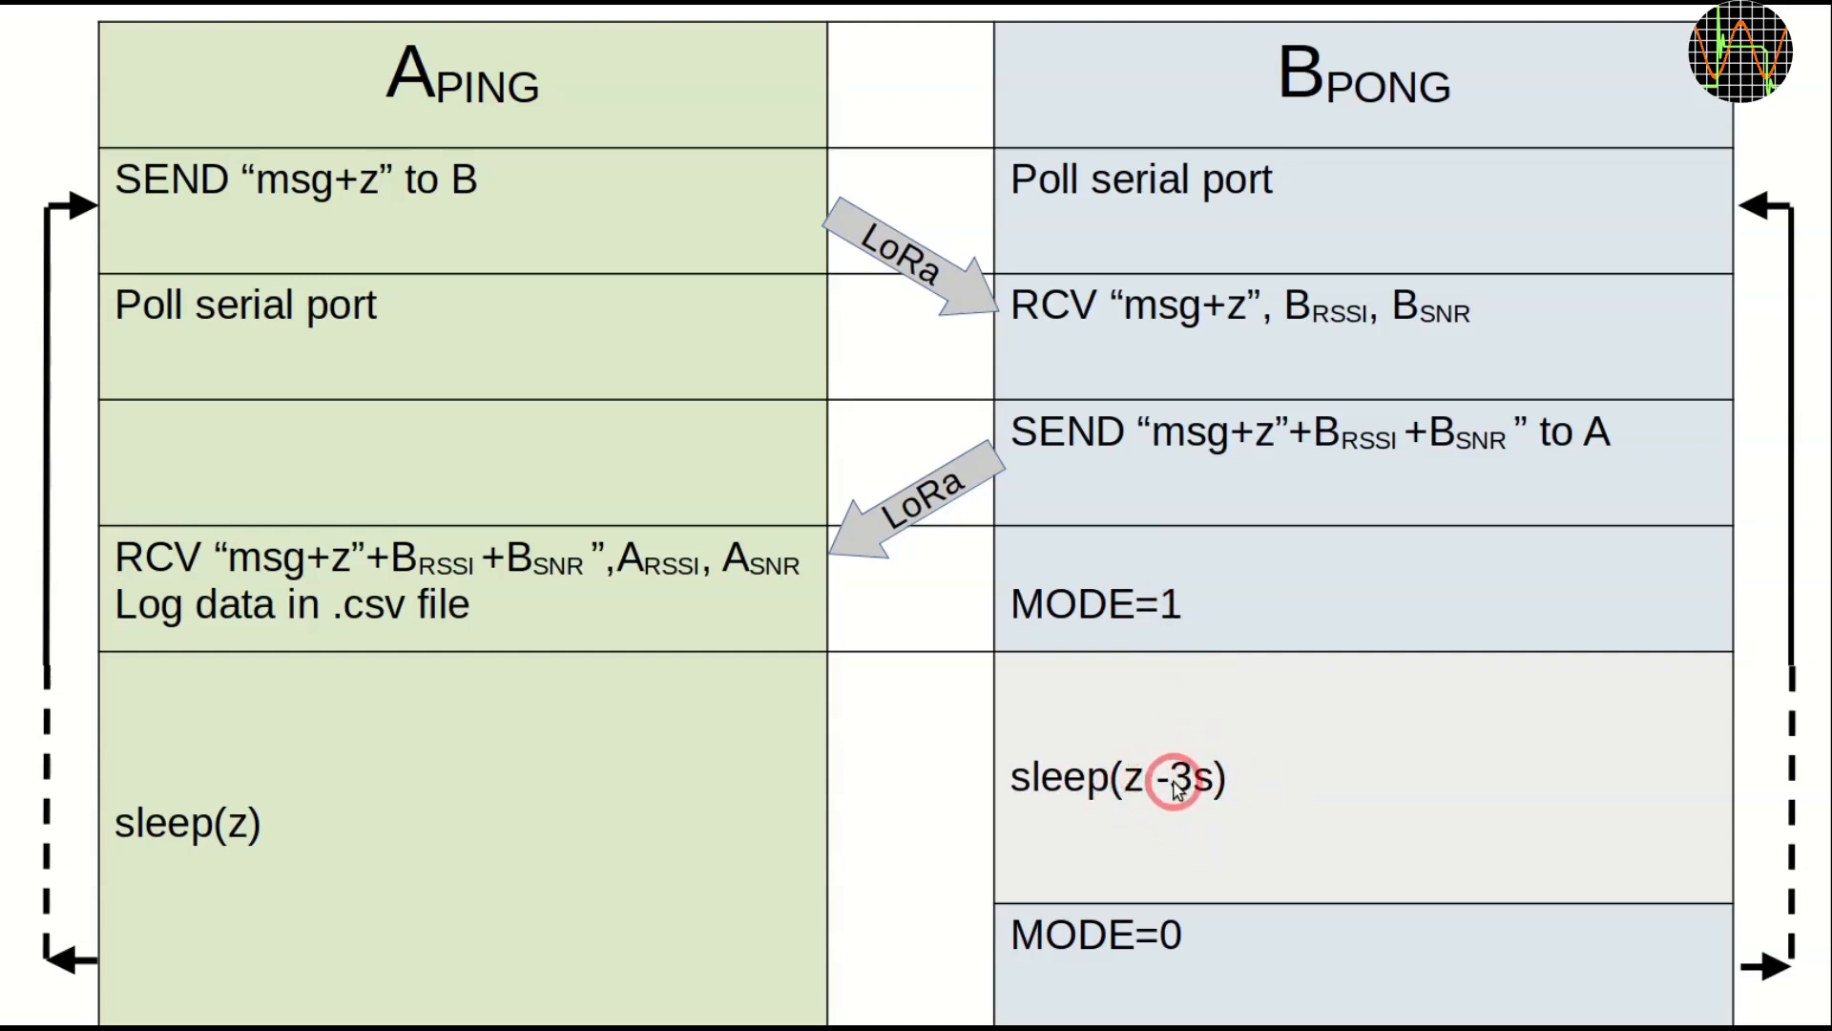
{"action": "mouse_move", "coordinate": [1179, 933]}
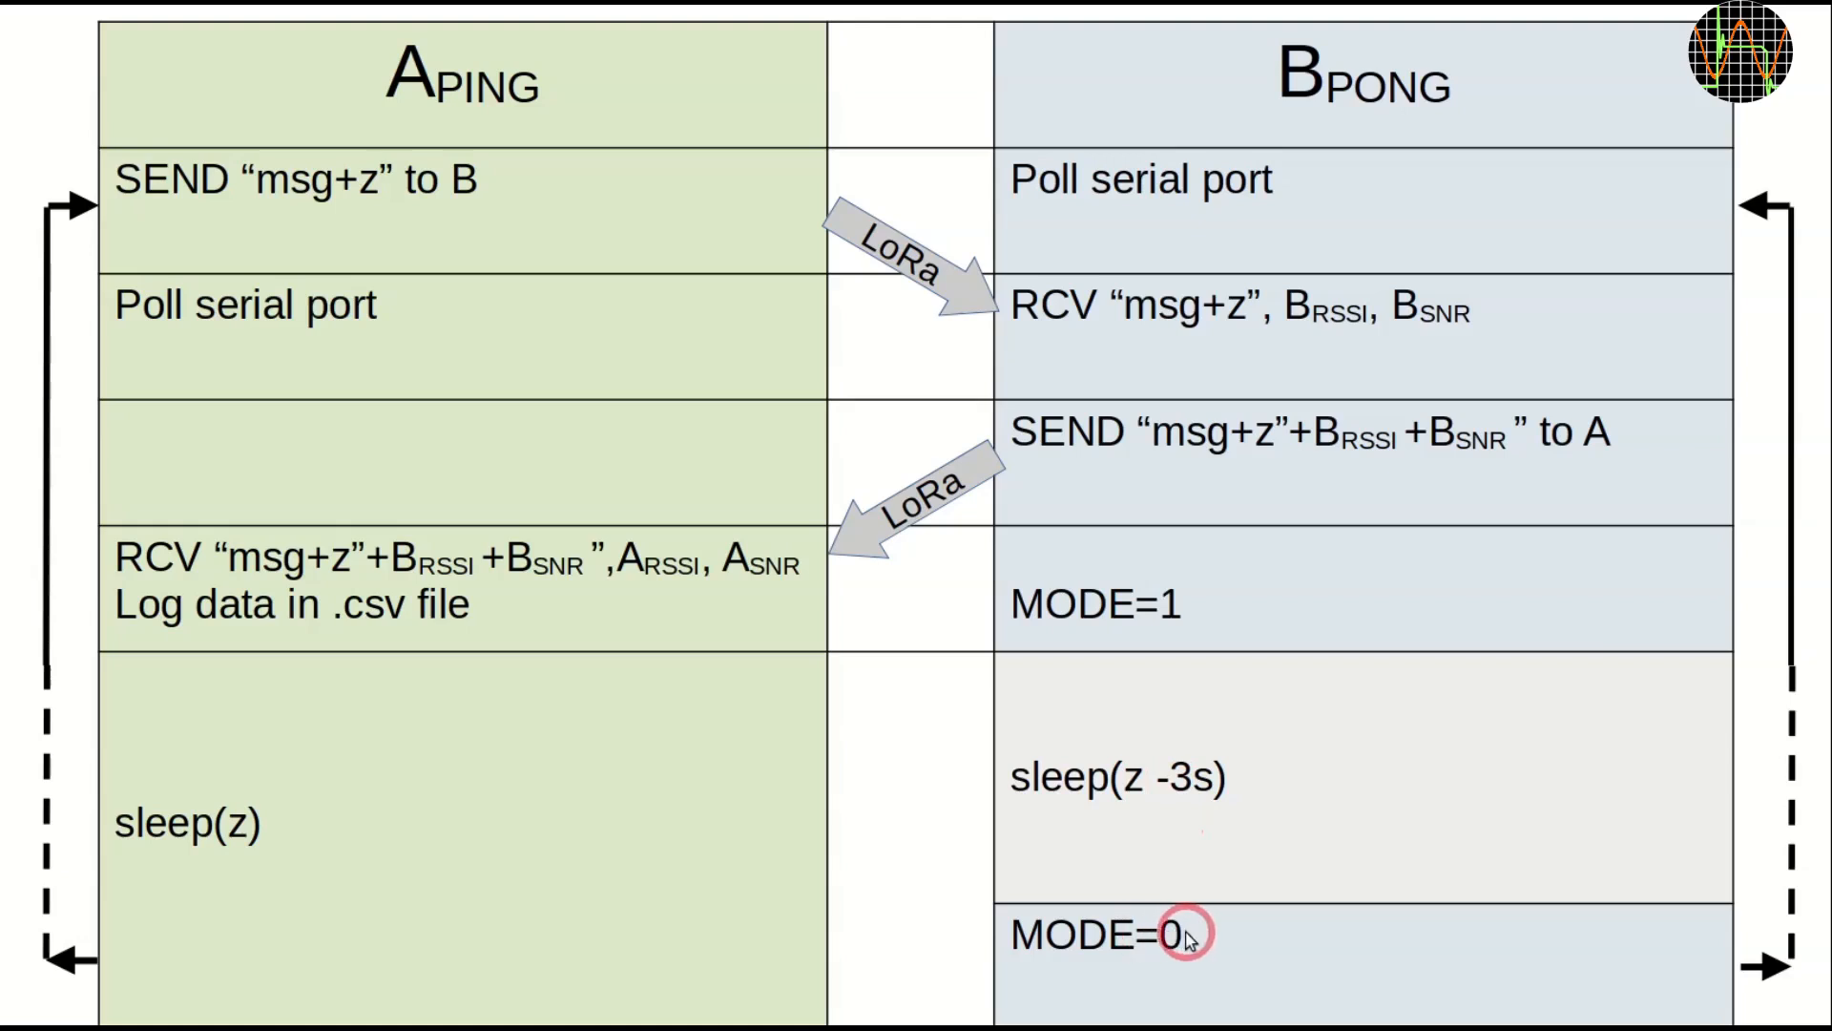
{"action": "mouse_move", "coordinate": [1750, 949]}
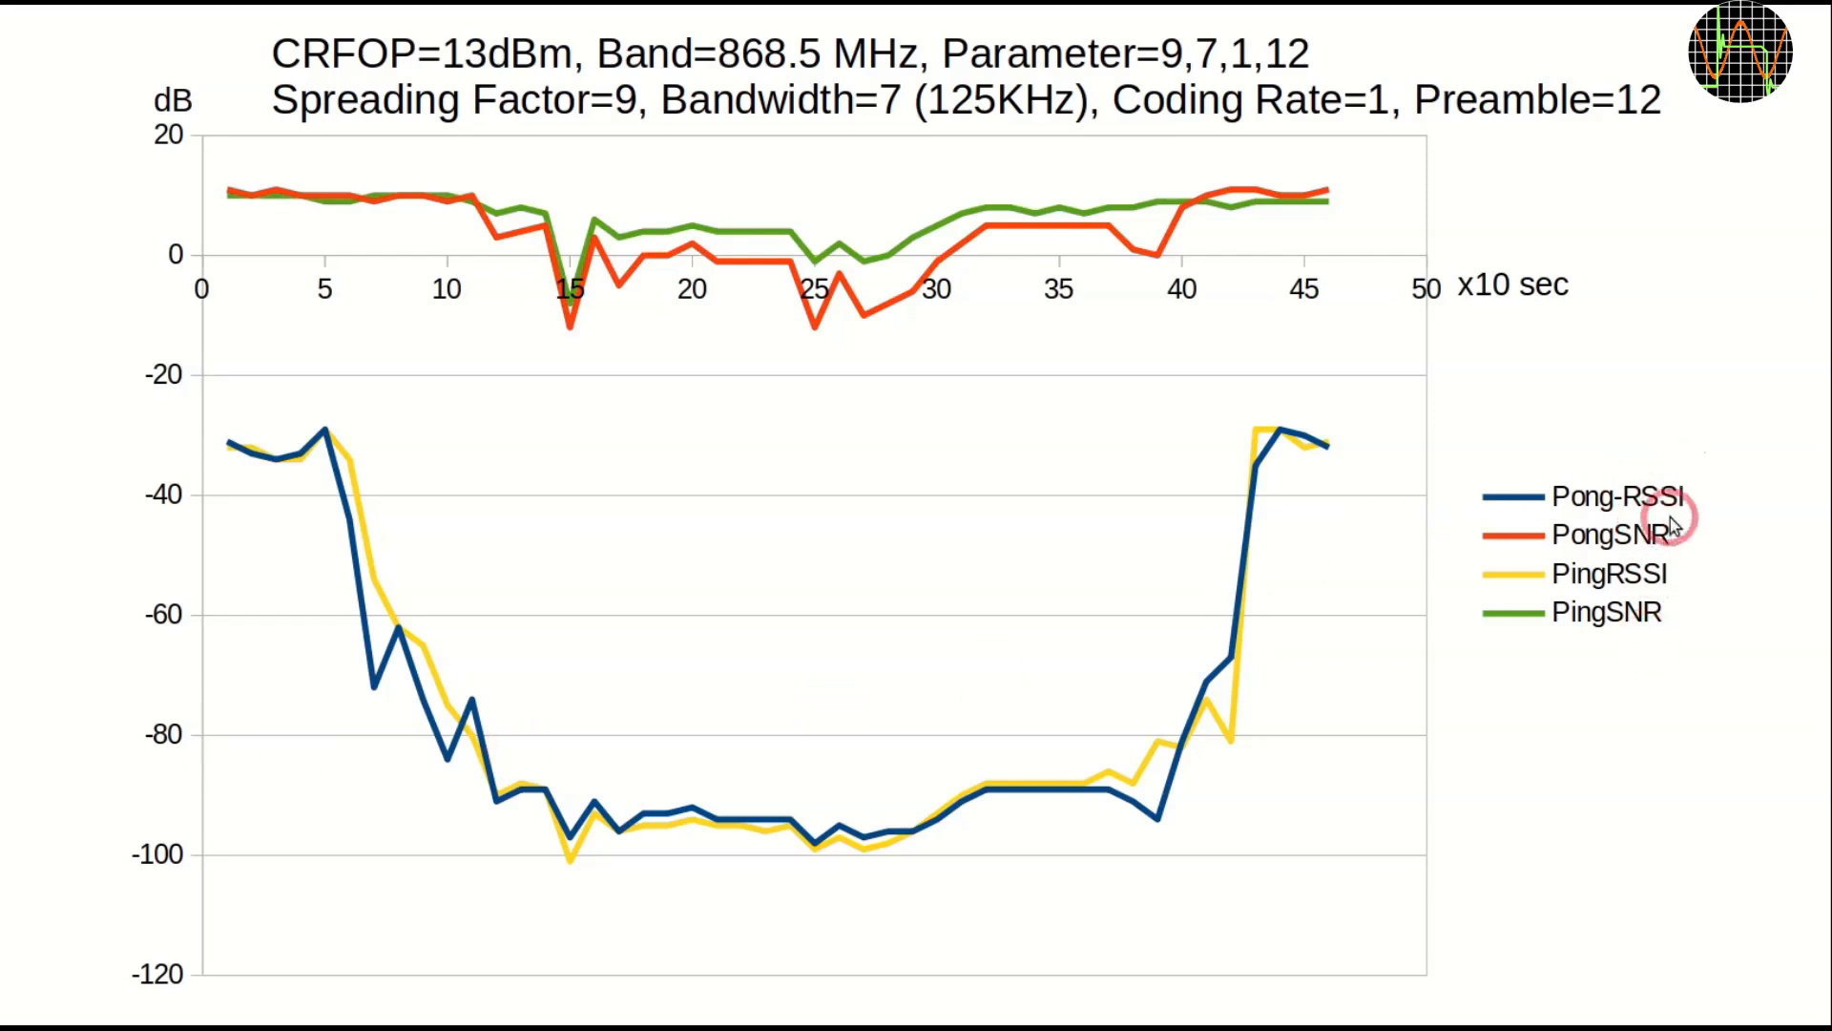
{"action": "mouse_move", "coordinate": [1683, 589]}
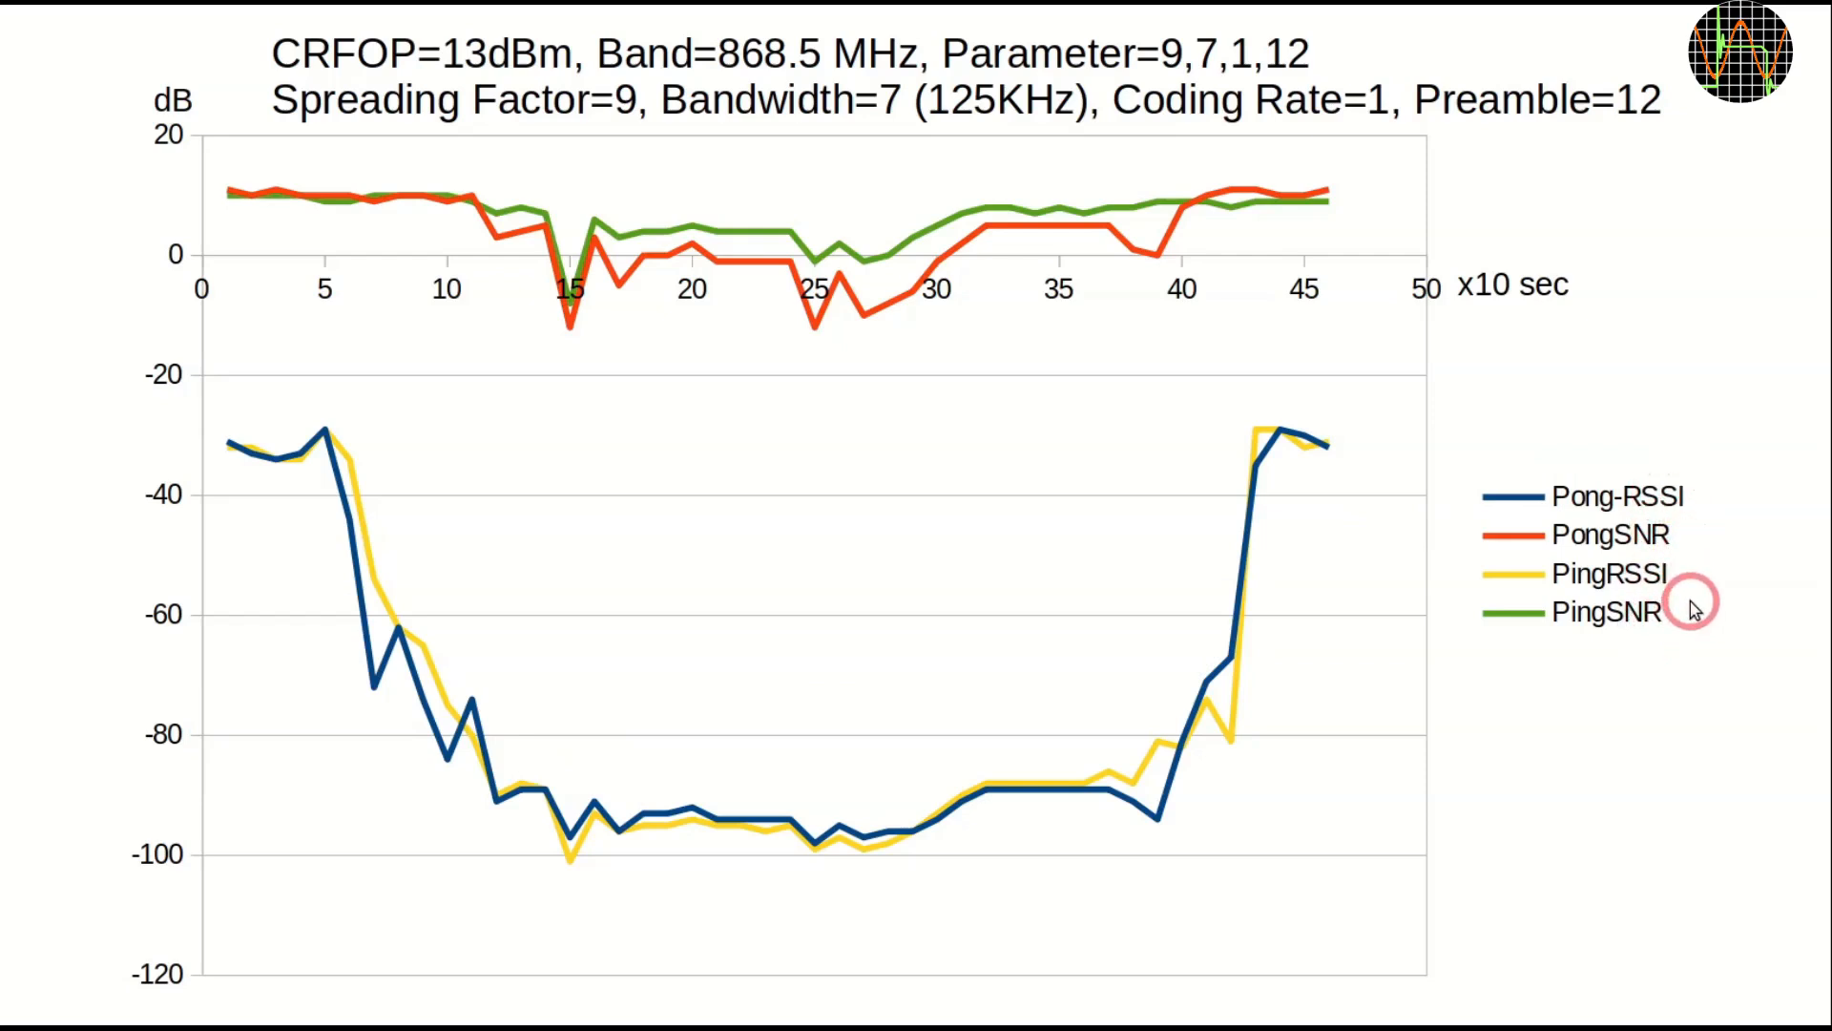
{"action": "mouse_move", "coordinate": [396, 513]}
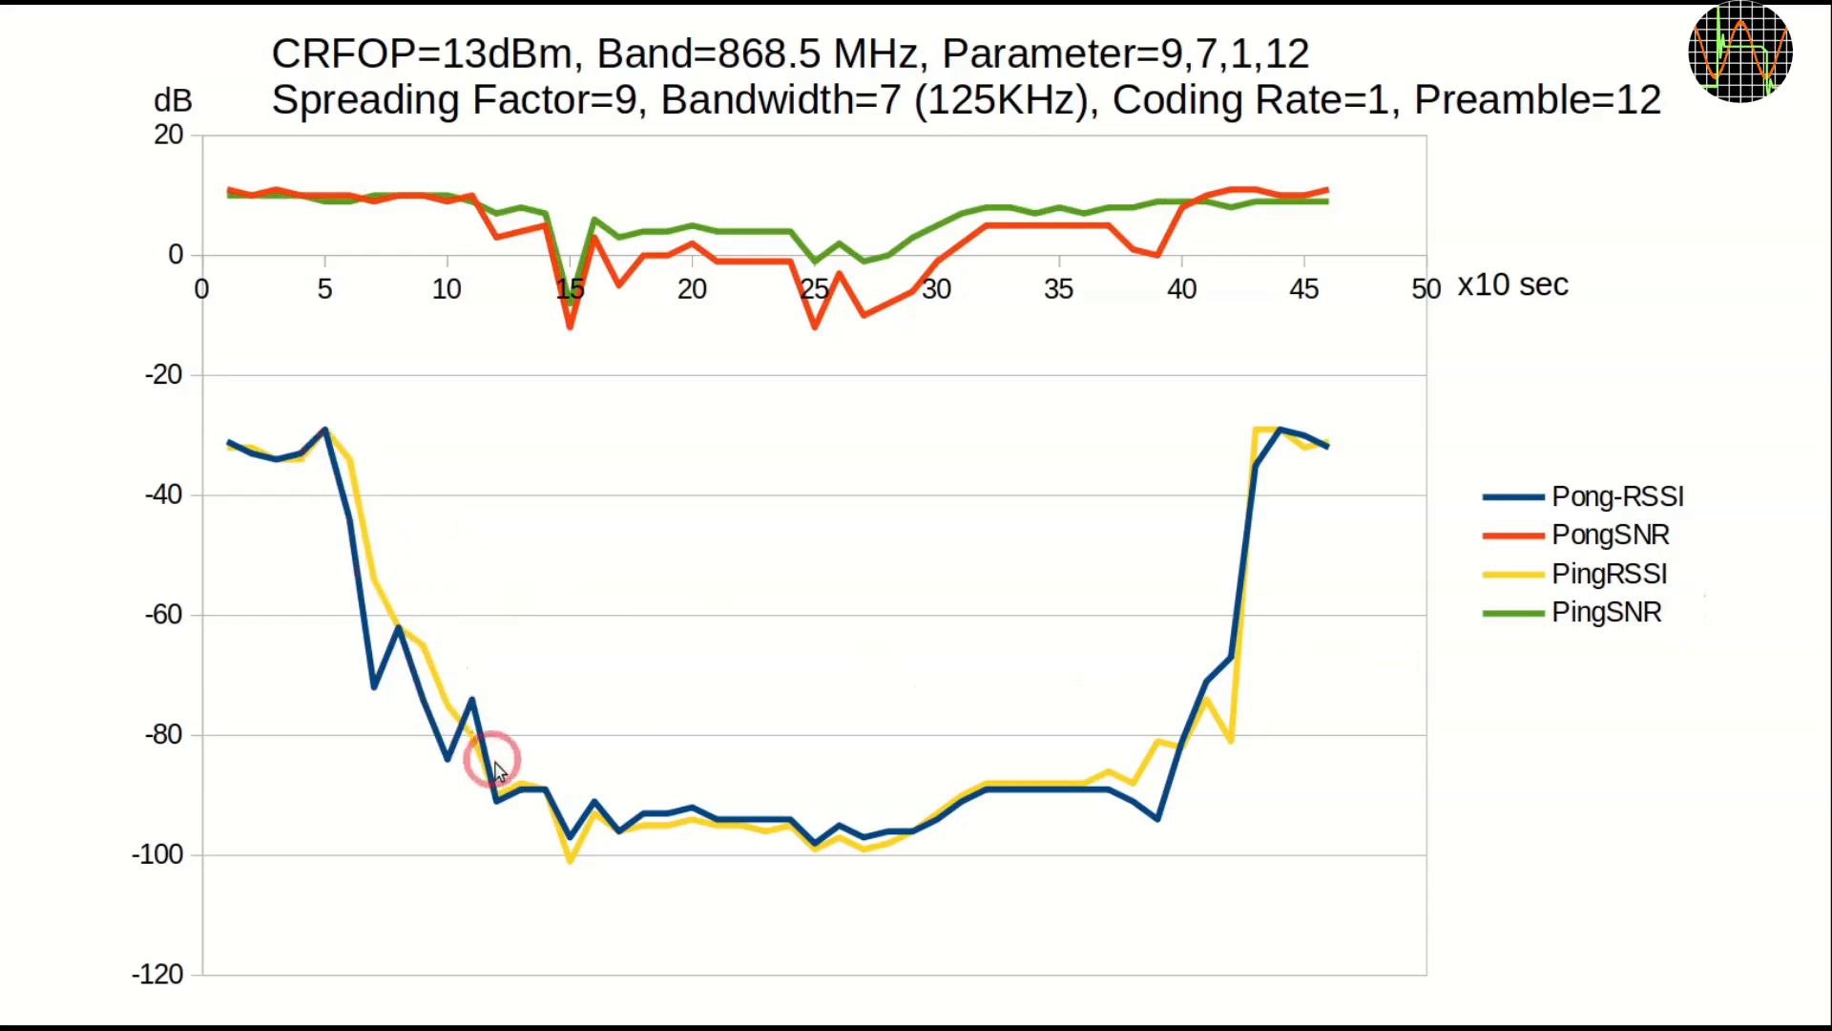
{"action": "mouse_move", "coordinate": [782, 831]}
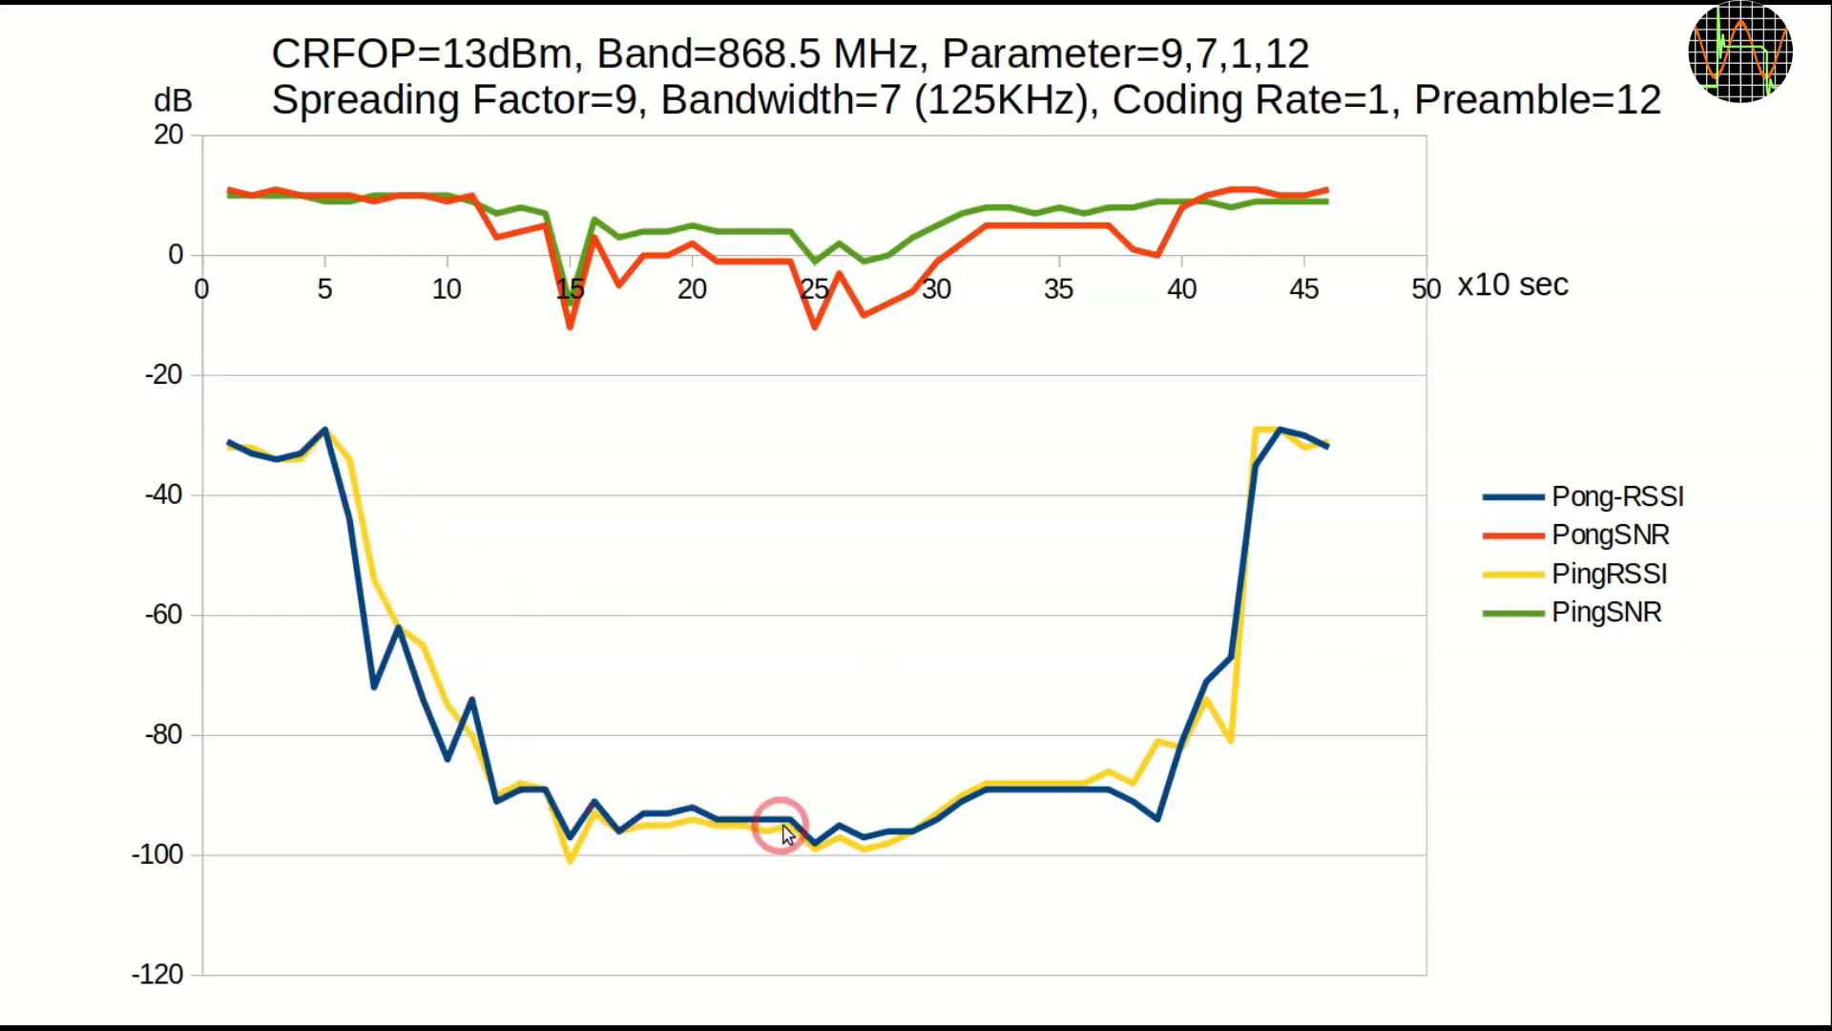
{"action": "mouse_move", "coordinate": [1063, 799]}
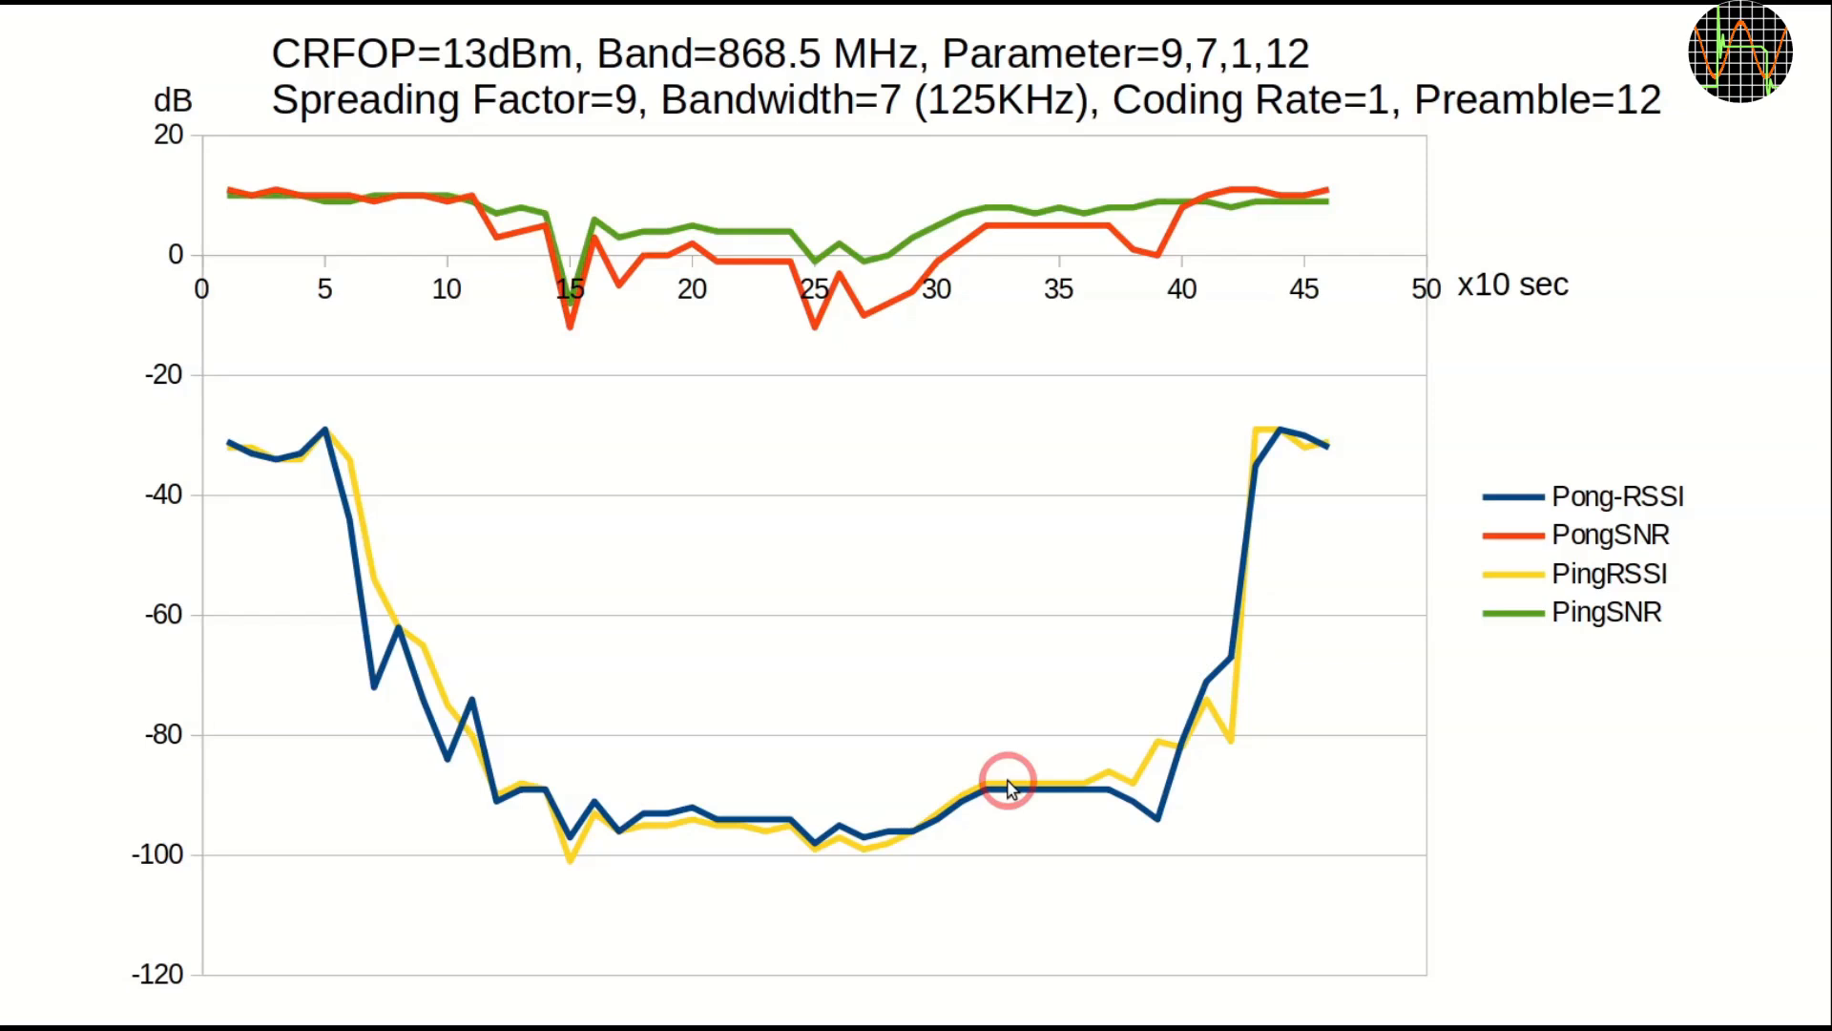
{"action": "mouse_move", "coordinate": [1086, 788]}
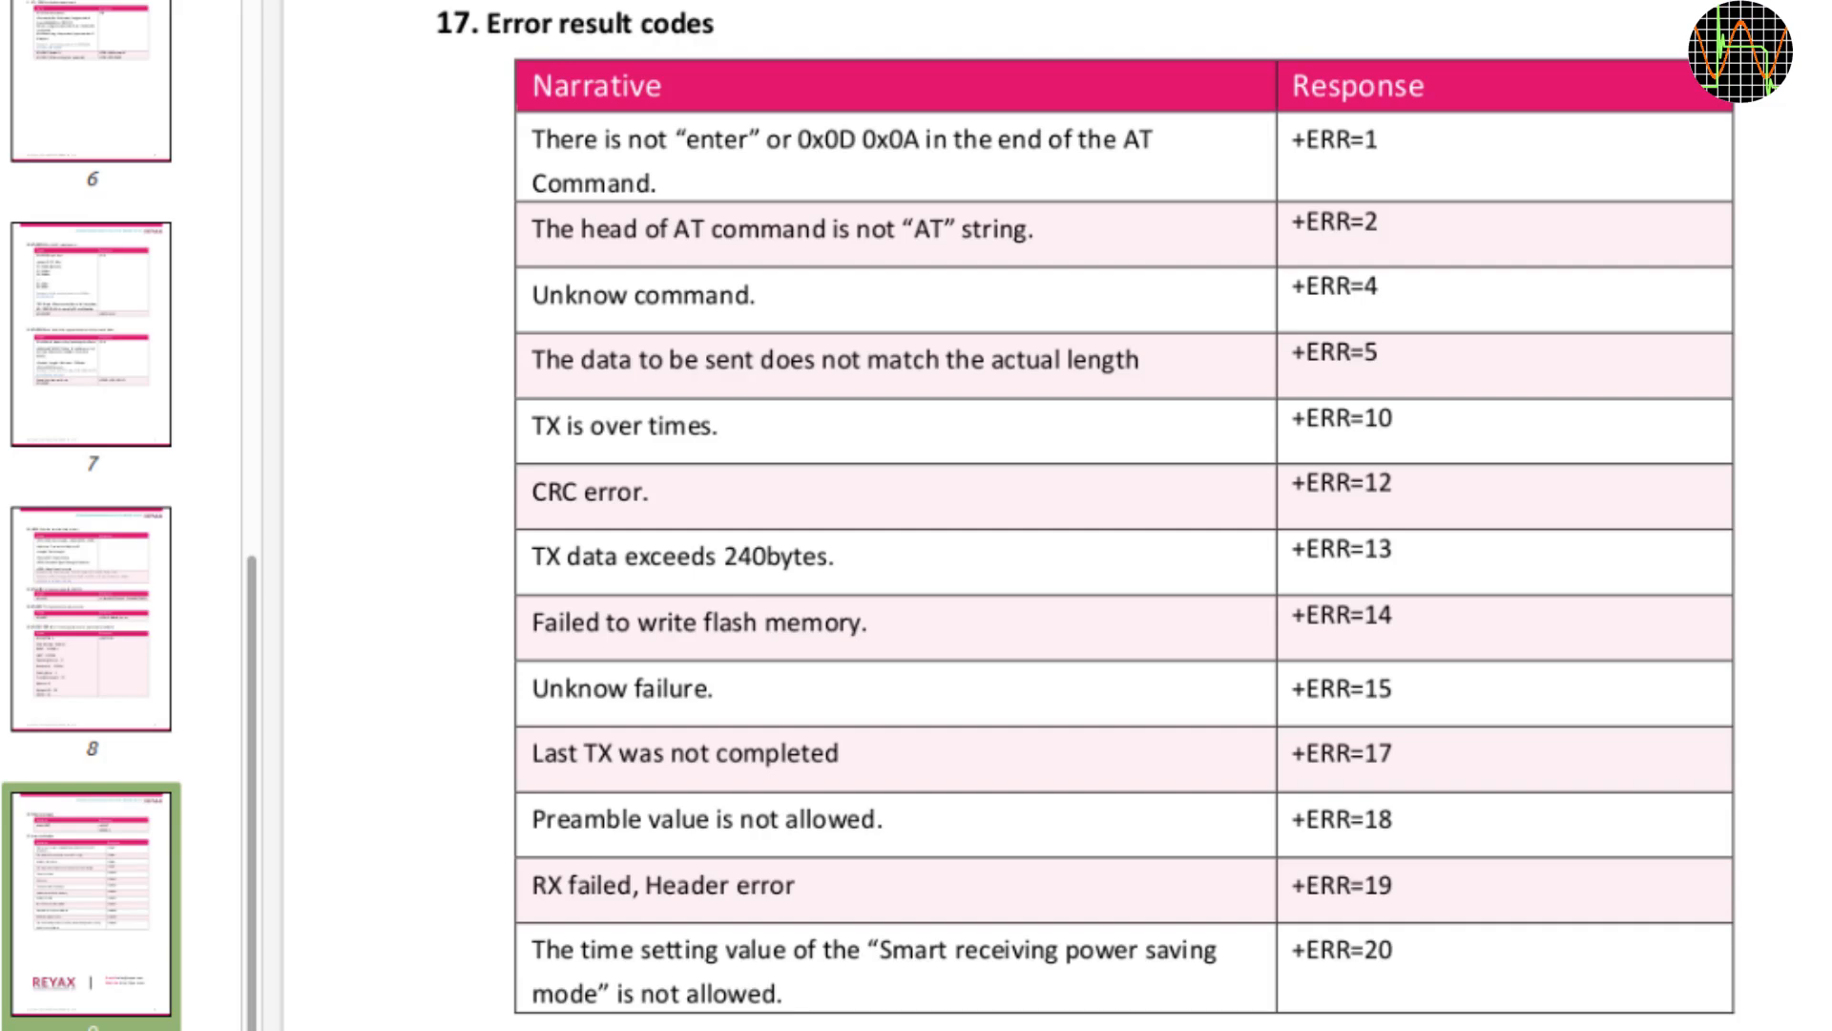
Mark the CRC error row, +ERR=12, in the datasheet's error result codes table with an arrow.
{"action": "left_click", "coordinate": [419, 496]}
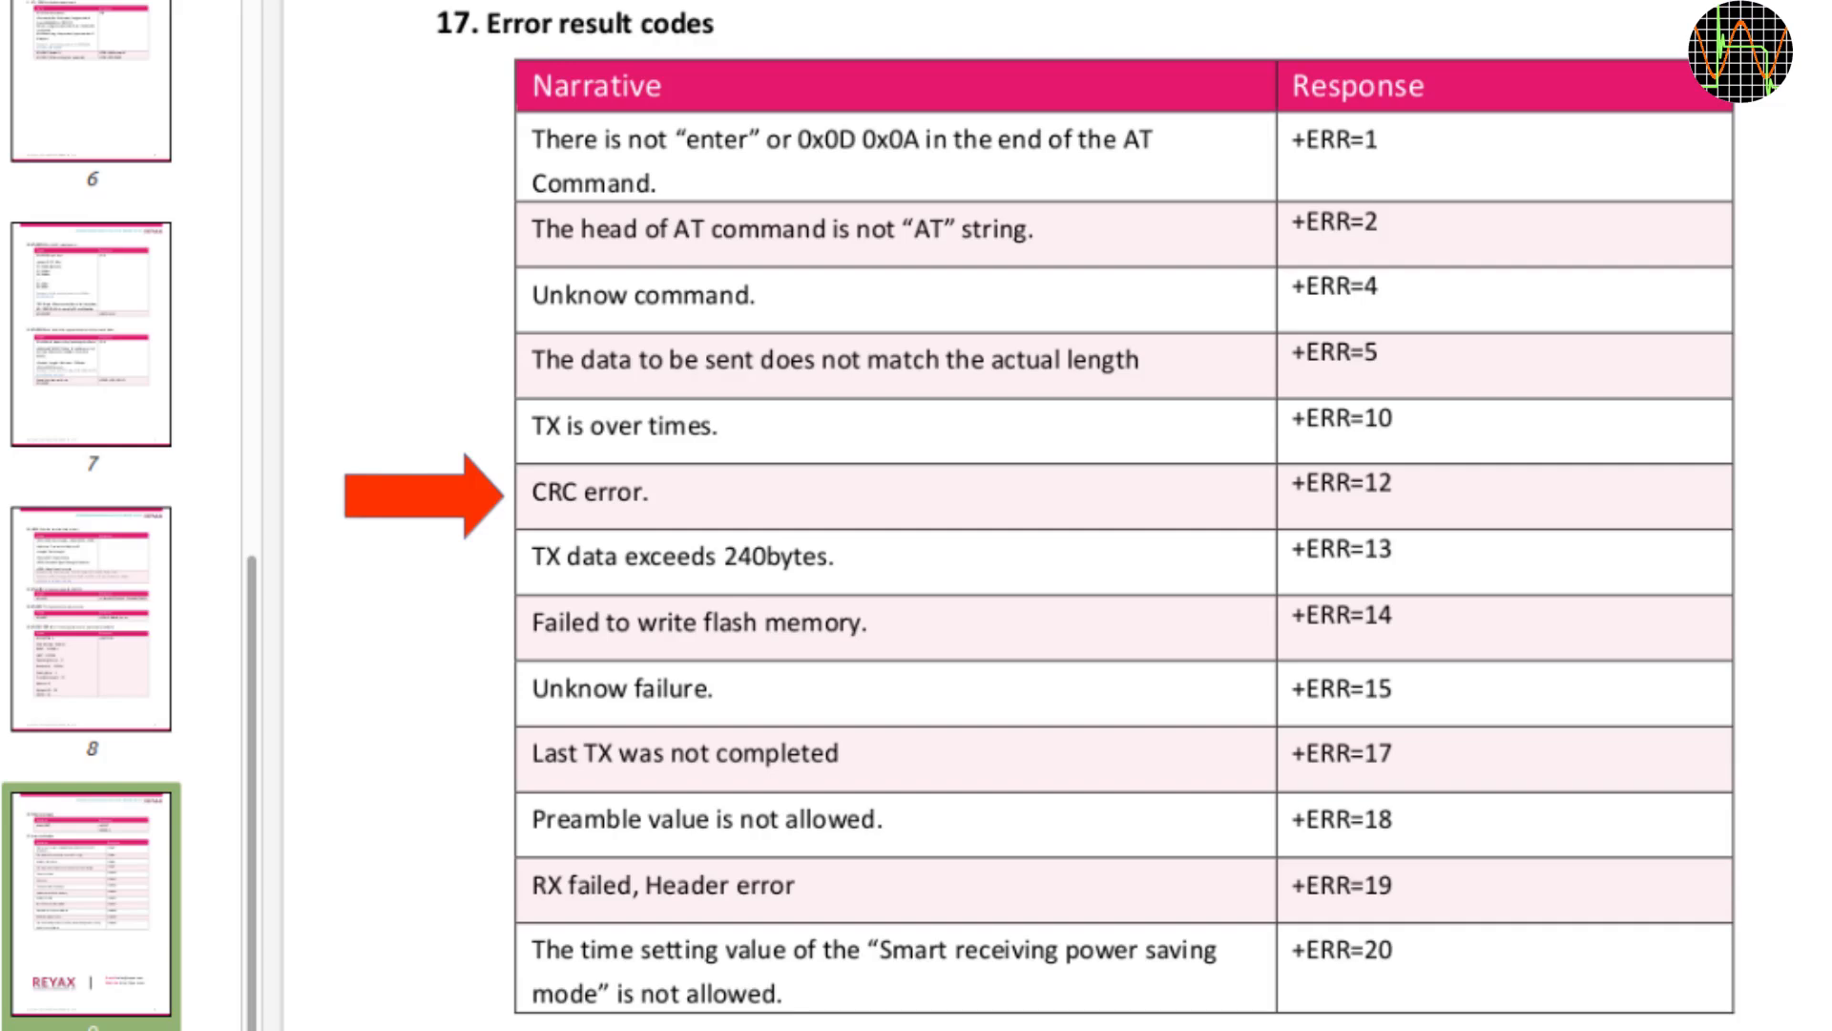